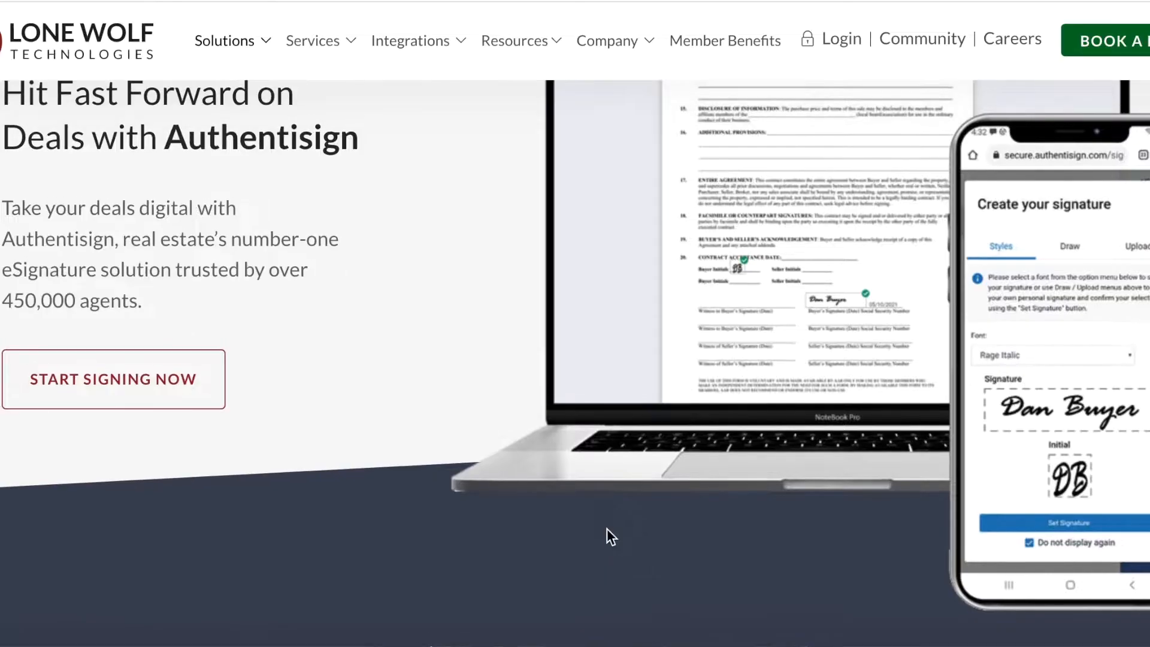
Skip ahead through the course preview video on YouTube.
scroll("down", 3)
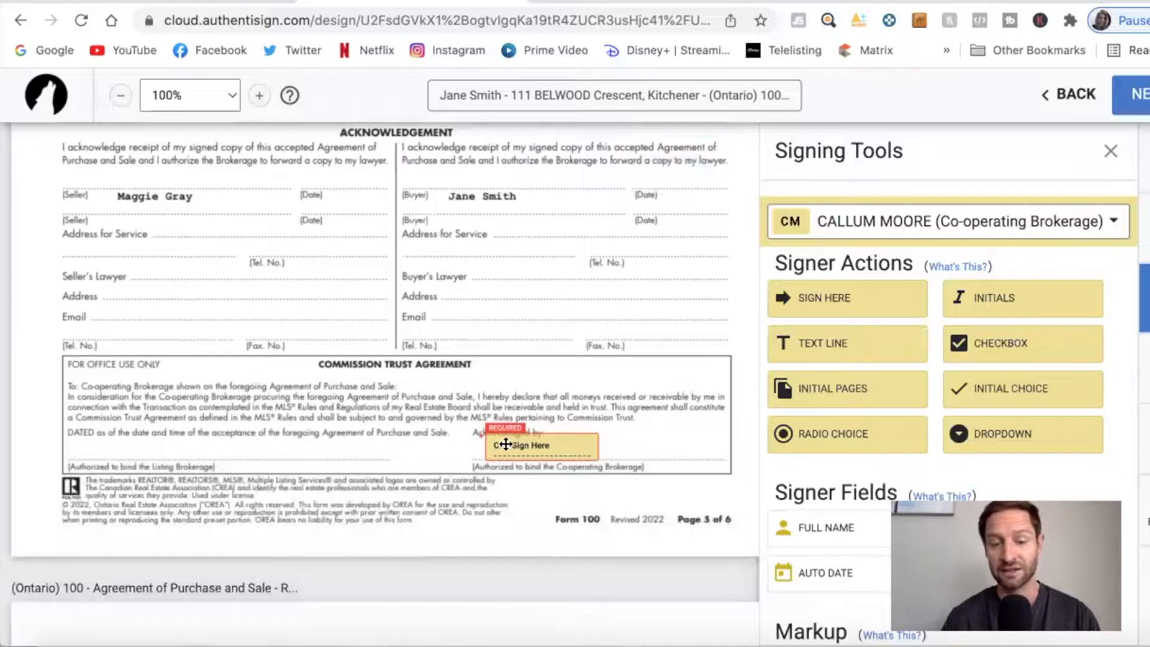
left_click(542, 446)
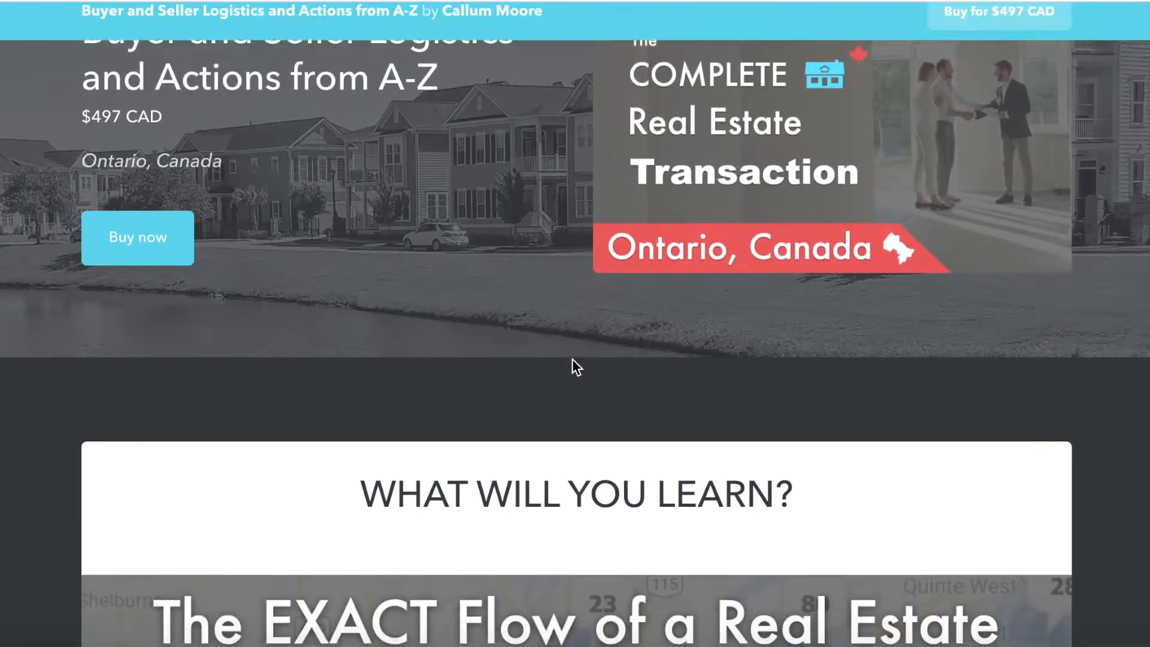
scroll("down", 3)
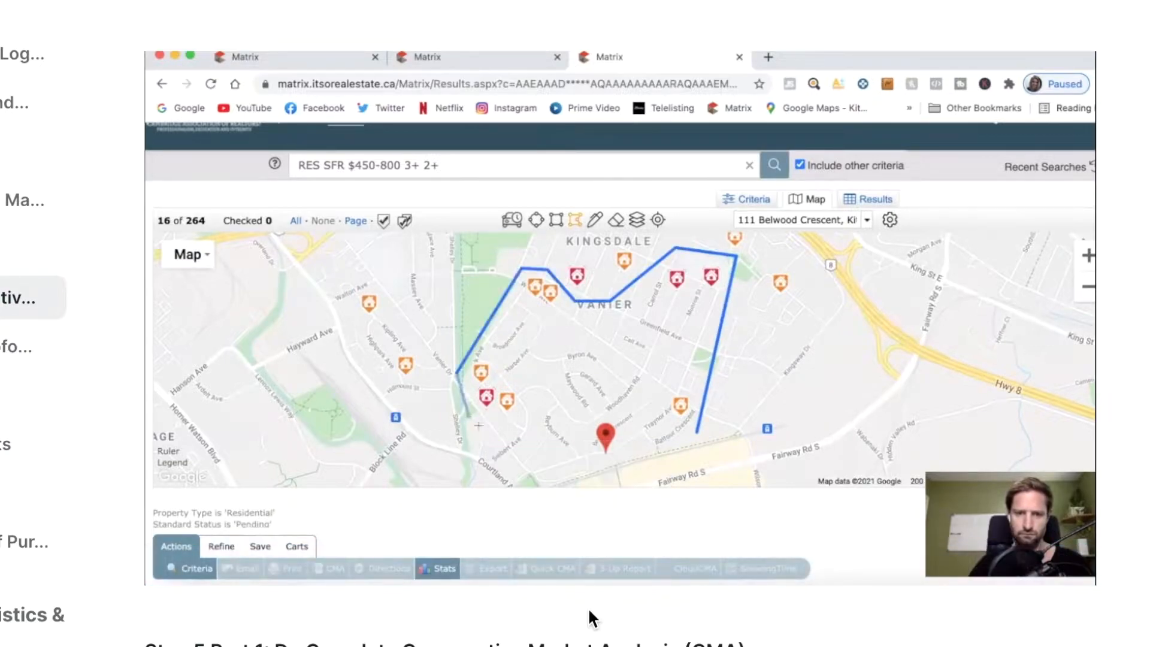
left_click(698, 433)
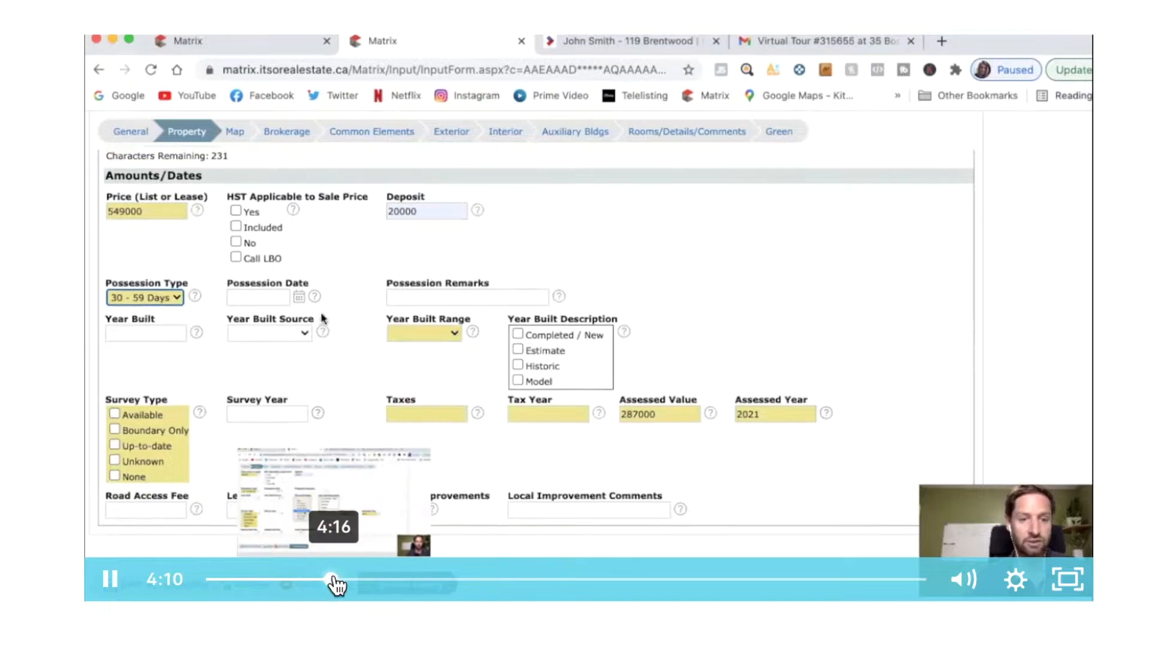
left_click_drag(334, 580, 377, 579)
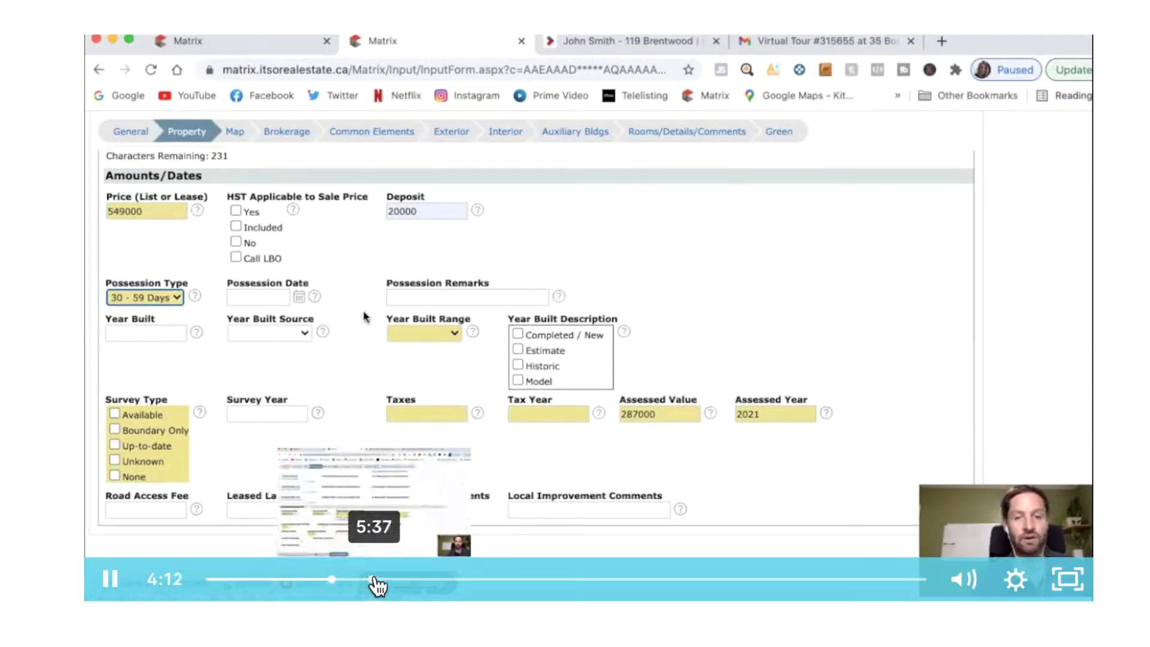
Expand the full video description and follow the course bit.ly link.
scroll("down", 3)
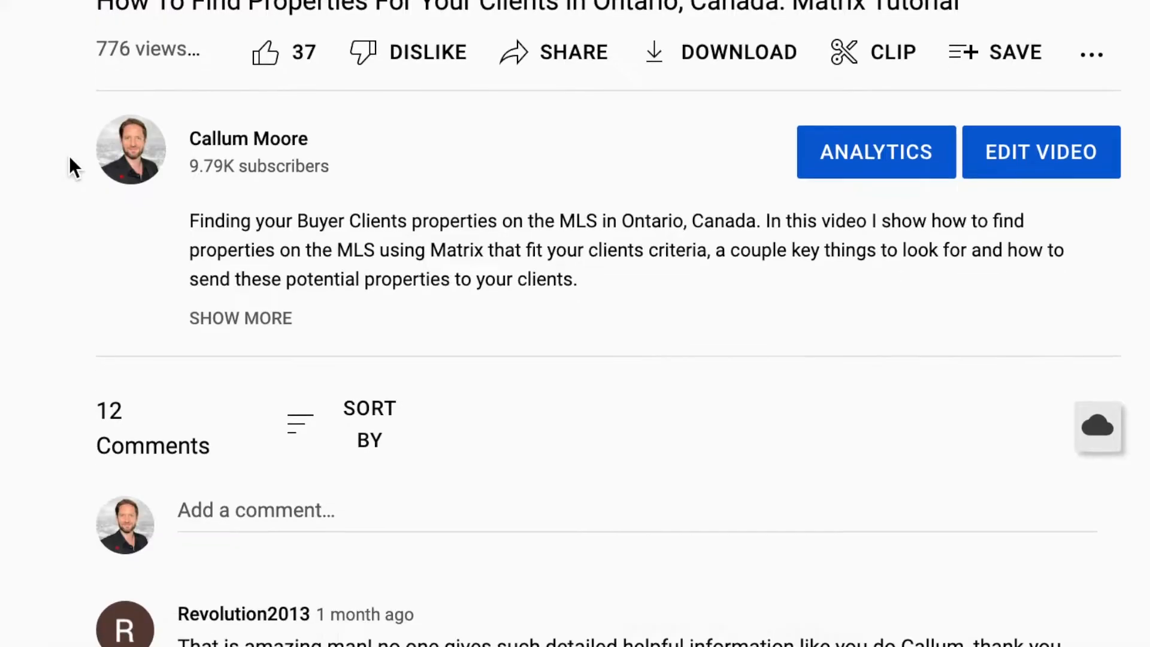
left_click(239, 317)
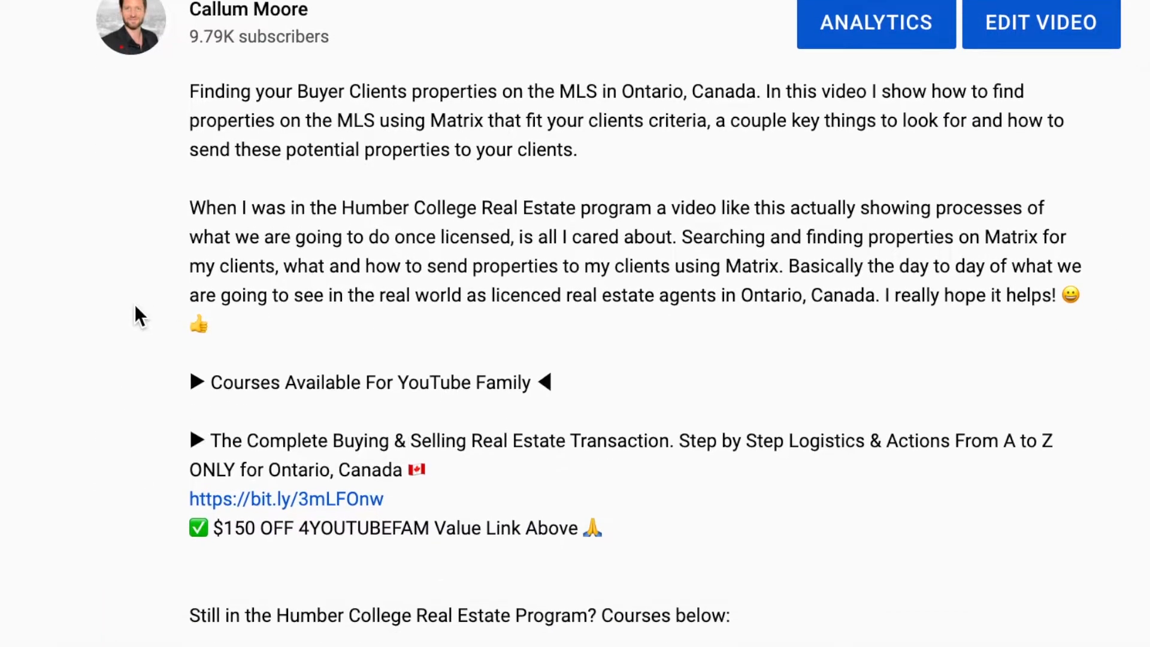
scroll("down", 3)
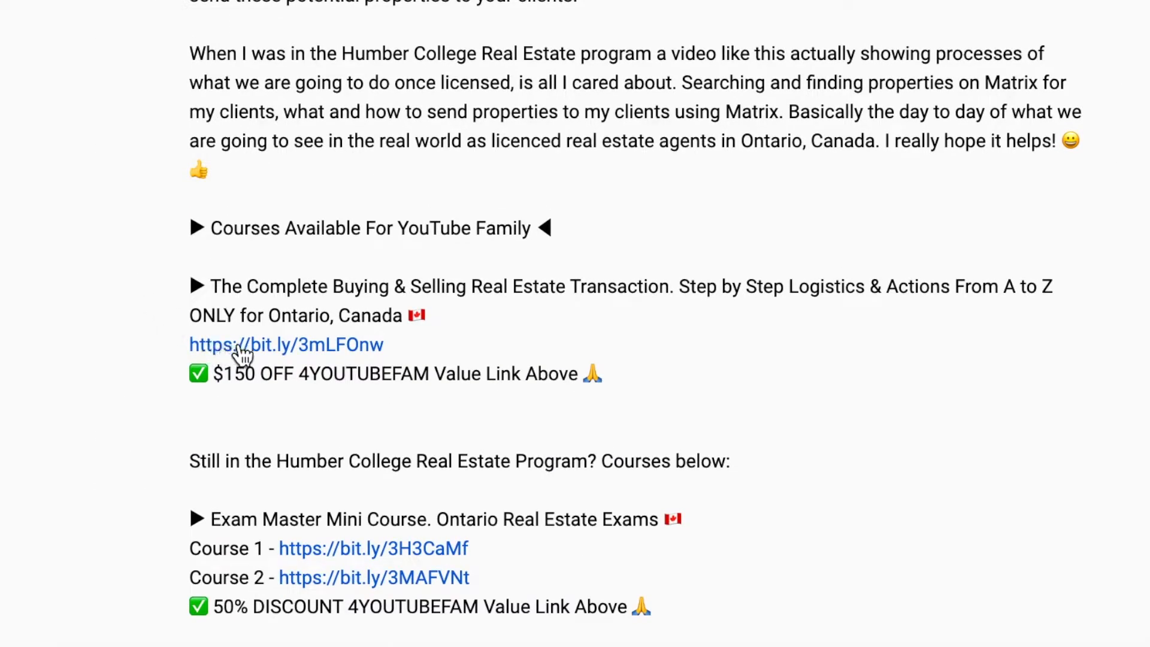
left_click(286, 344)
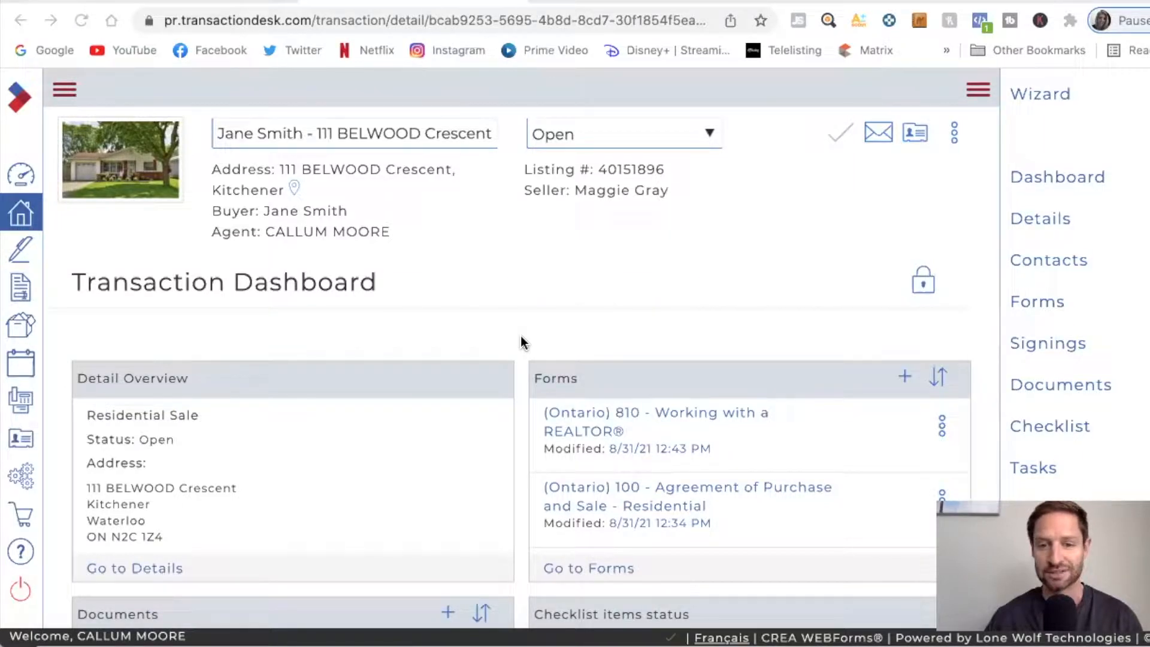
mouse_move(672, 510)
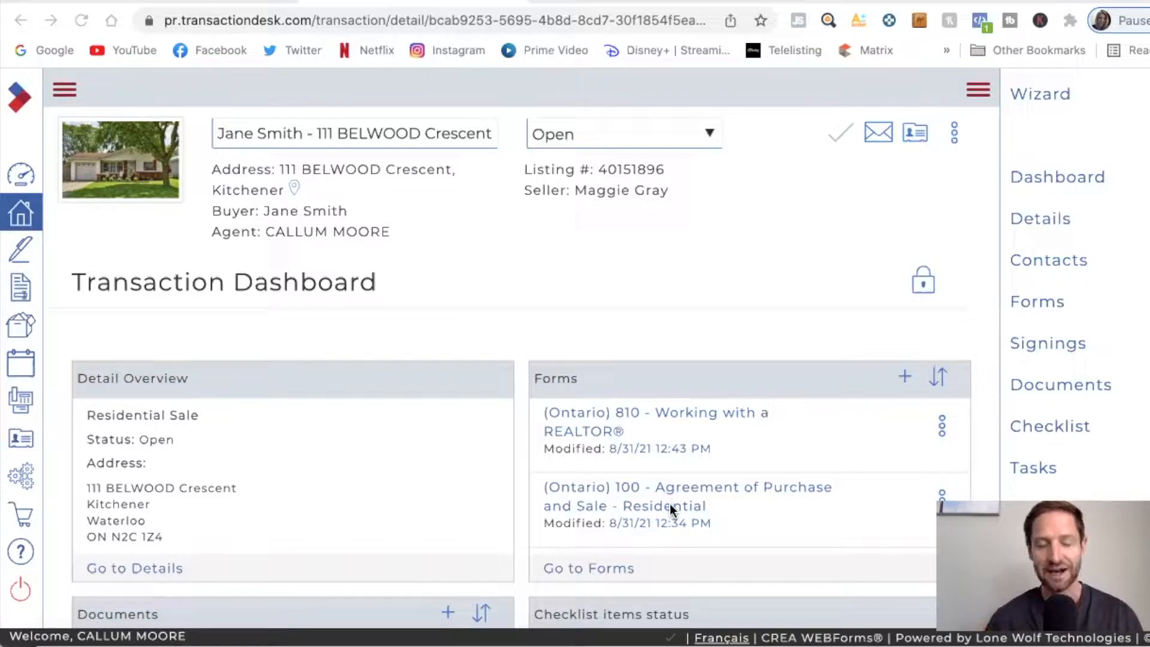
mouse_move(666, 338)
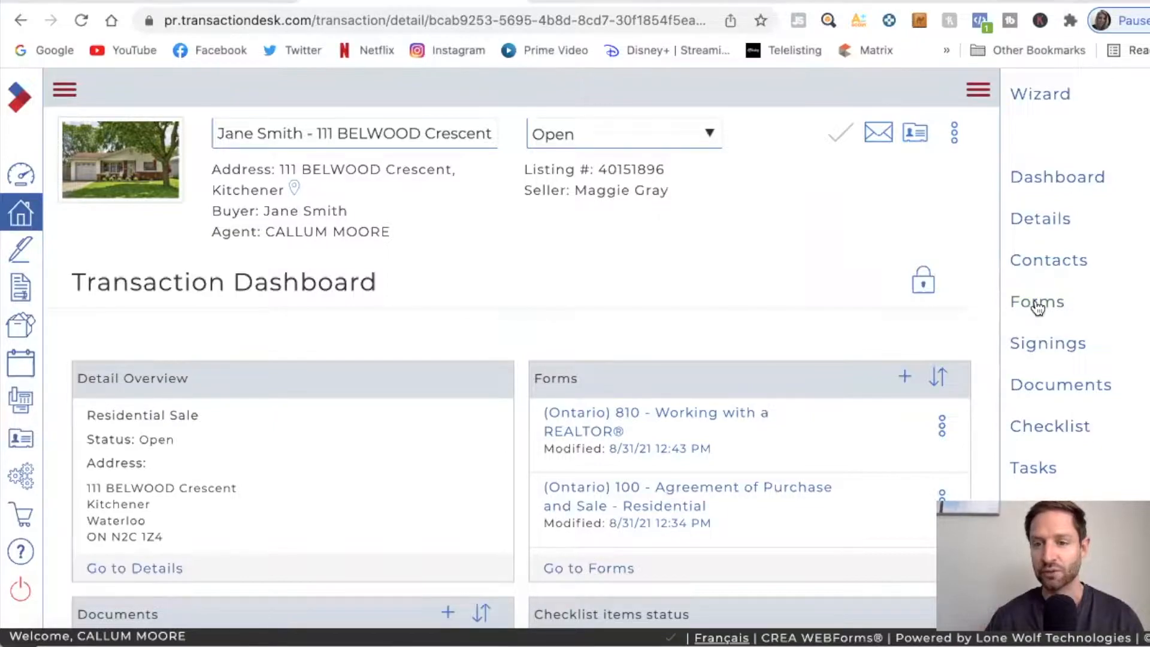
In the transaction's Forms list, tick the 100 Agreement, 320 Confirmation of Co-operation and 801 Offer Summary forms.
left_click(1037, 302)
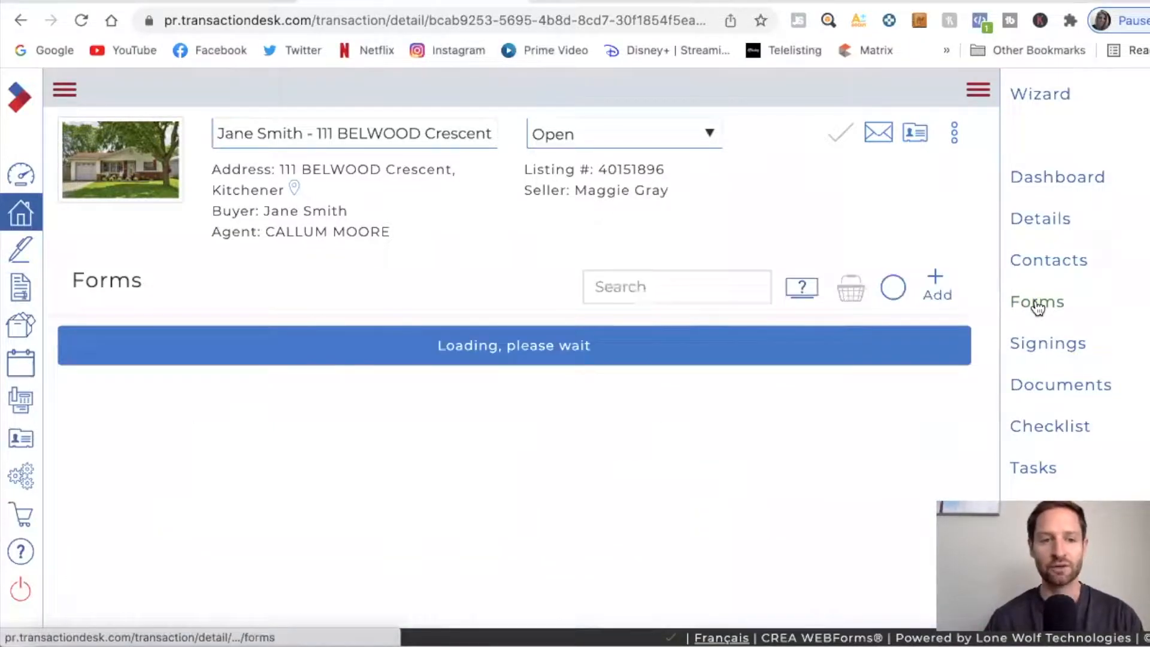
left_click(1036, 302)
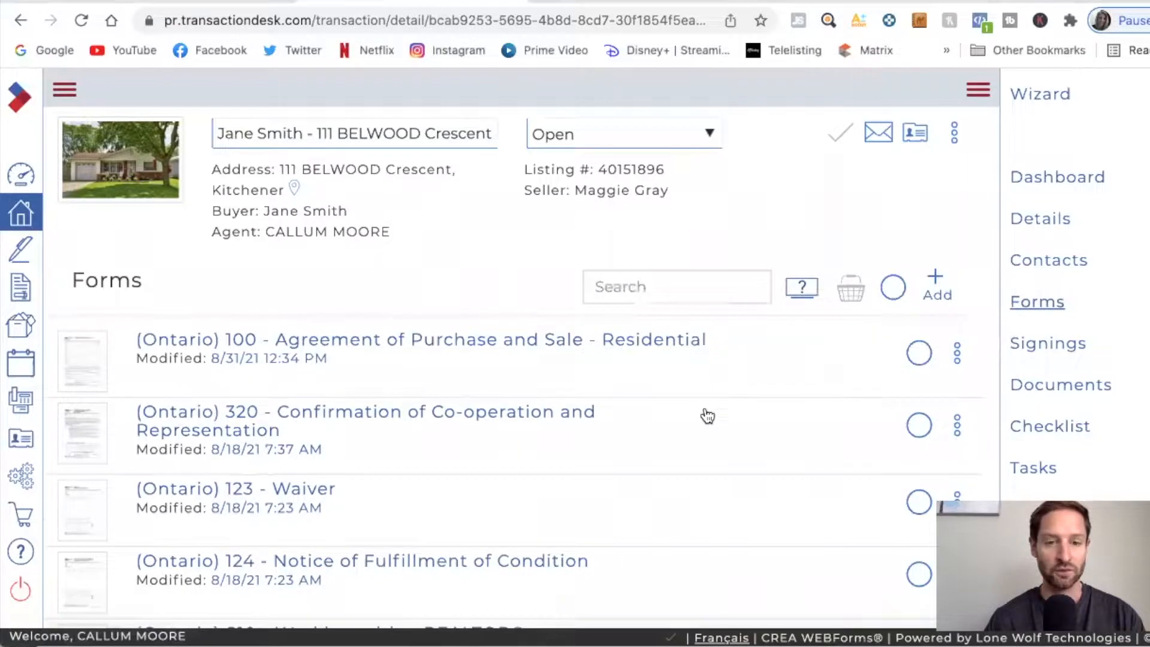
left_click(919, 353)
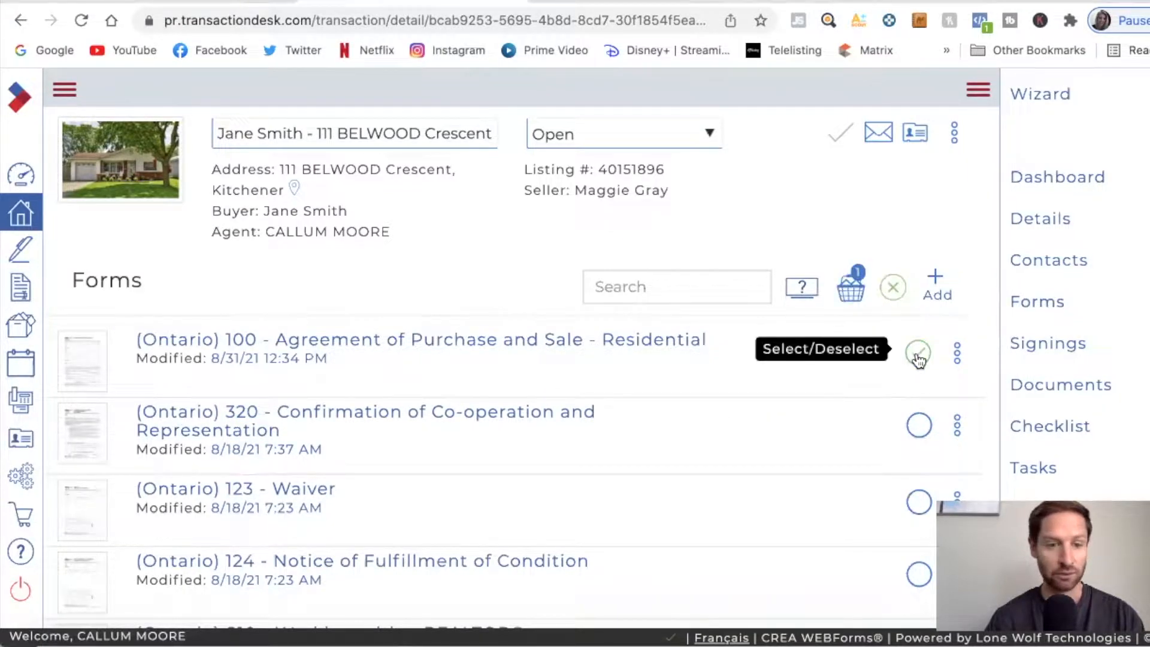
scroll("down", 3)
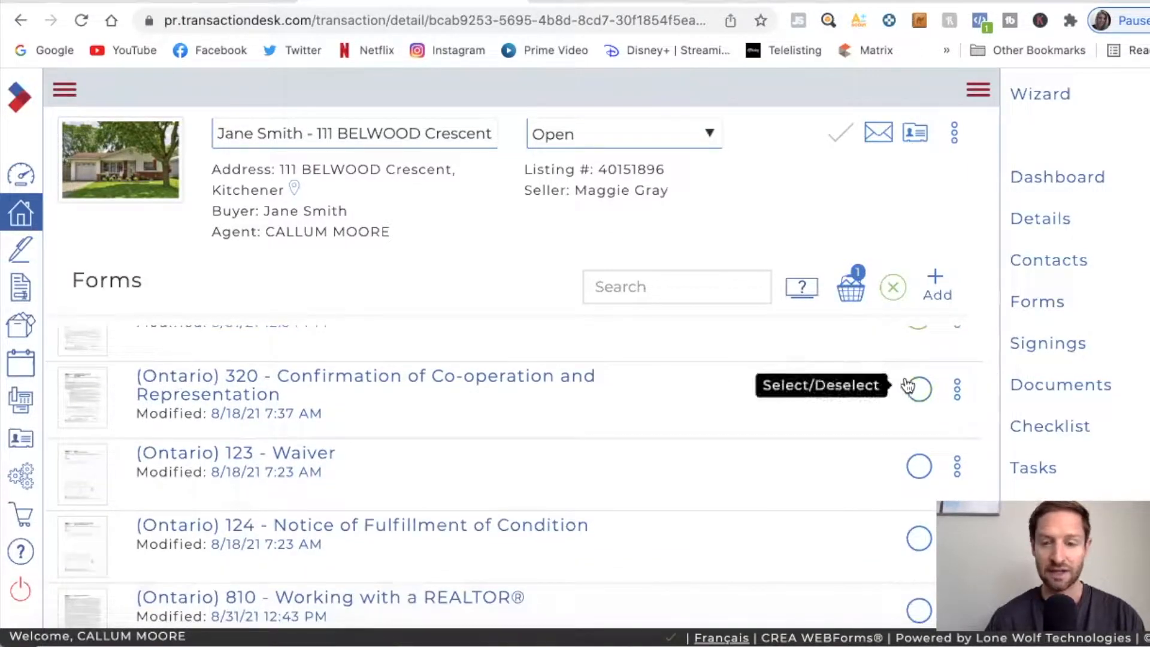
left_click(917, 388)
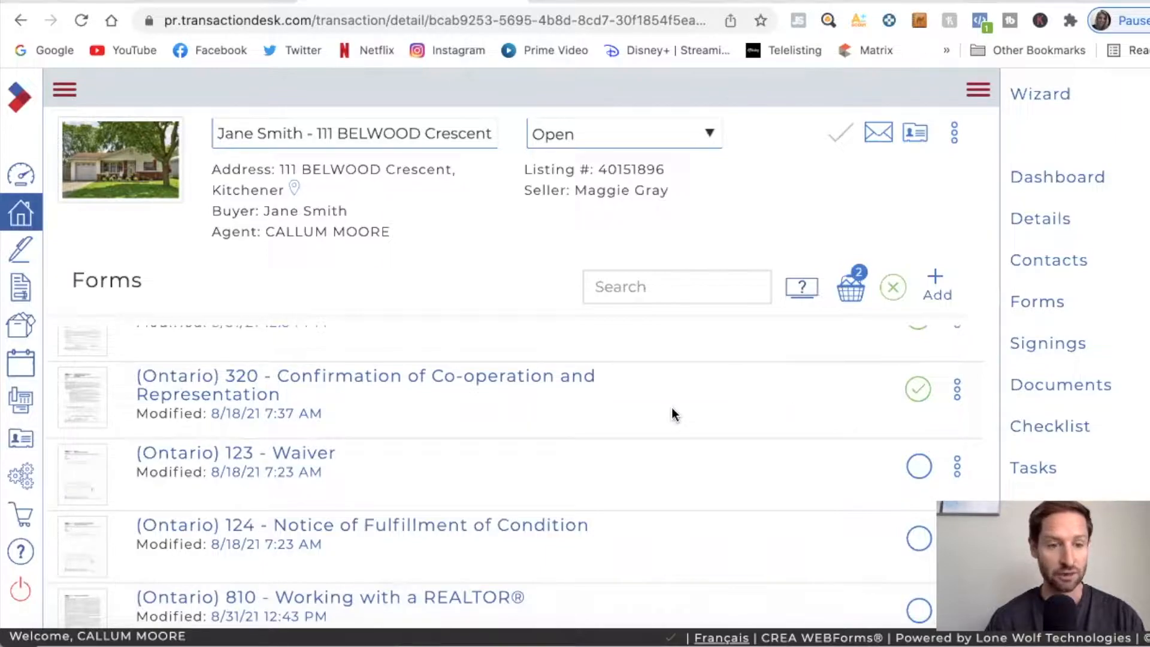
scroll("down", 3)
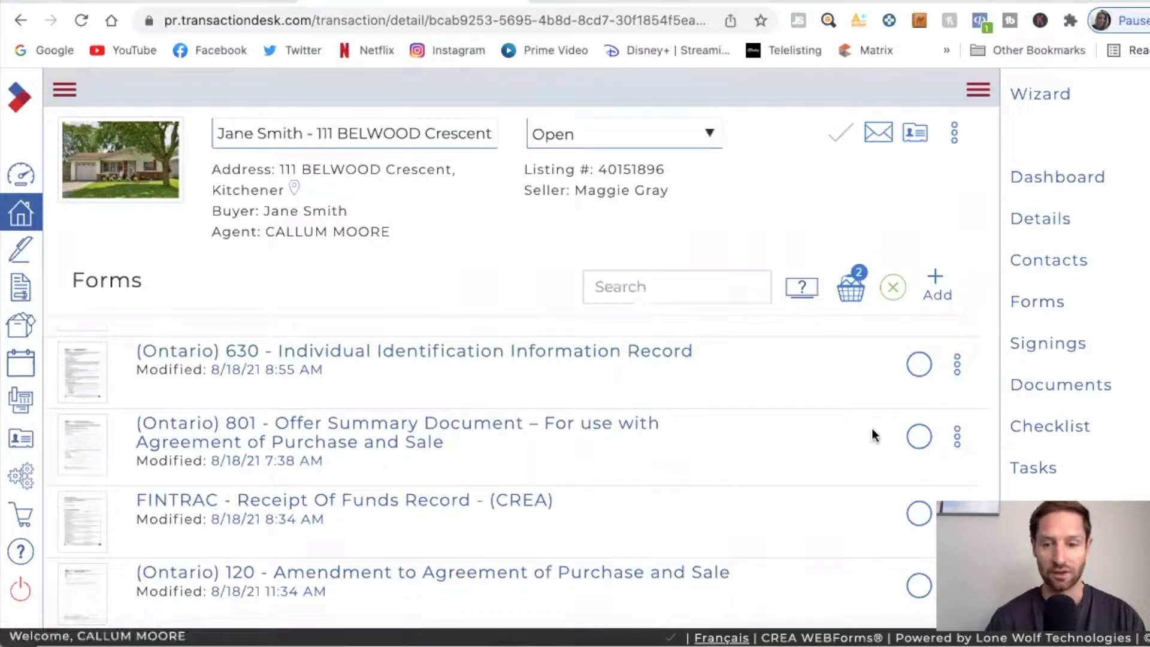
left_click(919, 436)
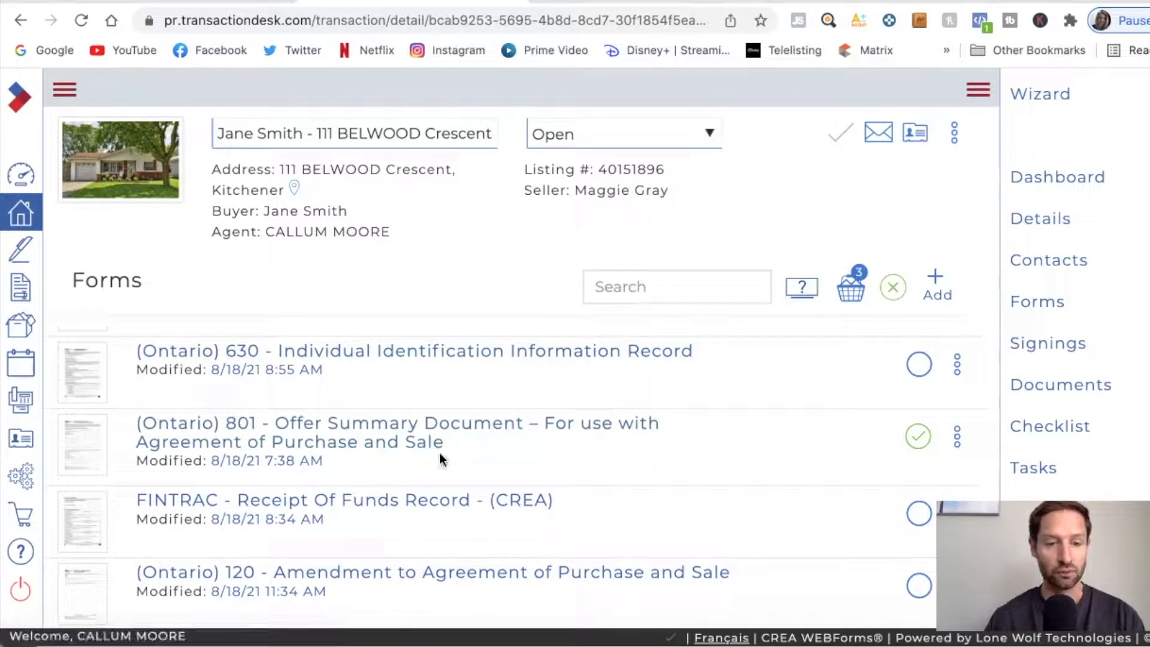
mouse_move(851, 286)
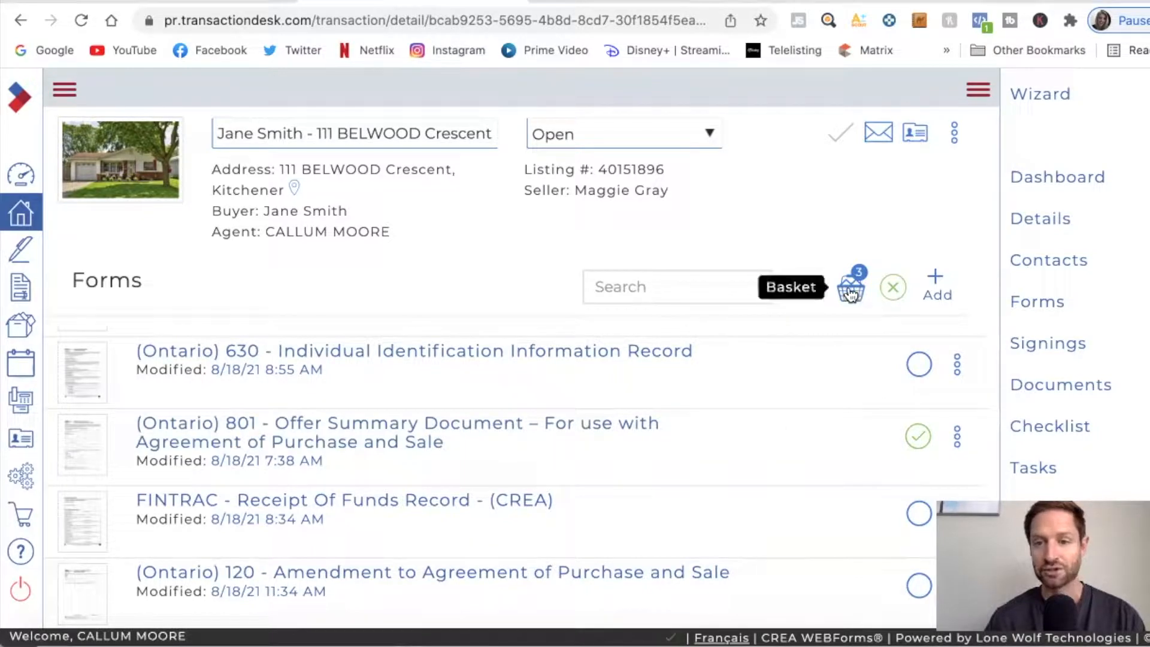
Review the three forms in the Basket and send them to a new Authentisign signing.
left_click(851, 287)
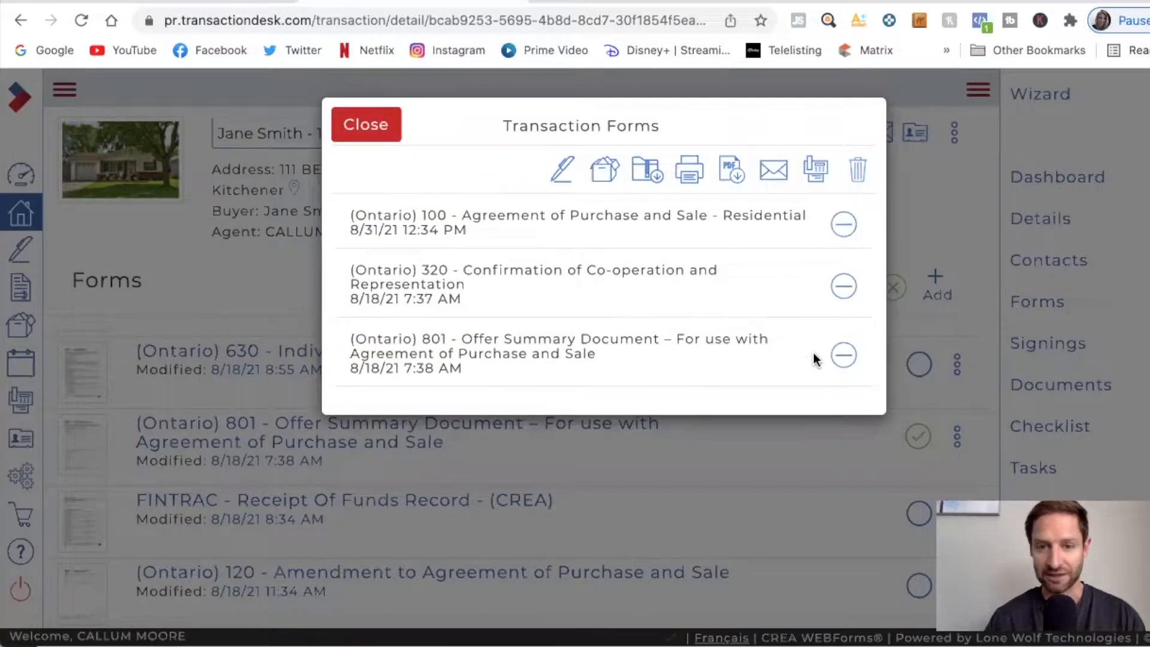
mouse_move(562, 169)
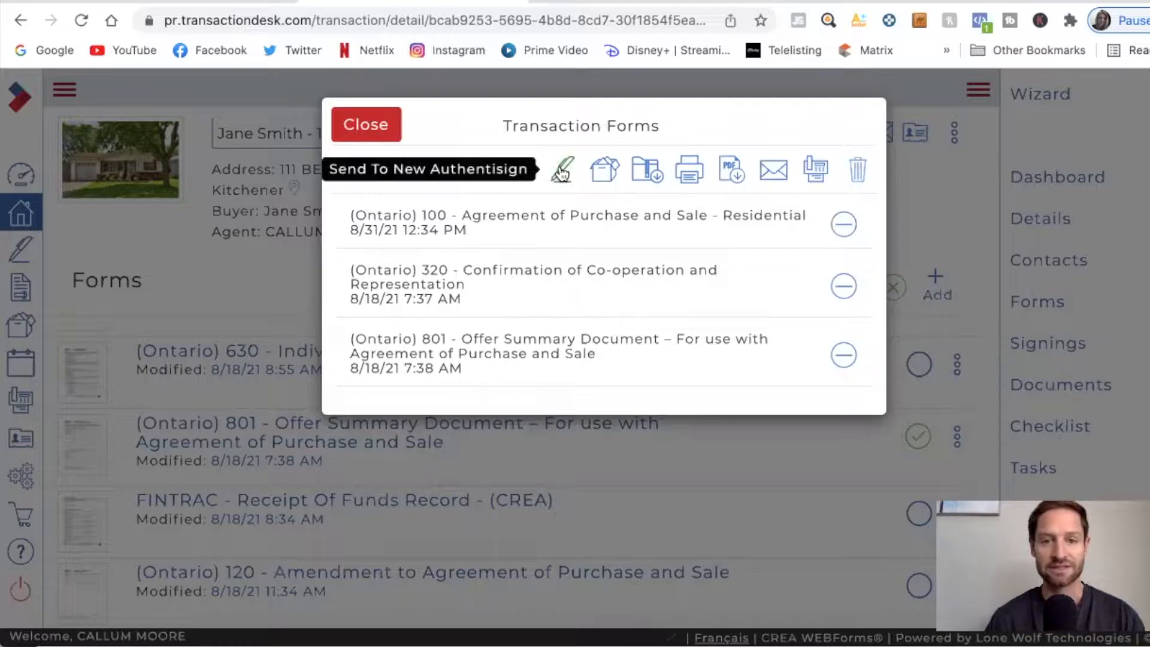
left_click(562, 169)
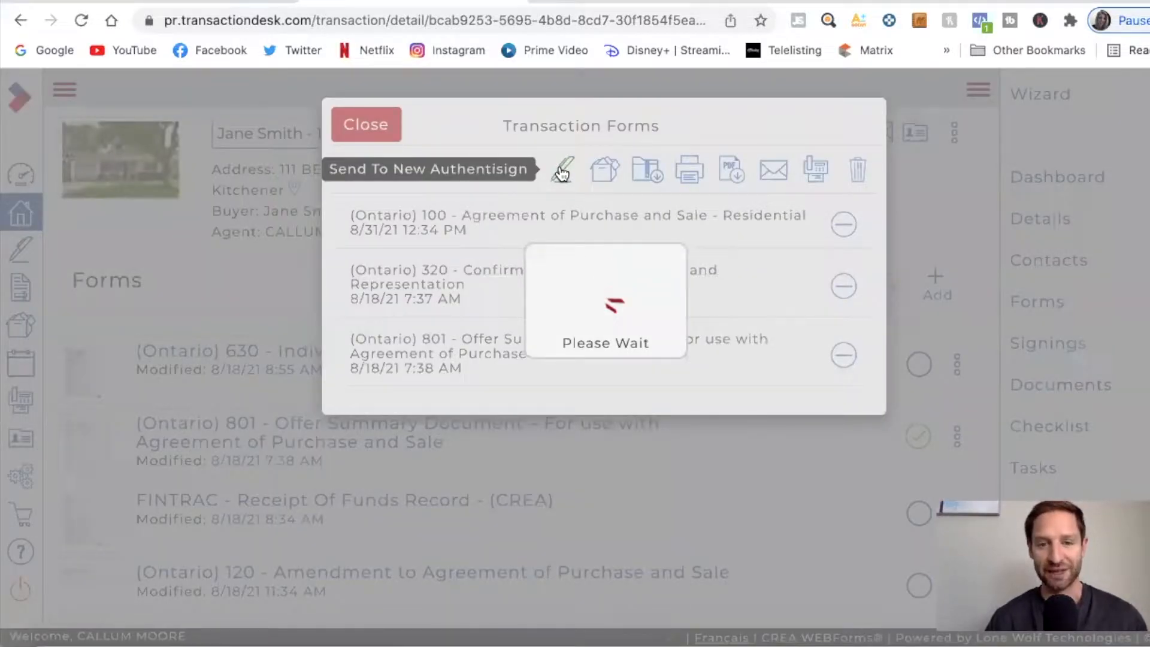
Add yourself (Callum Moore) as a signer and save the signer details.
left_click(562, 169)
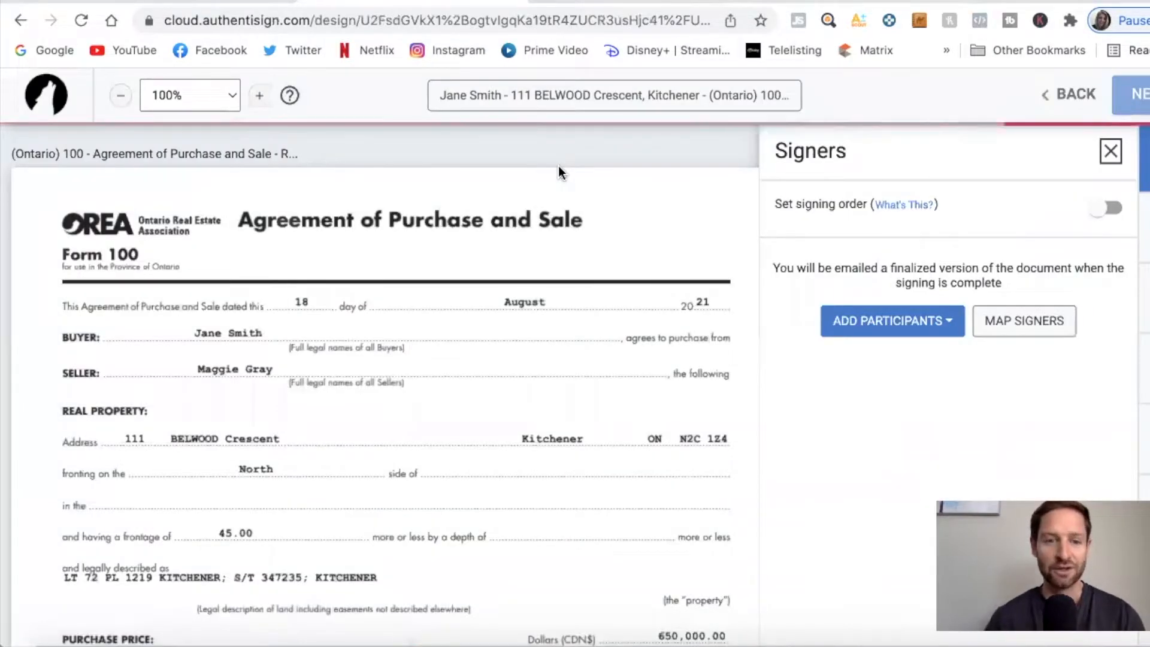
mouse_move(594, 302)
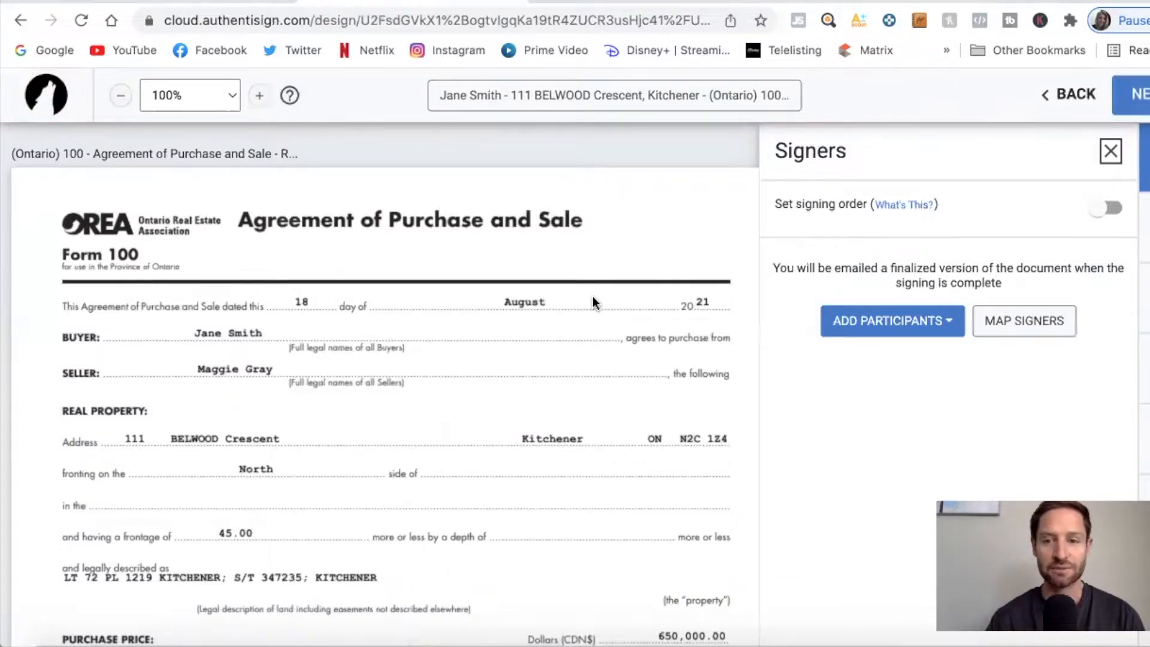
mouse_move(671, 283)
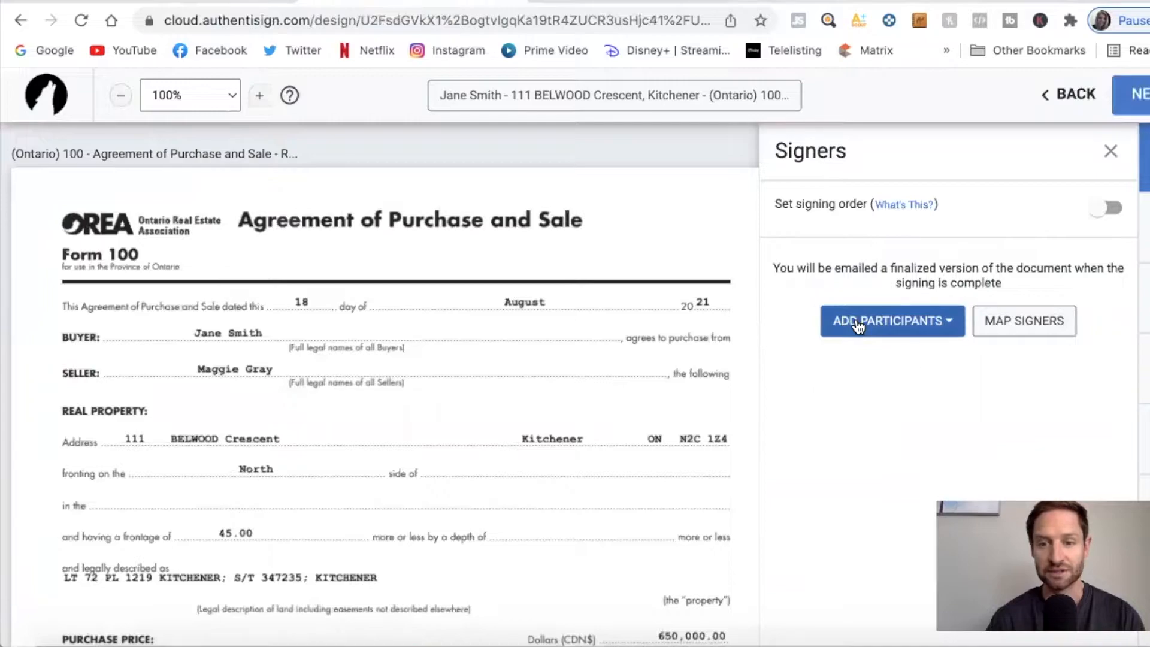
left_click(888, 321)
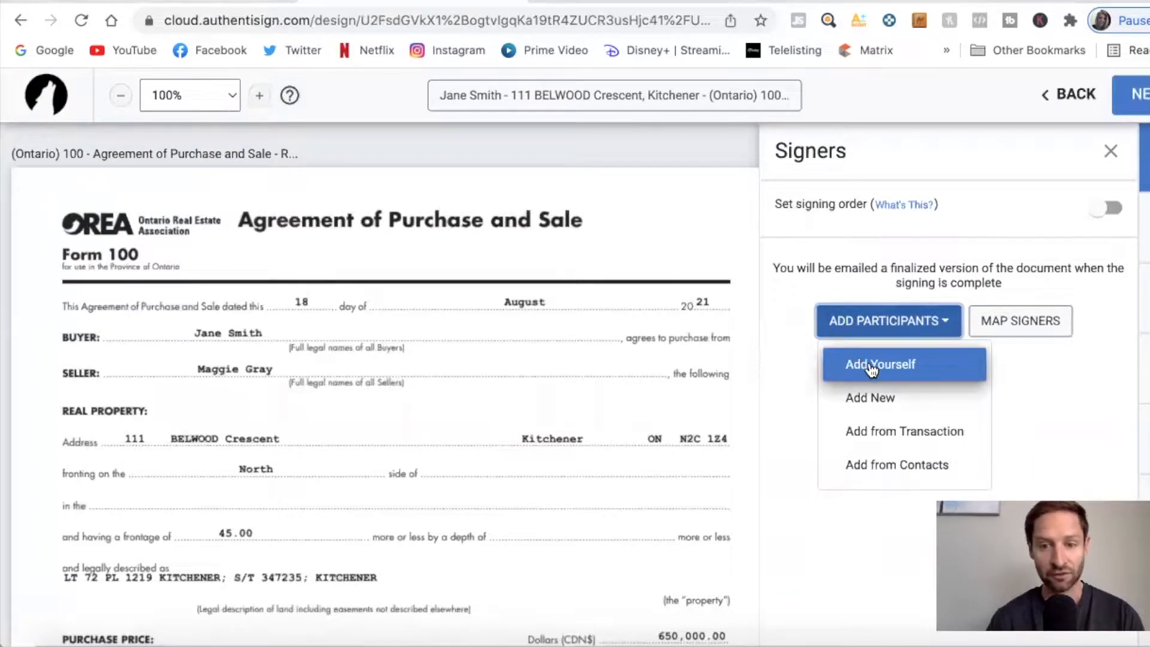
left_click(881, 364)
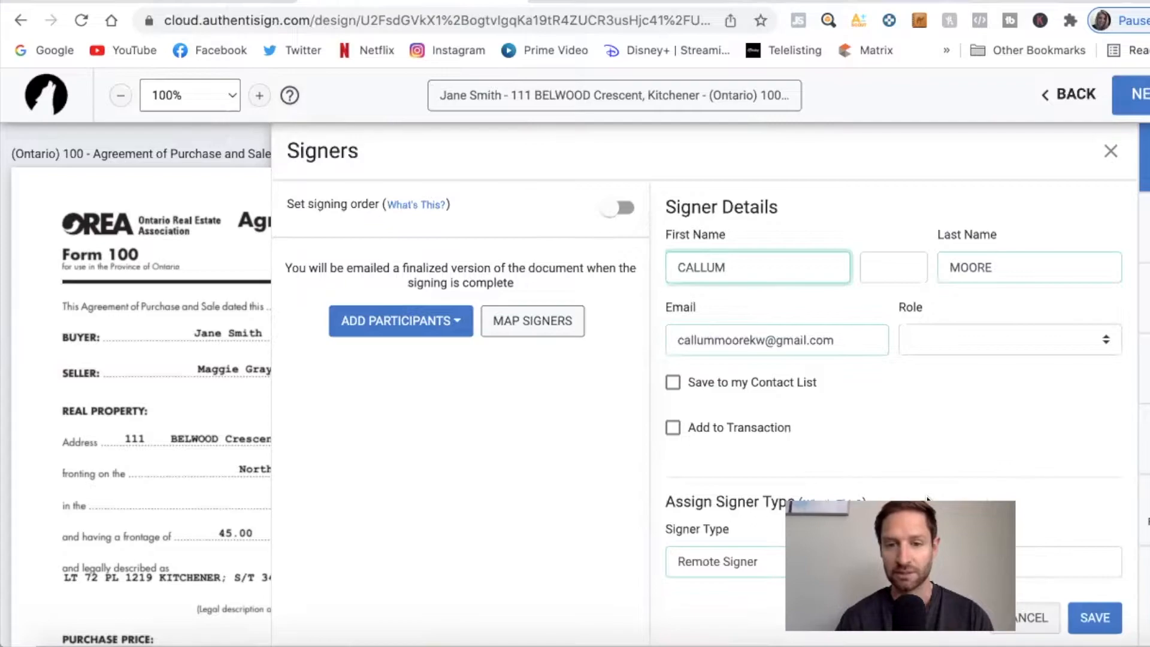
left_click(757, 268)
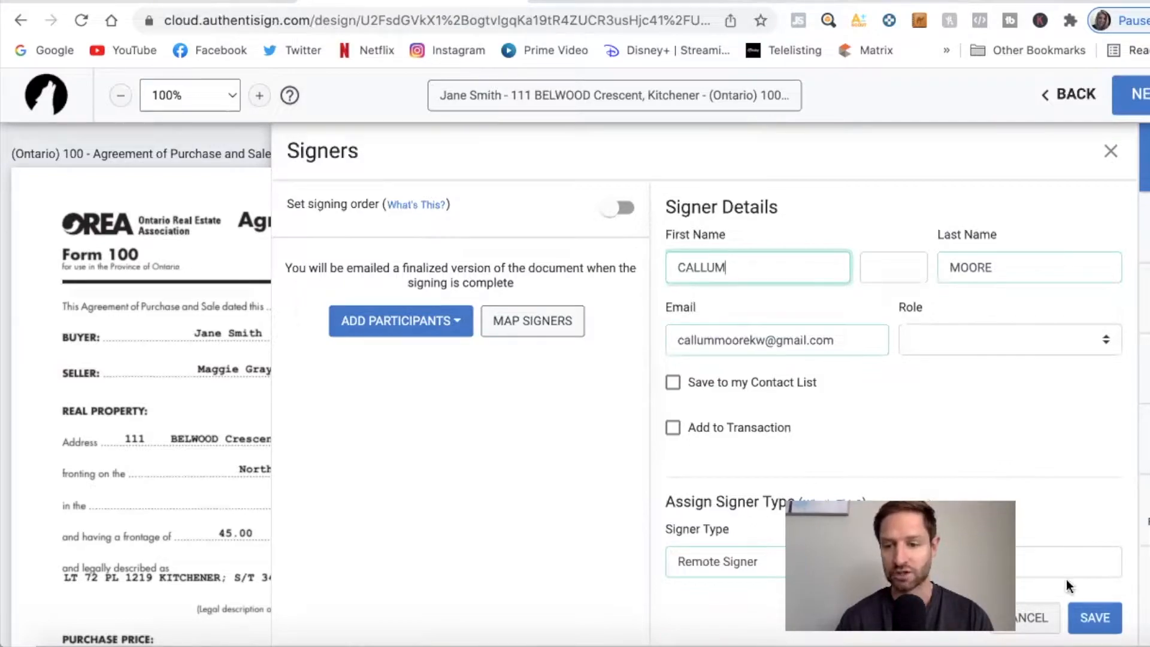
left_click(1096, 618)
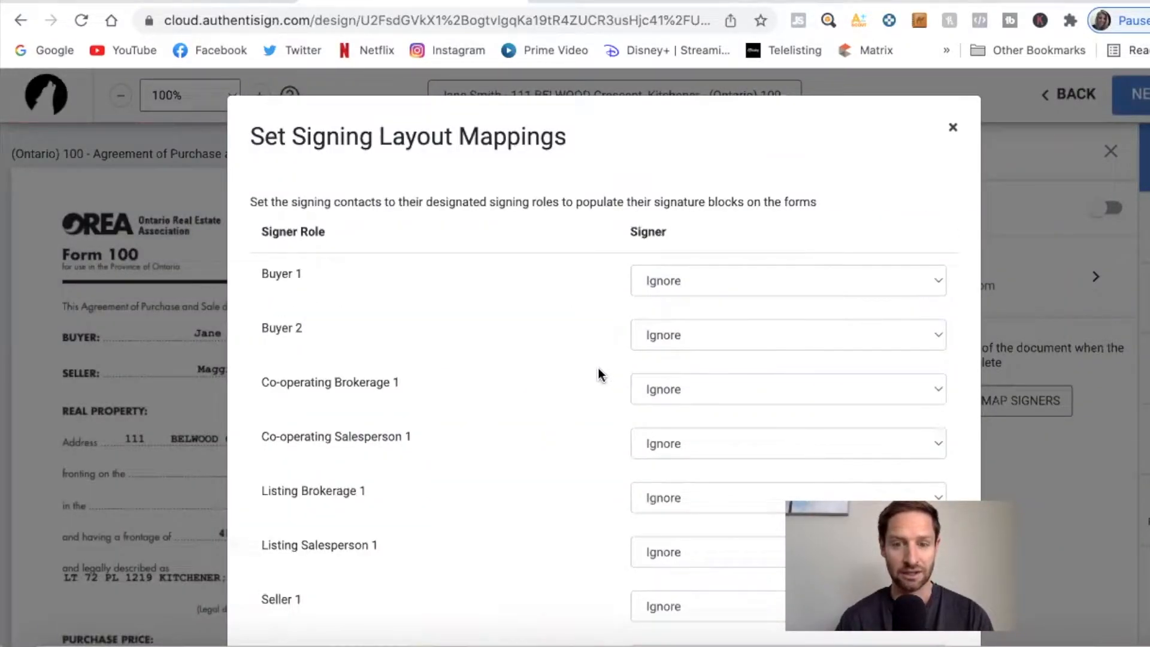
mouse_move(624, 384)
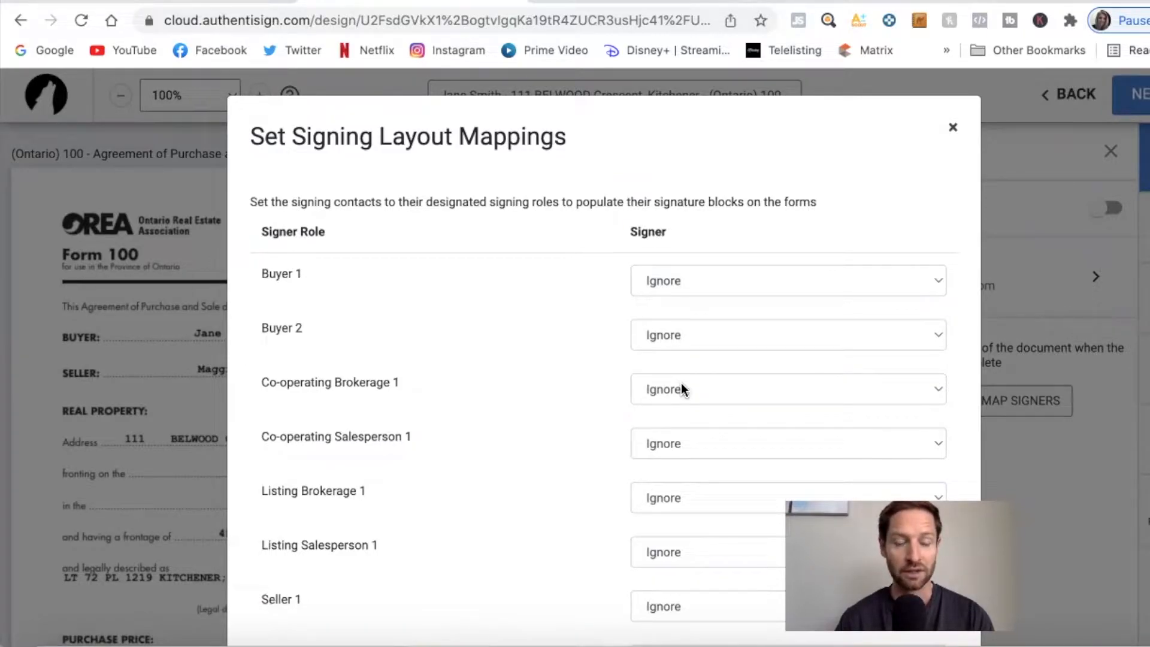
Map the agent to Co-operating Brokerage 1 and assign the signature blocks to the forms.
left_click(787, 388)
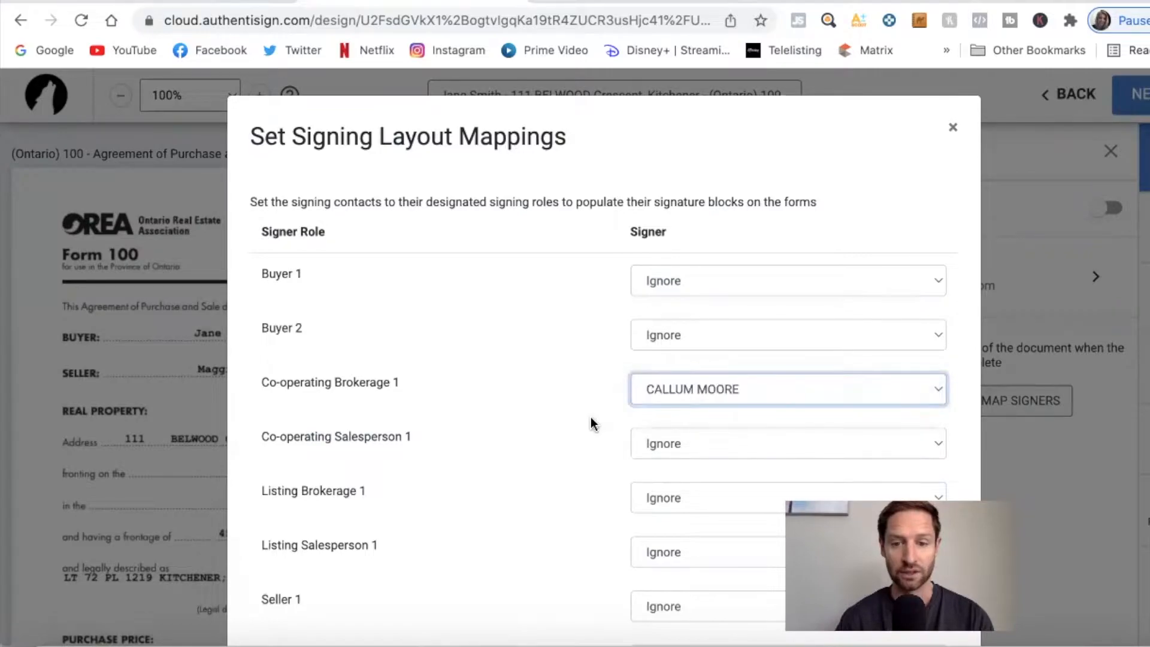
scroll("down", 3)
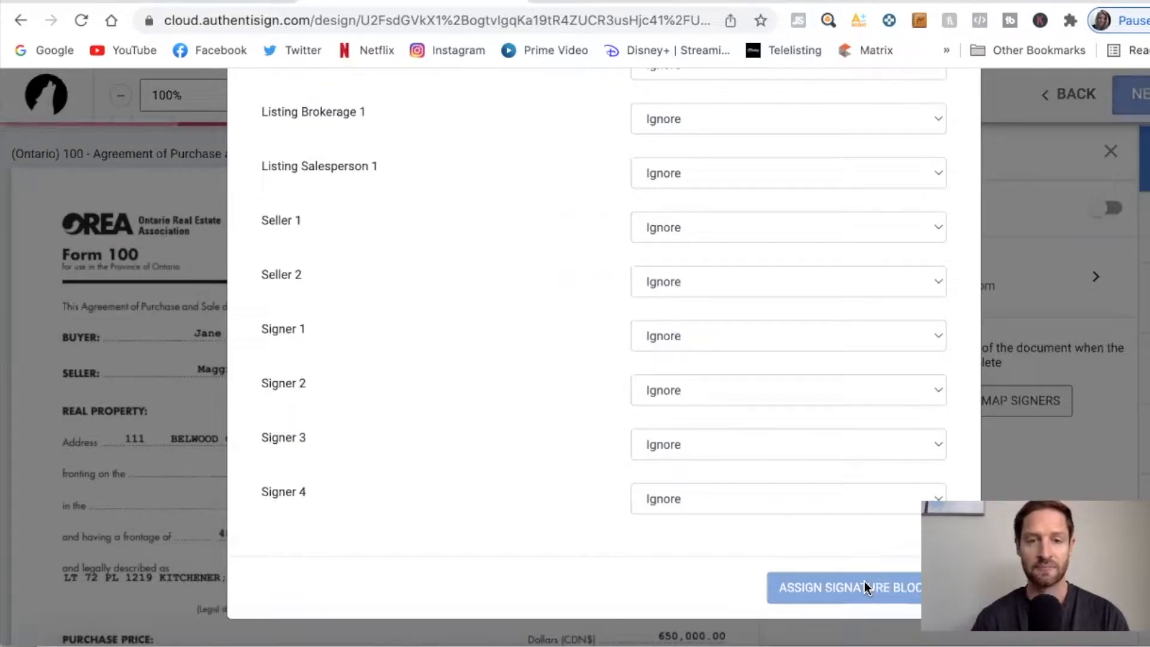
left_click(845, 587)
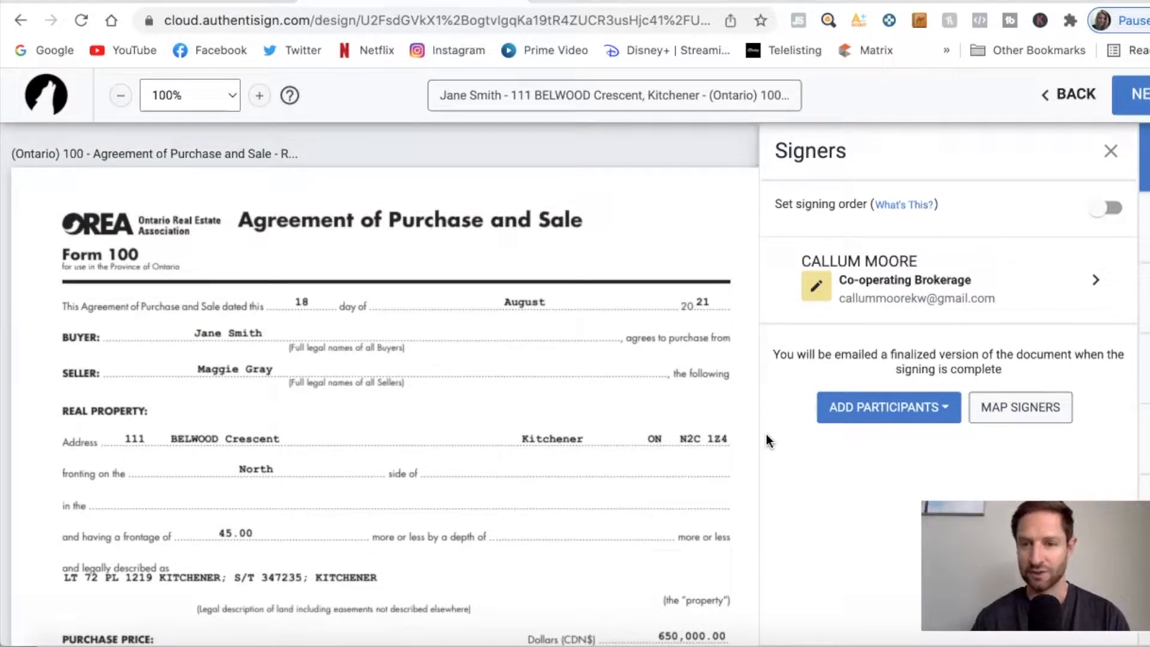
Add the buyer Jane Smith from saved contacts as a second signer.
left_click(888, 407)
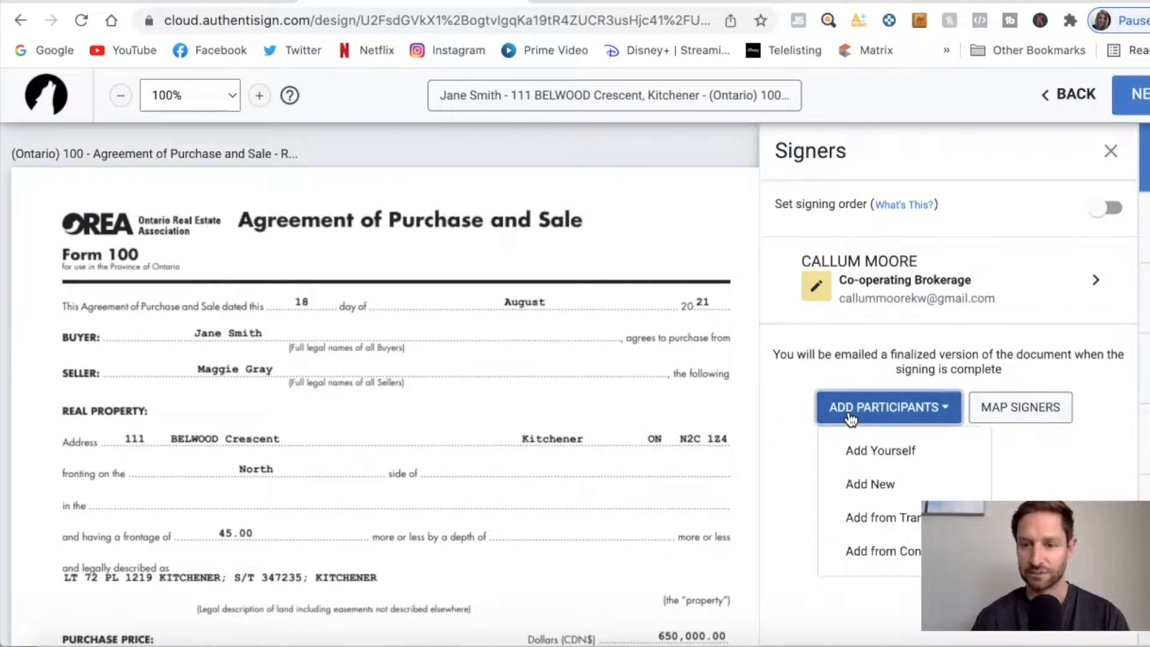
left_click(882, 551)
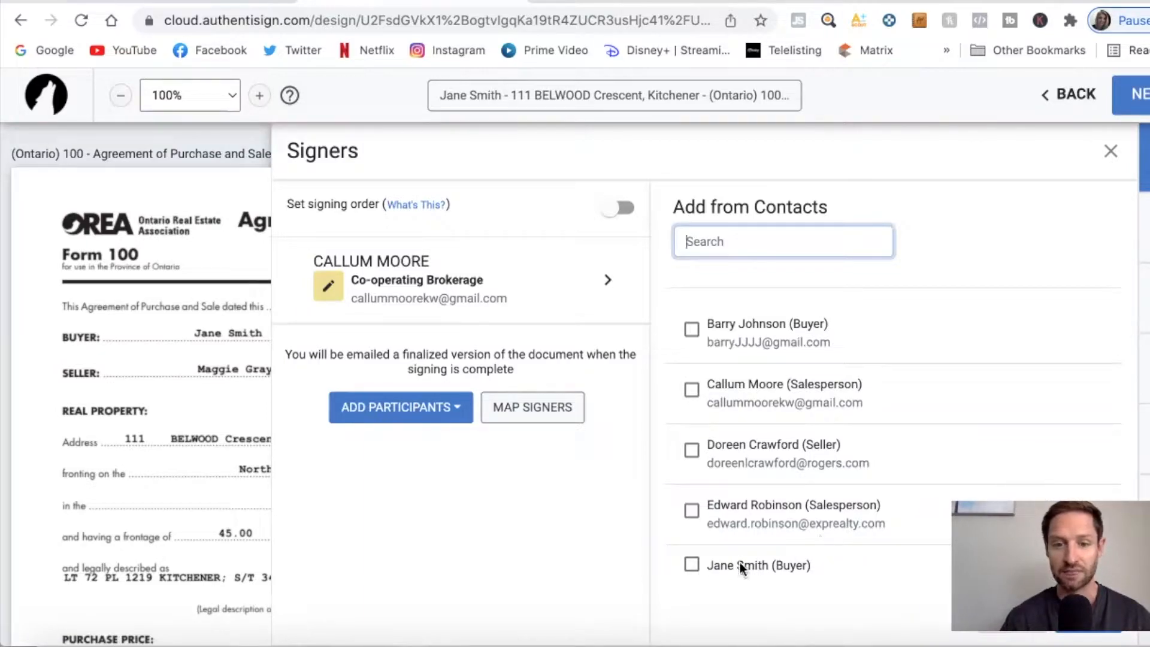
left_click(691, 564)
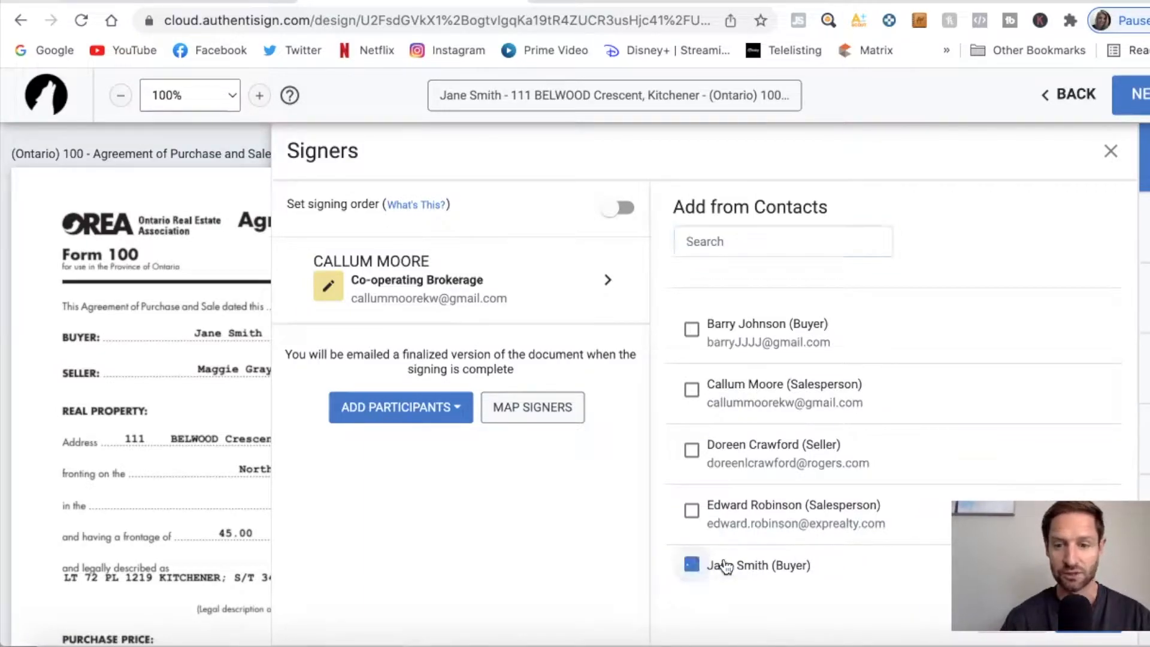
left_click(690, 564)
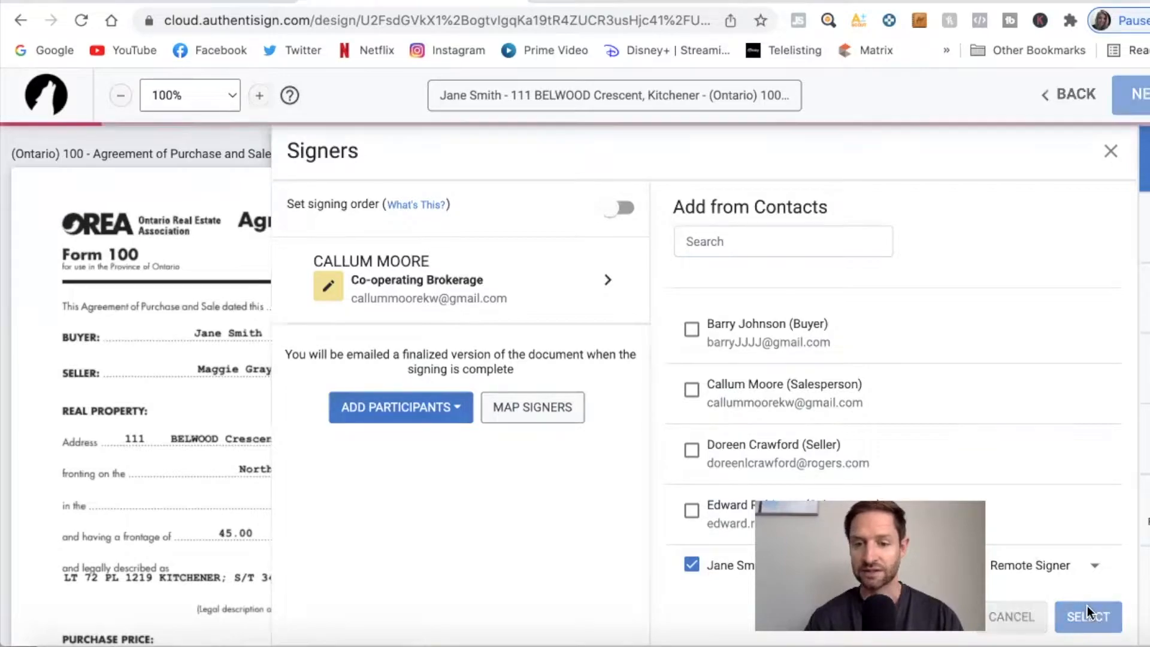
left_click(1088, 616)
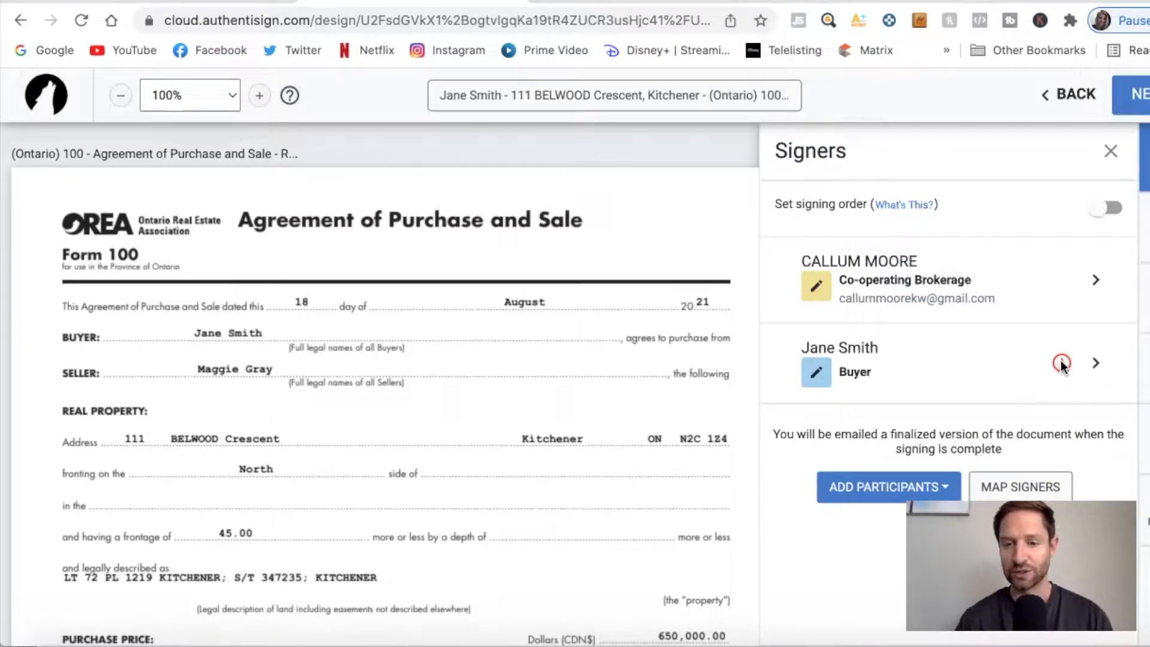
Enter the buyer's email address in her signer details and save.
left_click(1095, 363)
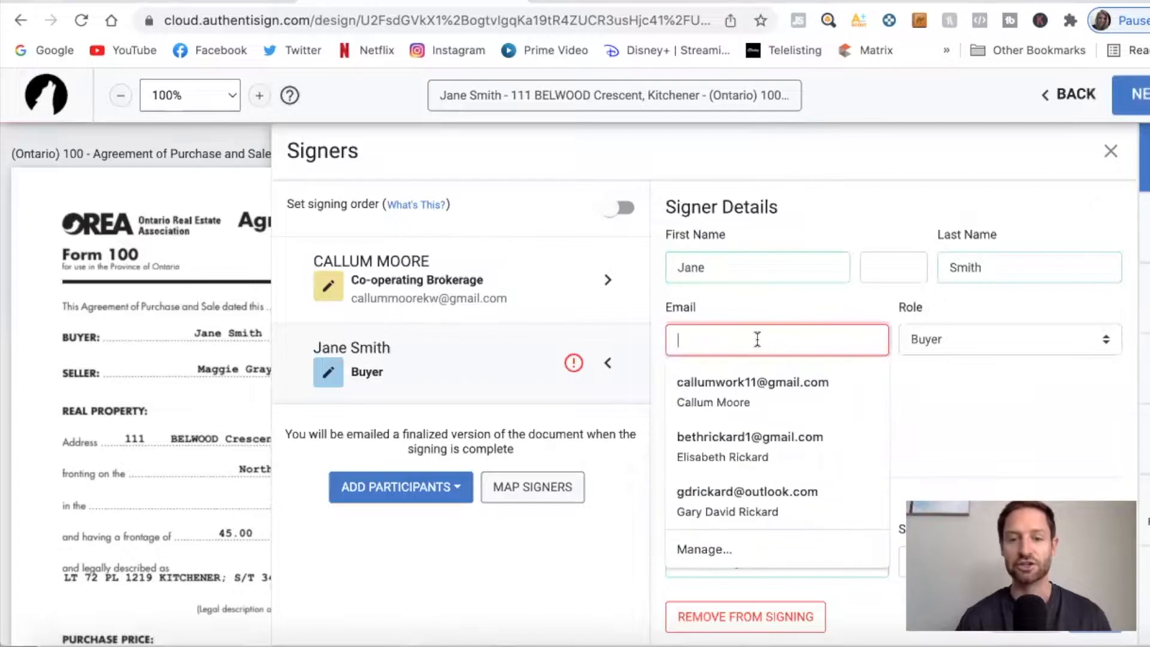
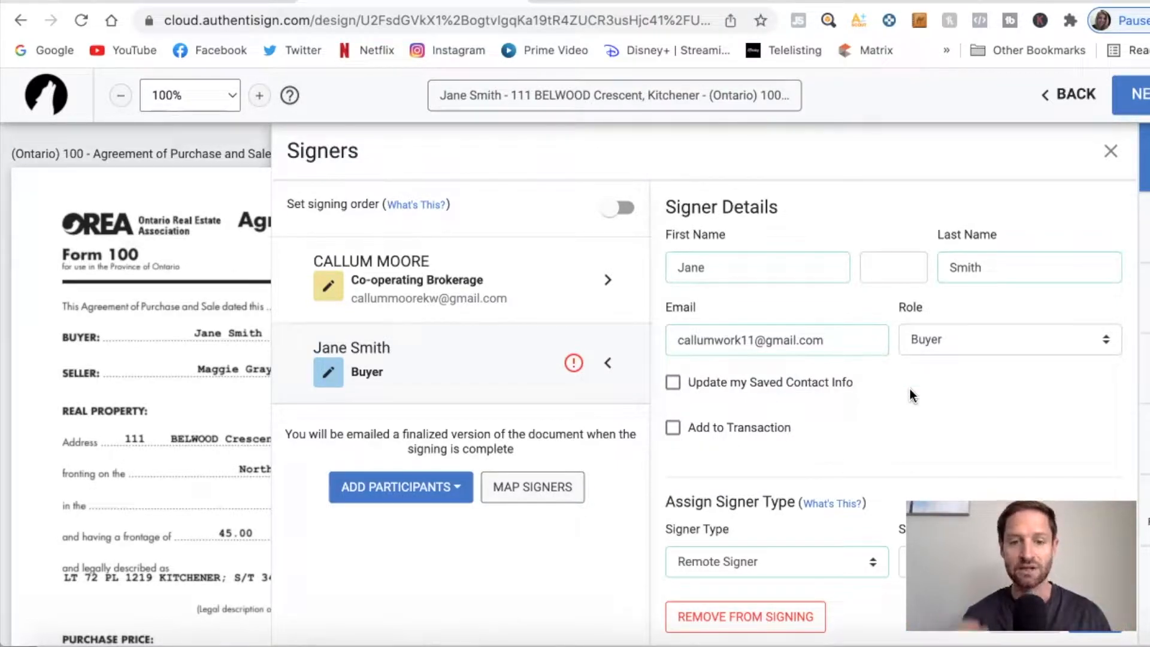
mouse_move(996, 473)
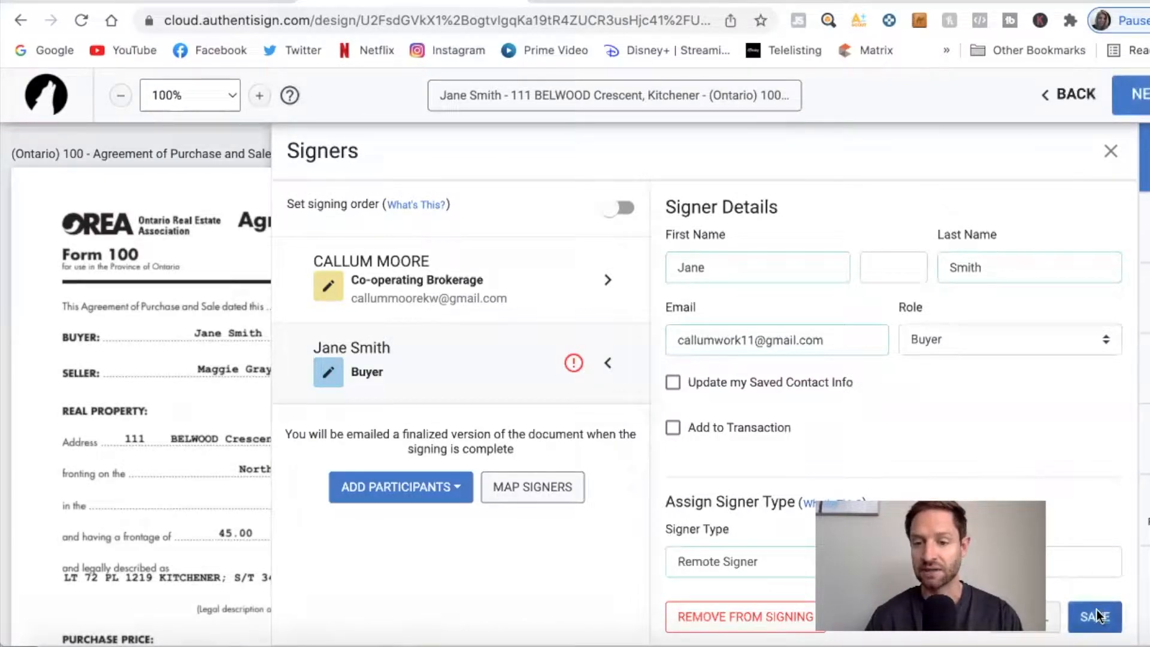
left_click(1094, 617)
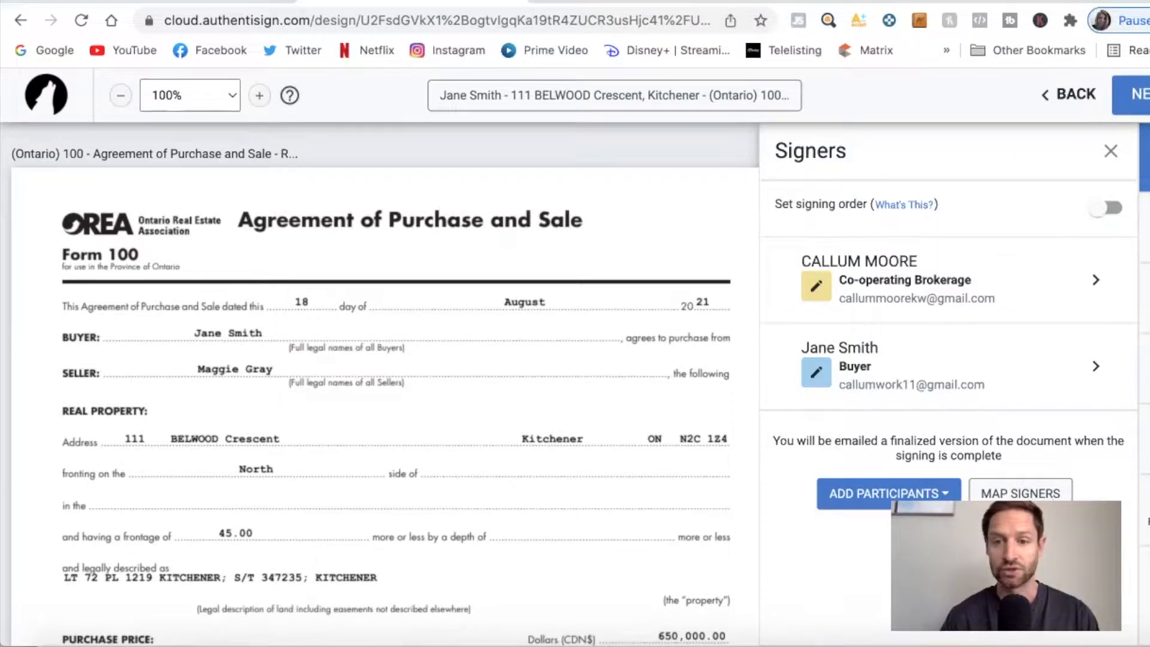
mouse_move(533, 334)
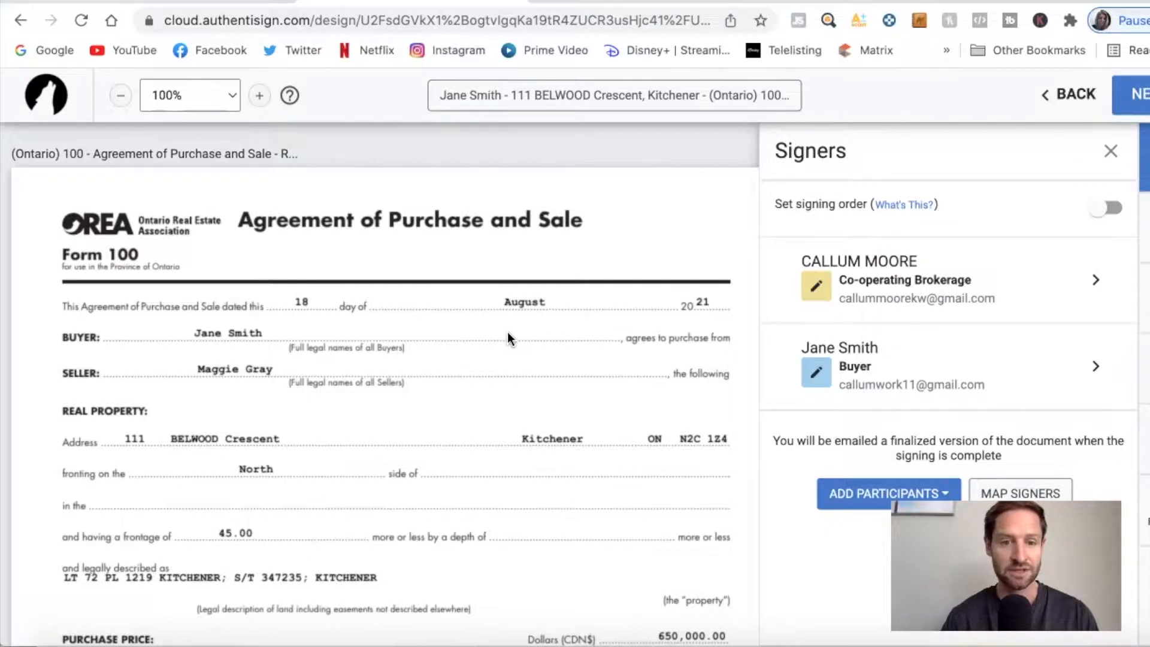
scroll("down", 3)
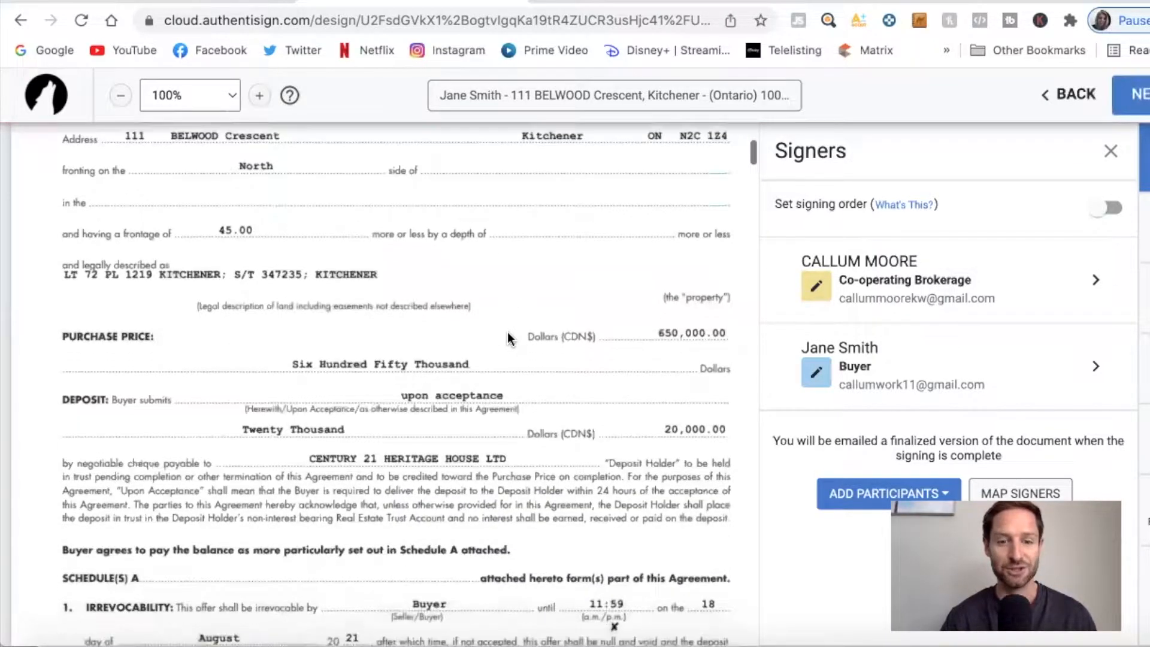
scroll("down", 3)
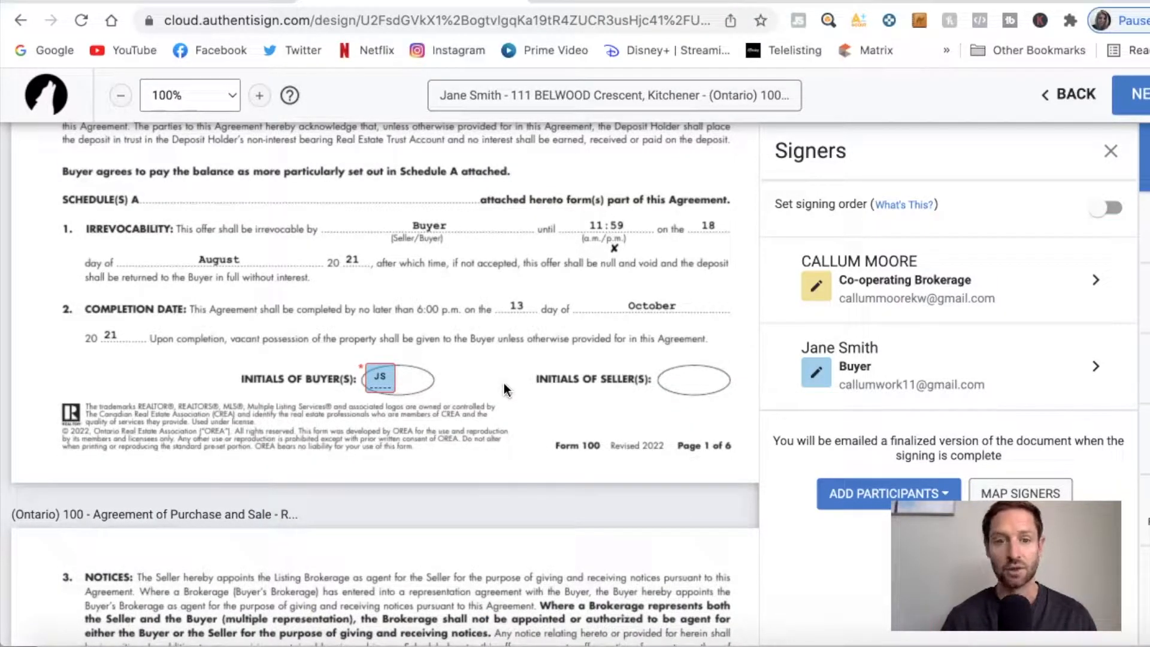
scroll("down", 3)
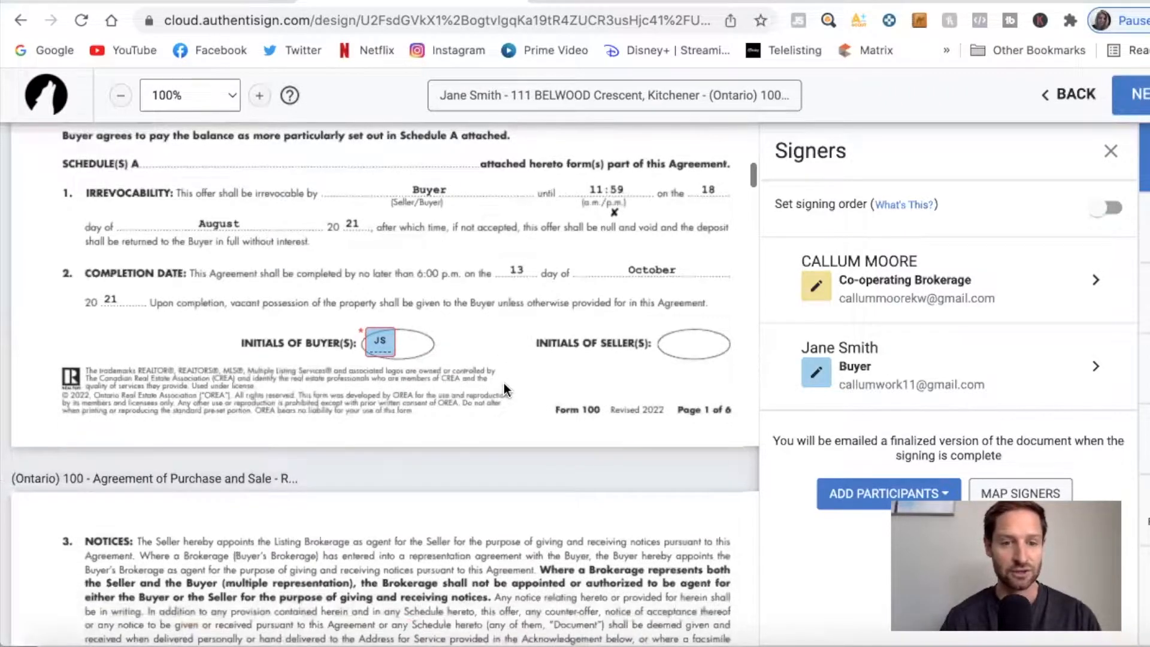
scroll("down", 3)
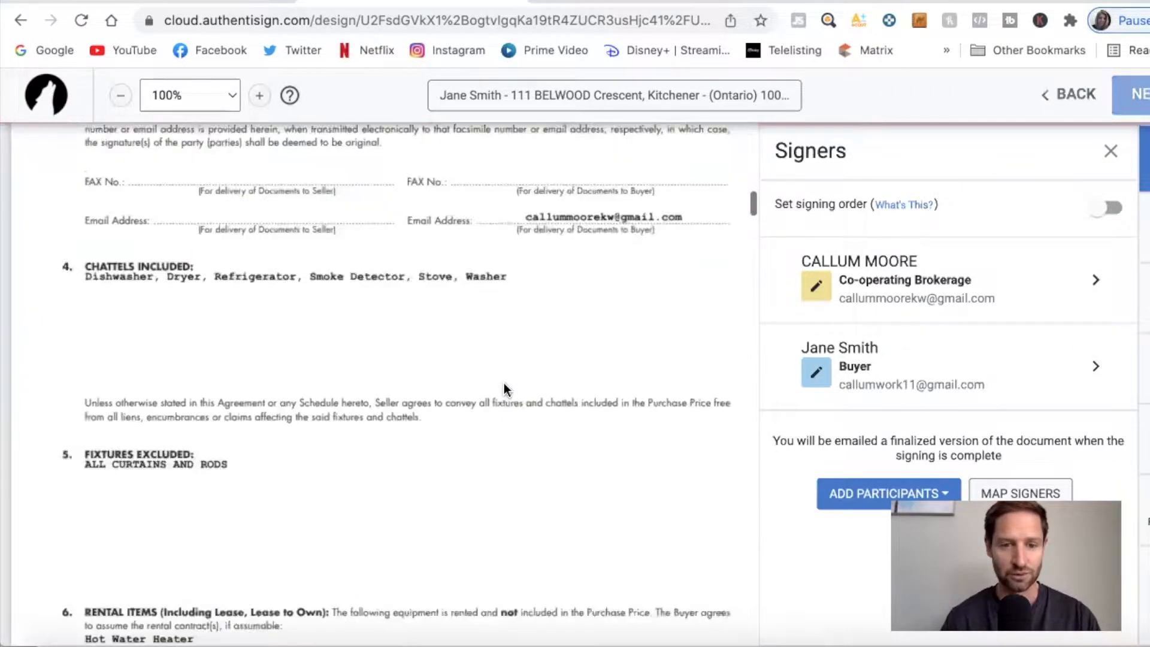
scroll("down", 3)
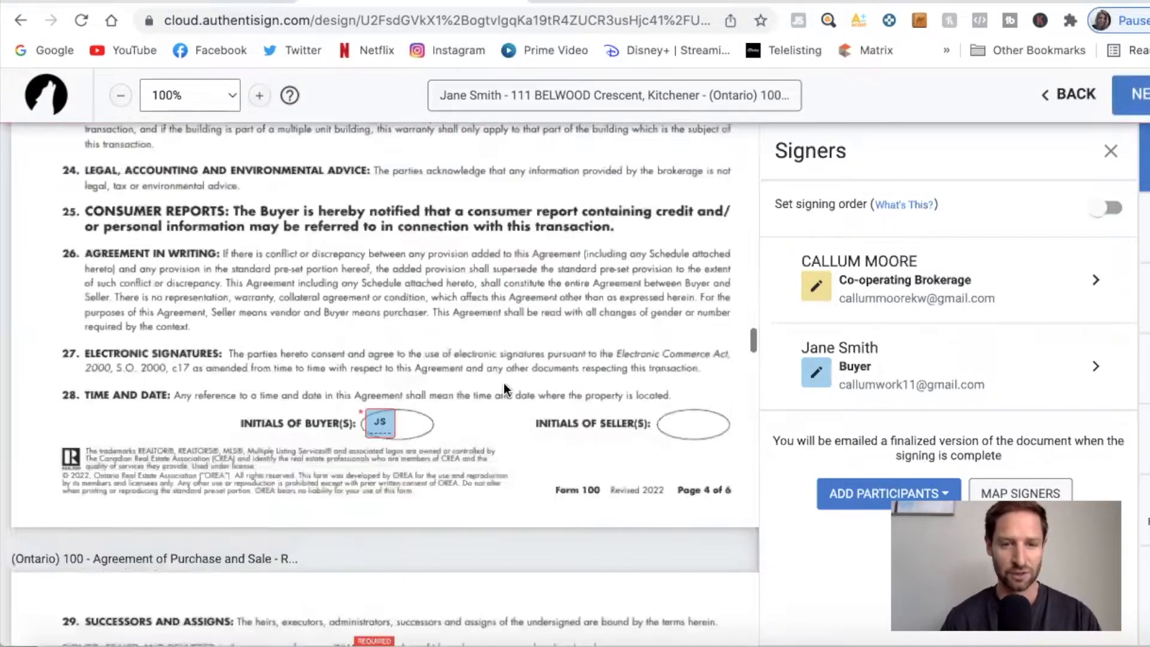
scroll("down", 3)
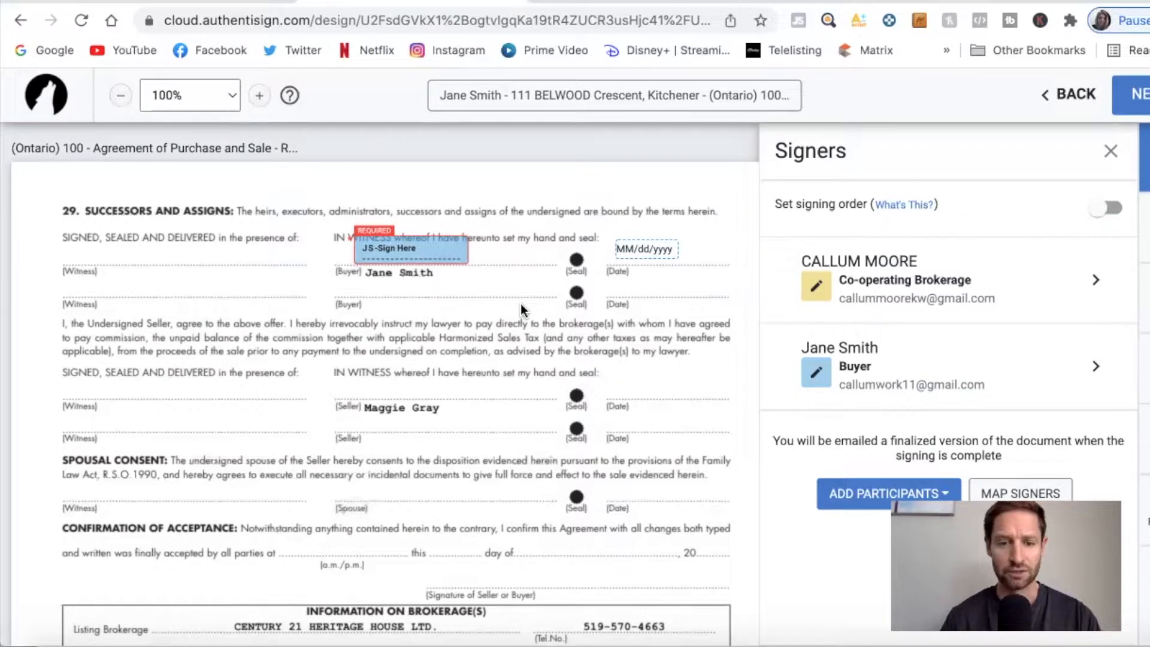
scroll("down", 3)
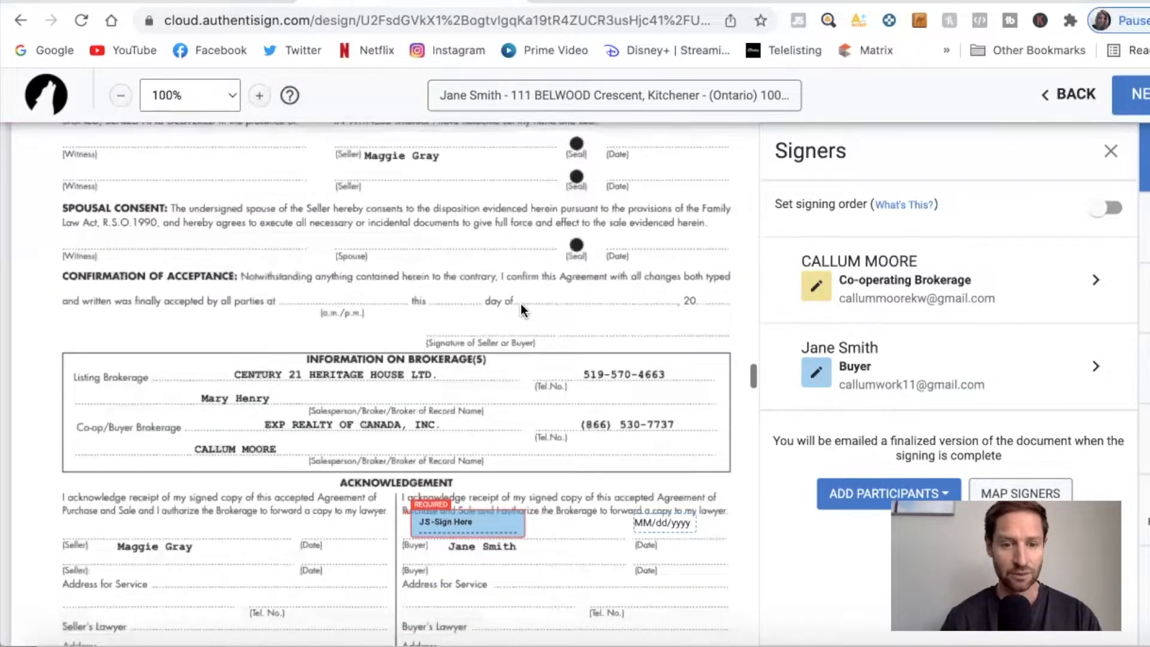
scroll("down", 3)
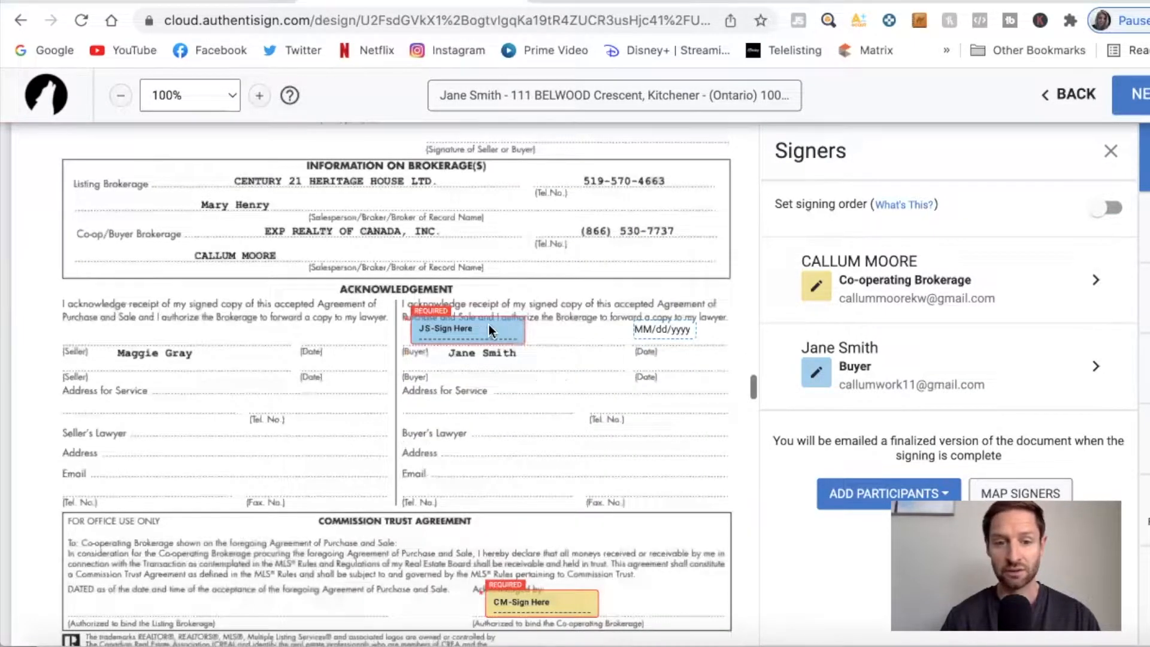
With Signing Tools open, delete the agent's CM-Sign Here block from the Commission Trust Agreement and scroll on to Form 320.
left_click(446, 328)
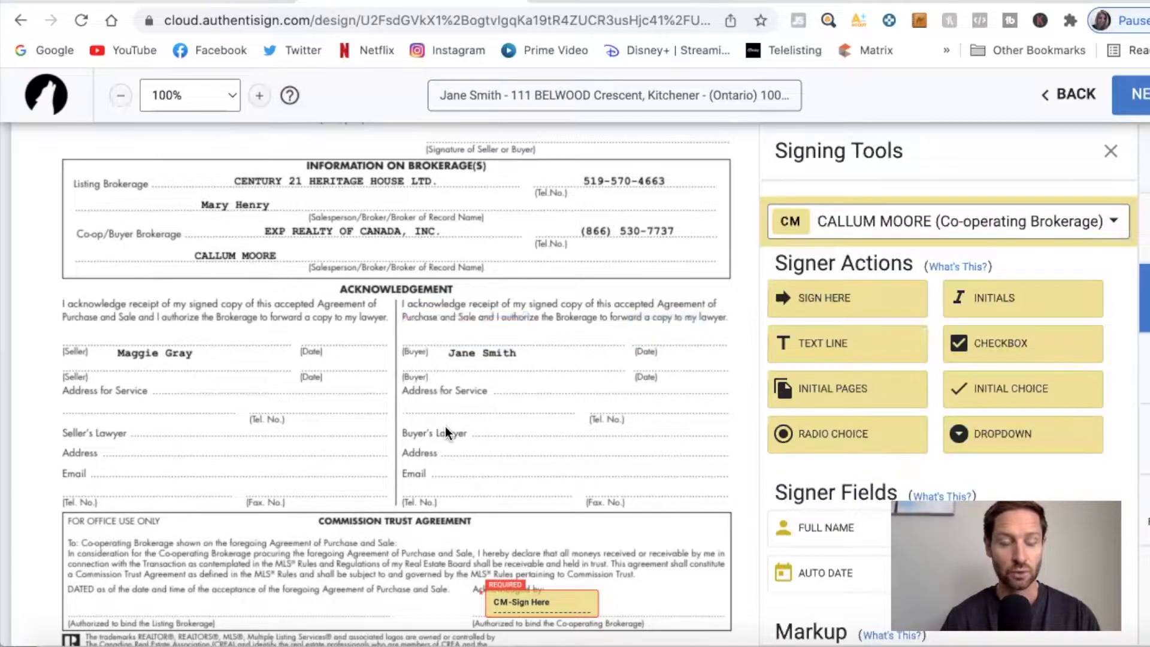
scroll("down", 3)
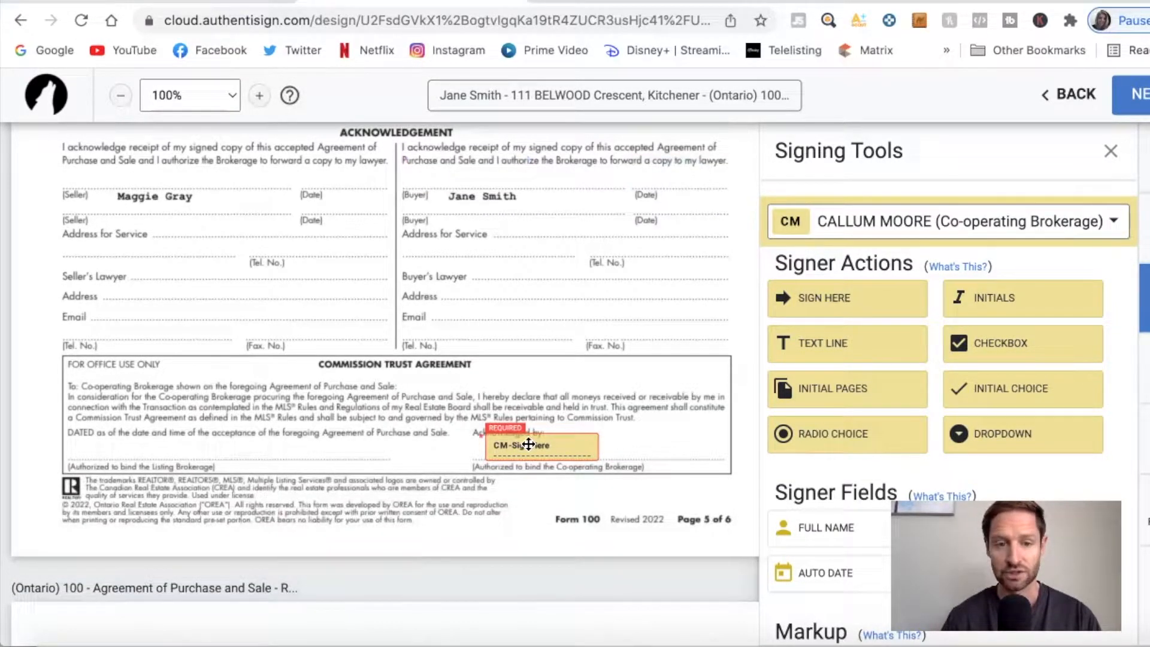
left_click(541, 446)
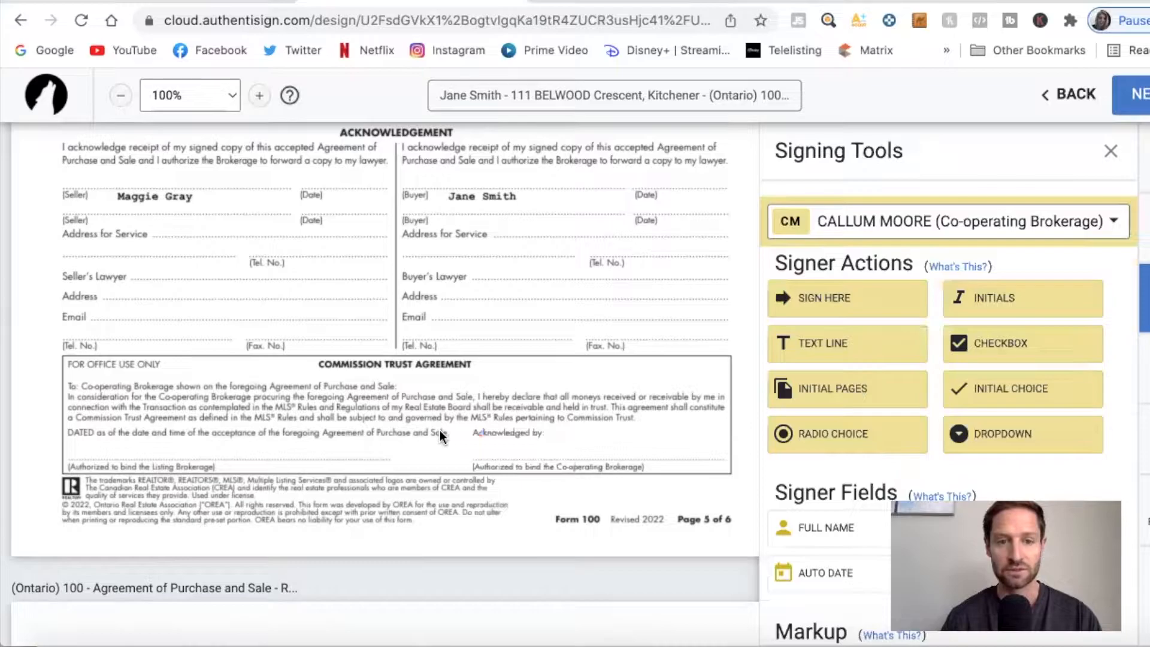
scroll("down", 3)
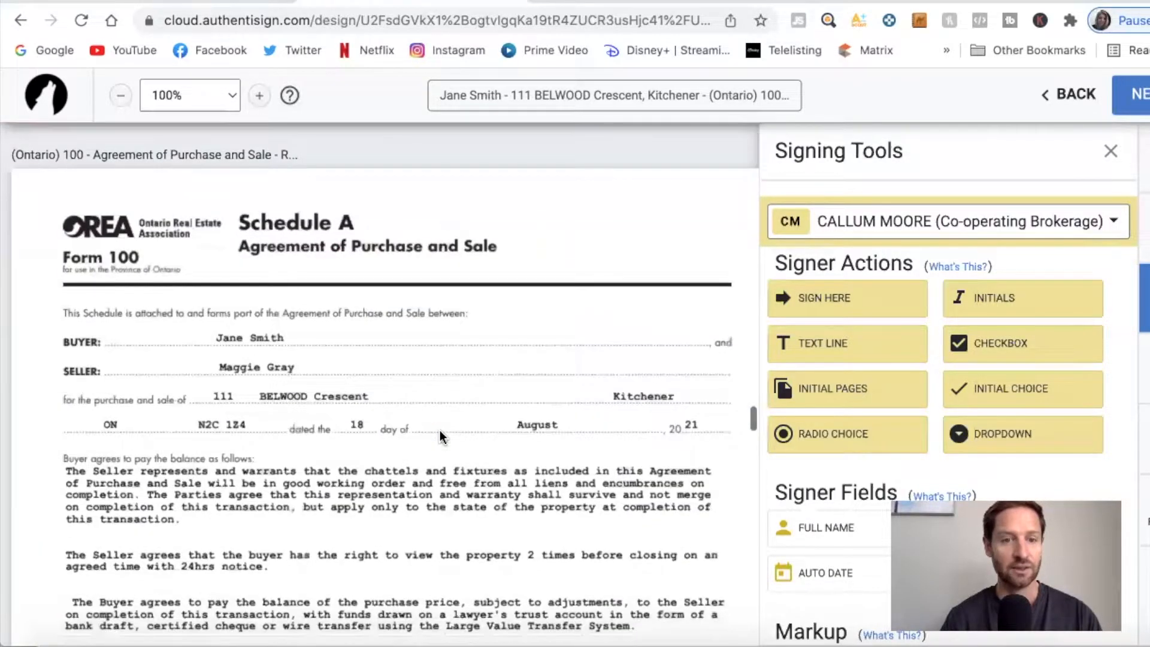
scroll("down", 3)
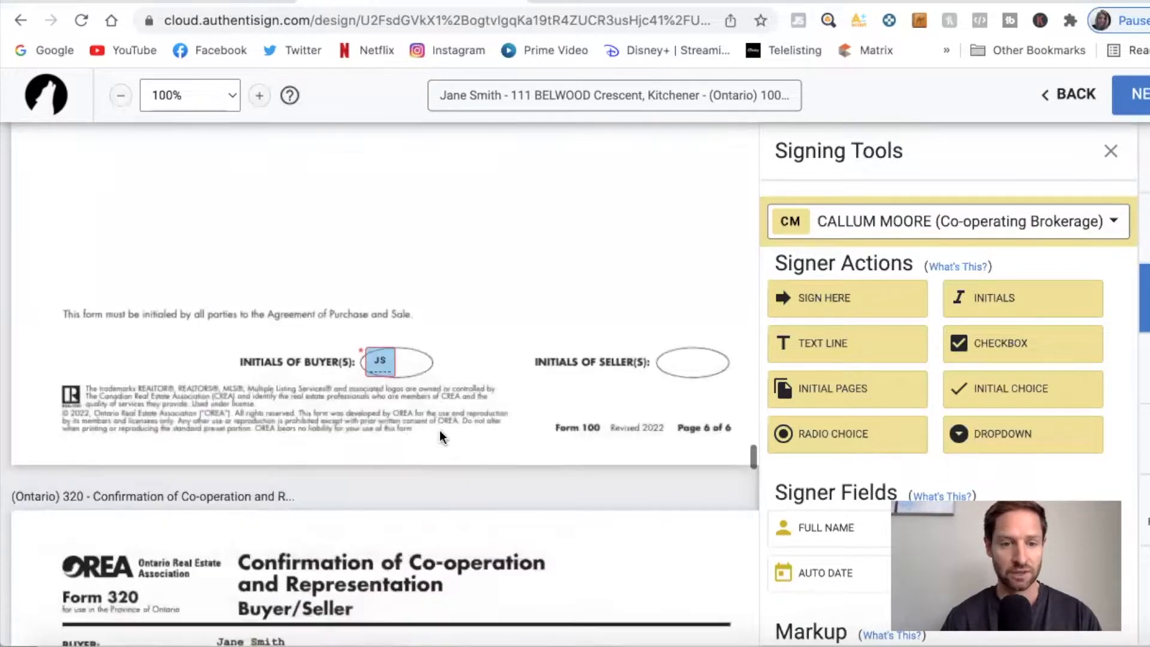
scroll("down", 3)
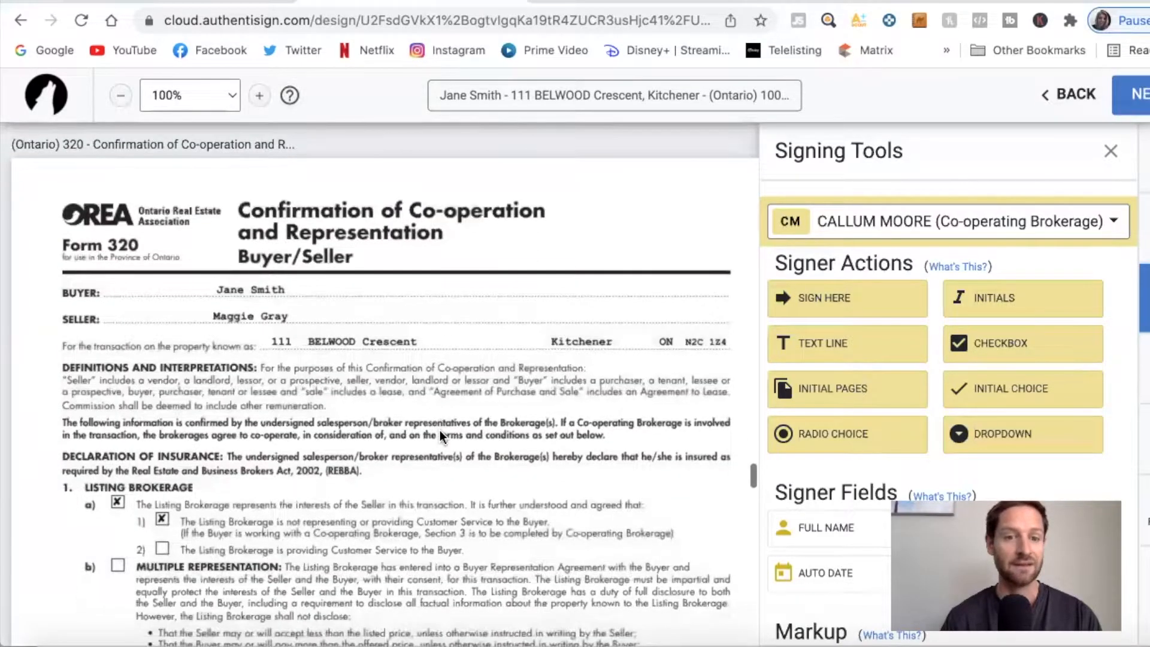
scroll("down", 3)
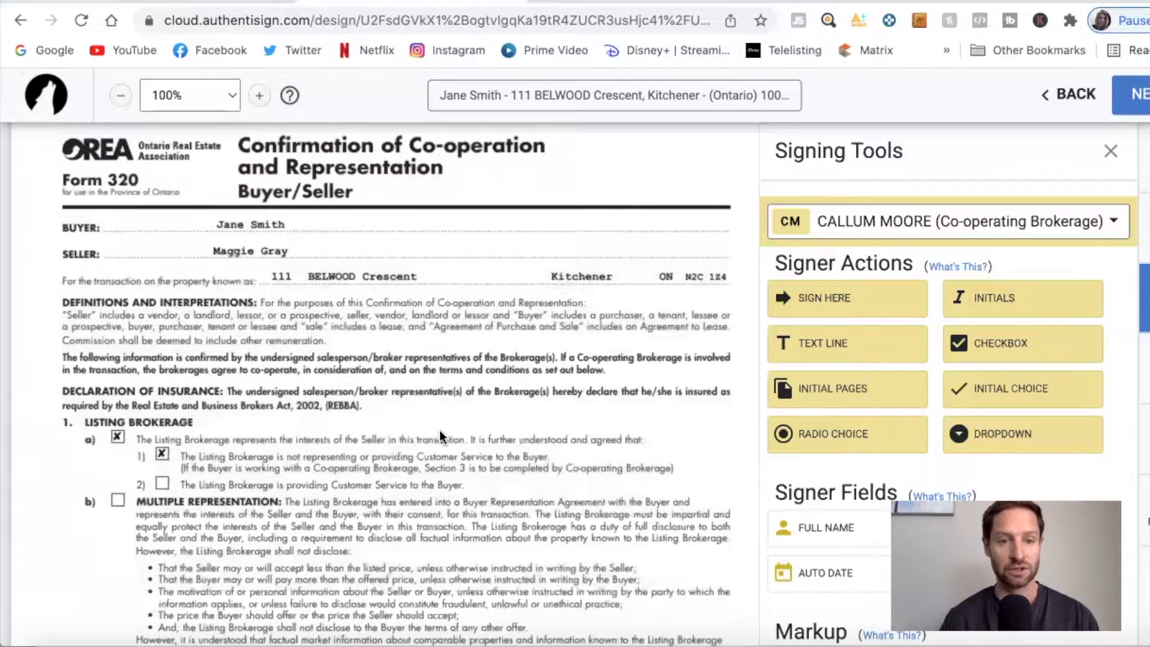
scroll("down", 3)
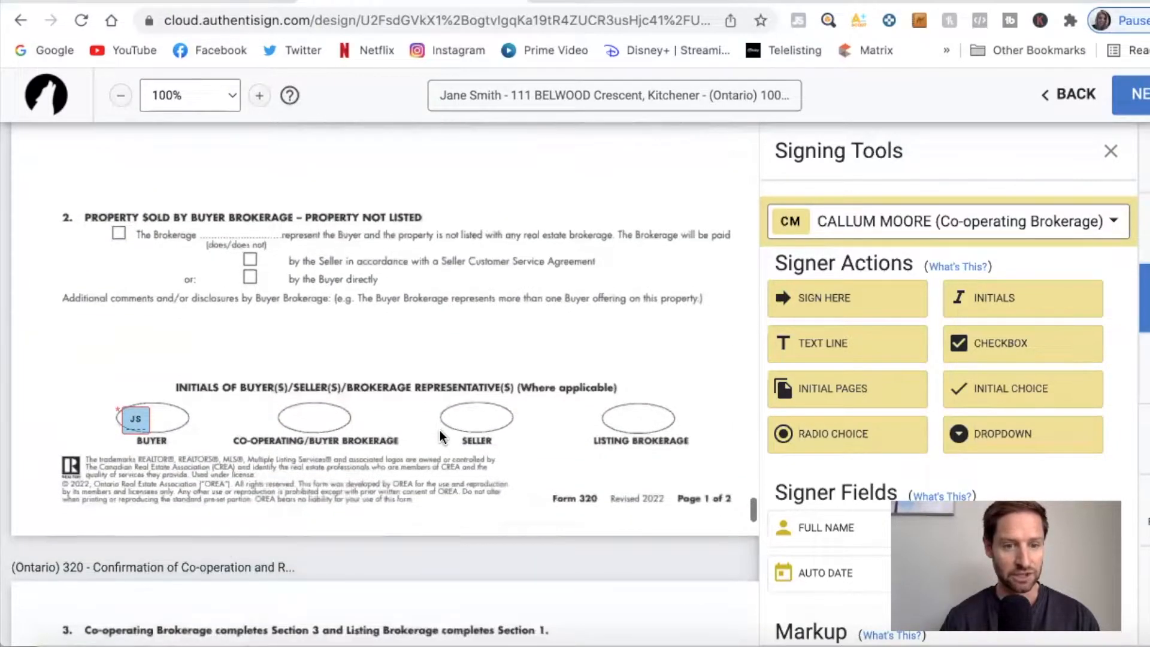
scroll("down", 3)
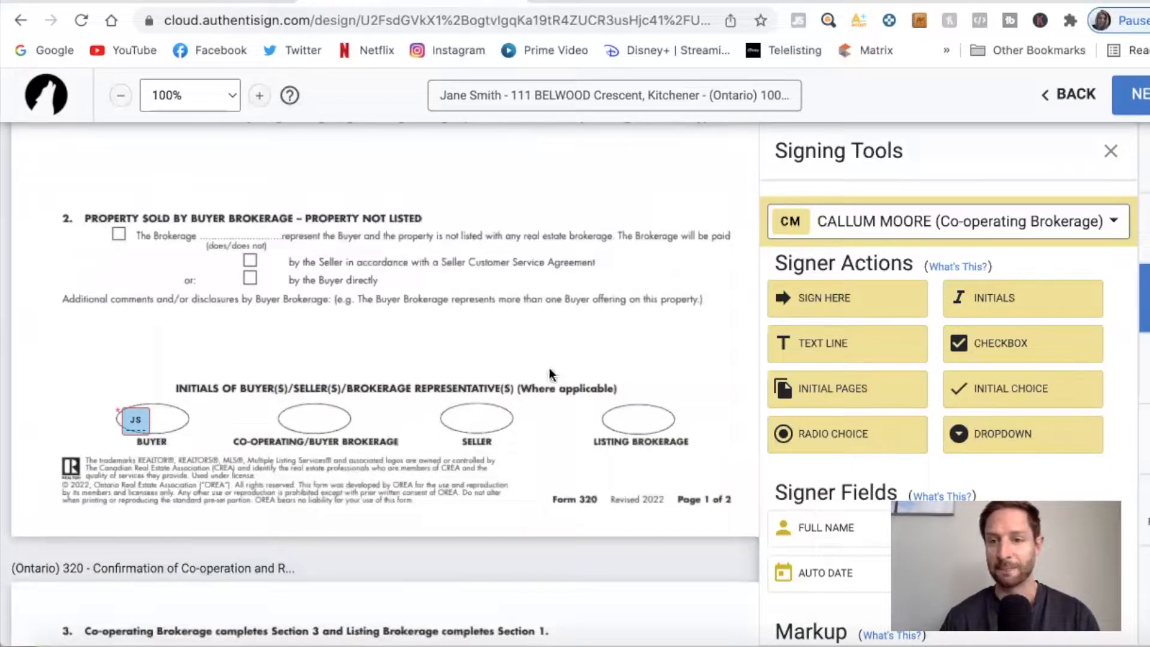
mouse_move(812, 344)
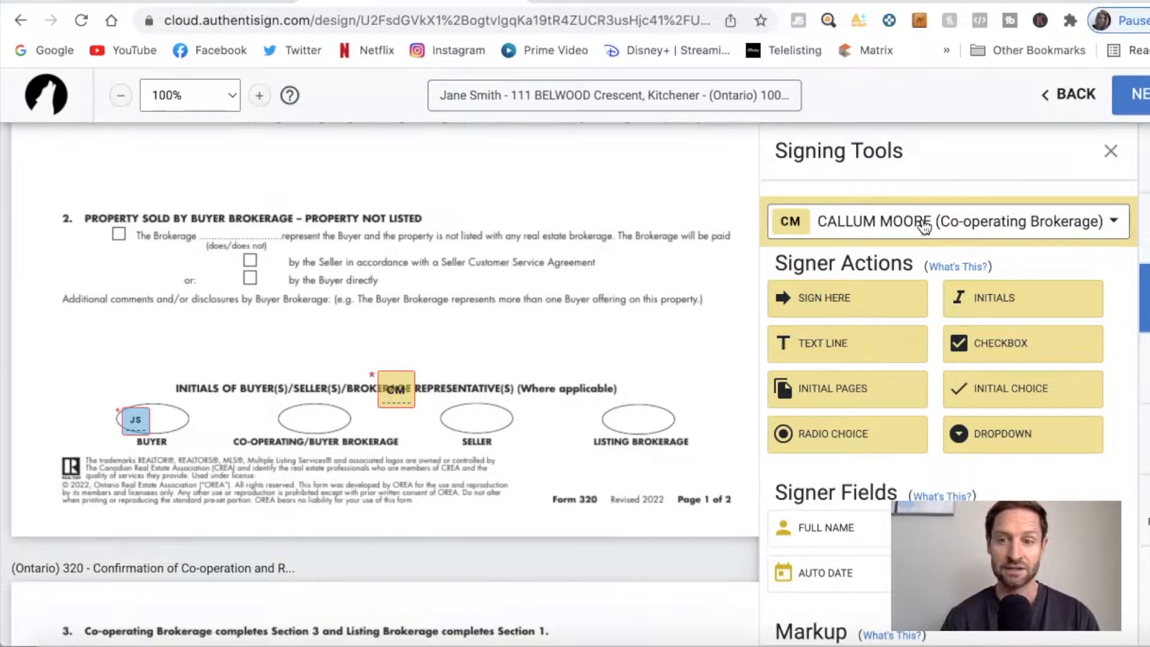
mouse_move(542, 328)
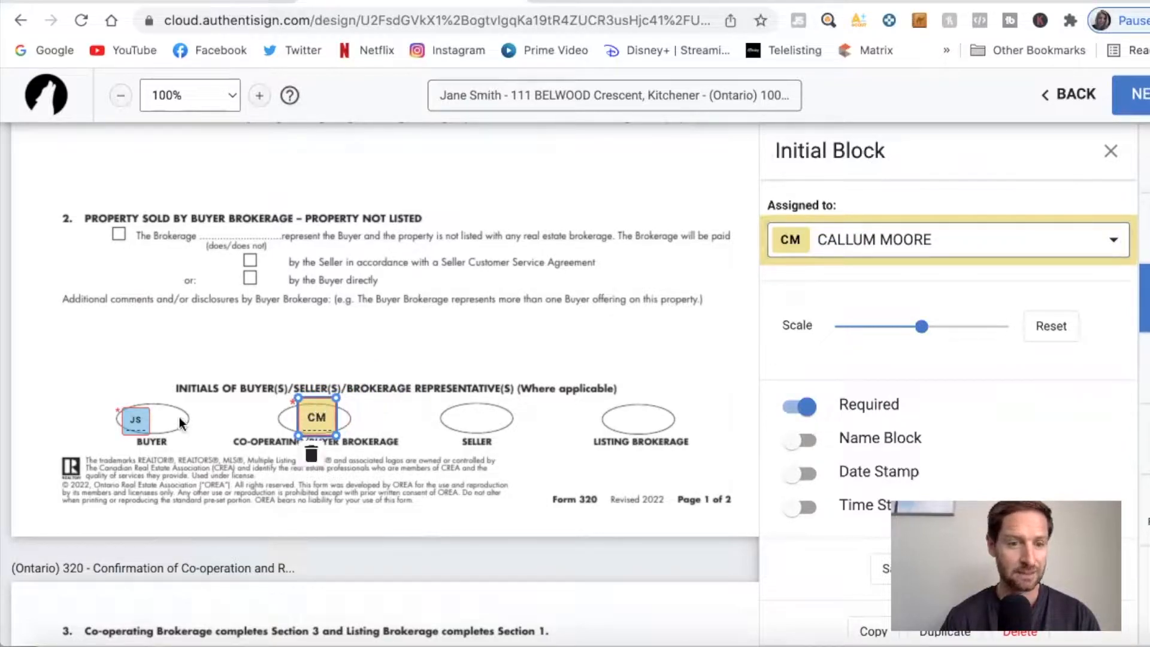
mouse_move(626, 348)
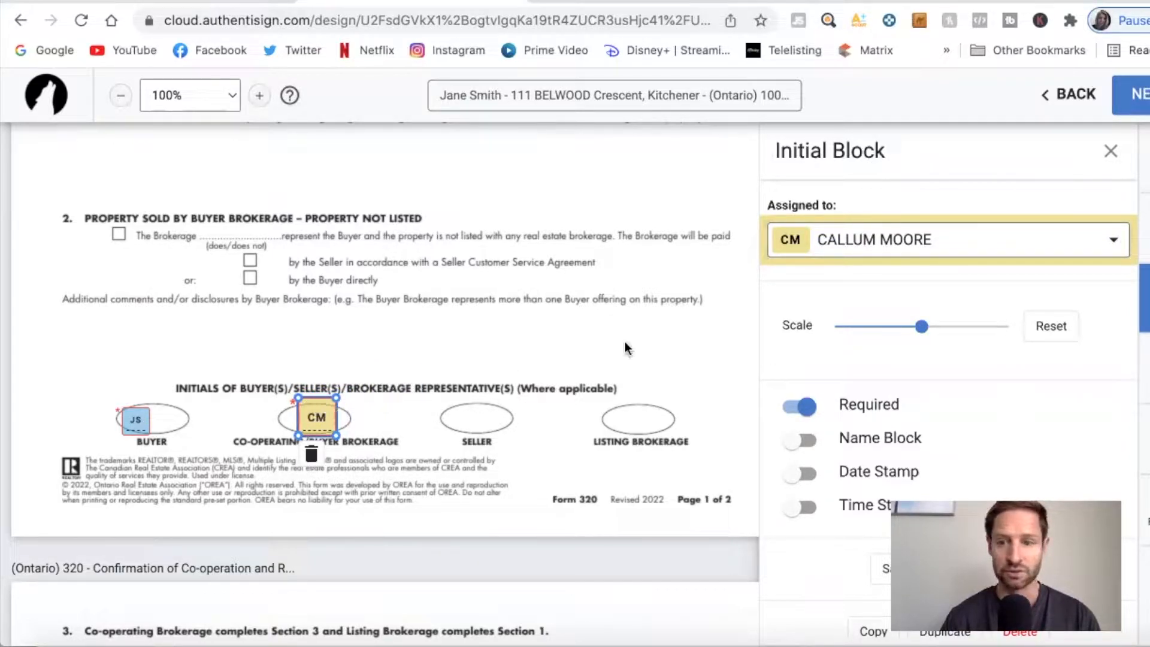
left_click_drag(921, 326, 911, 326)
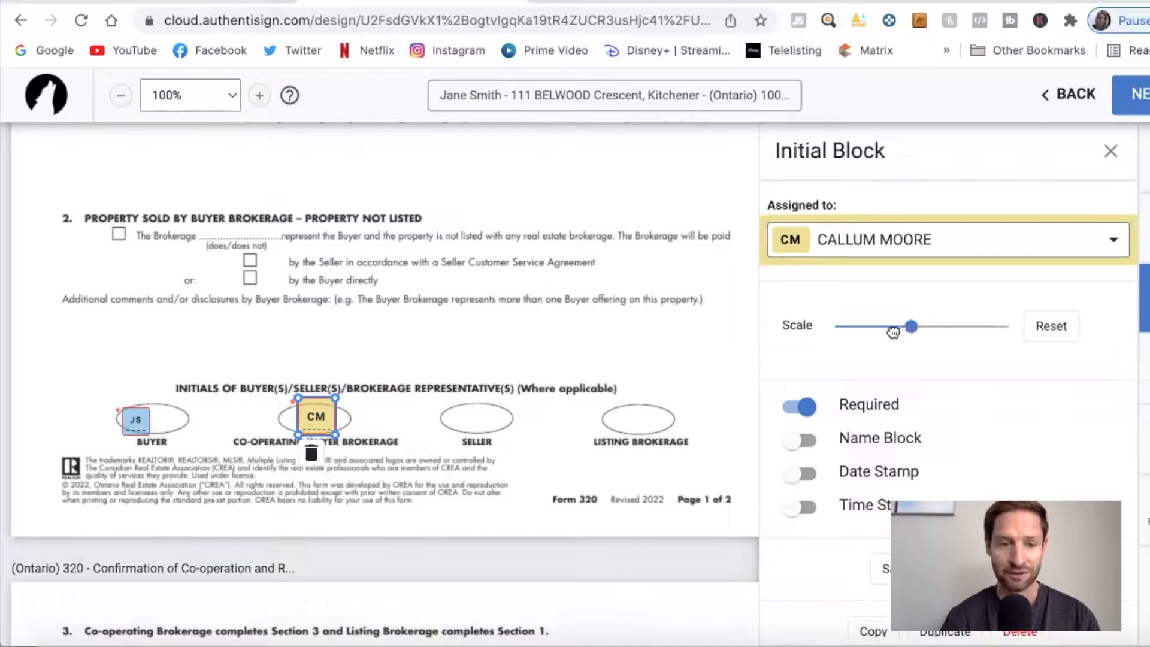
left_click_drag(911, 326, 850, 326)
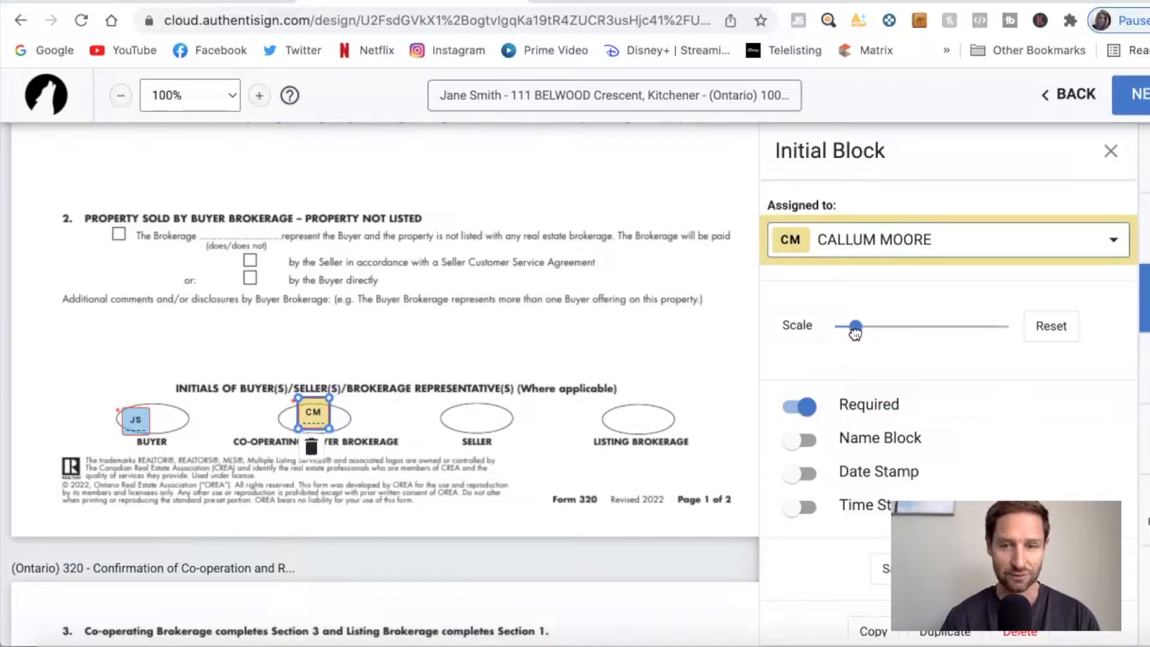
left_click_drag(854, 325, 848, 325)
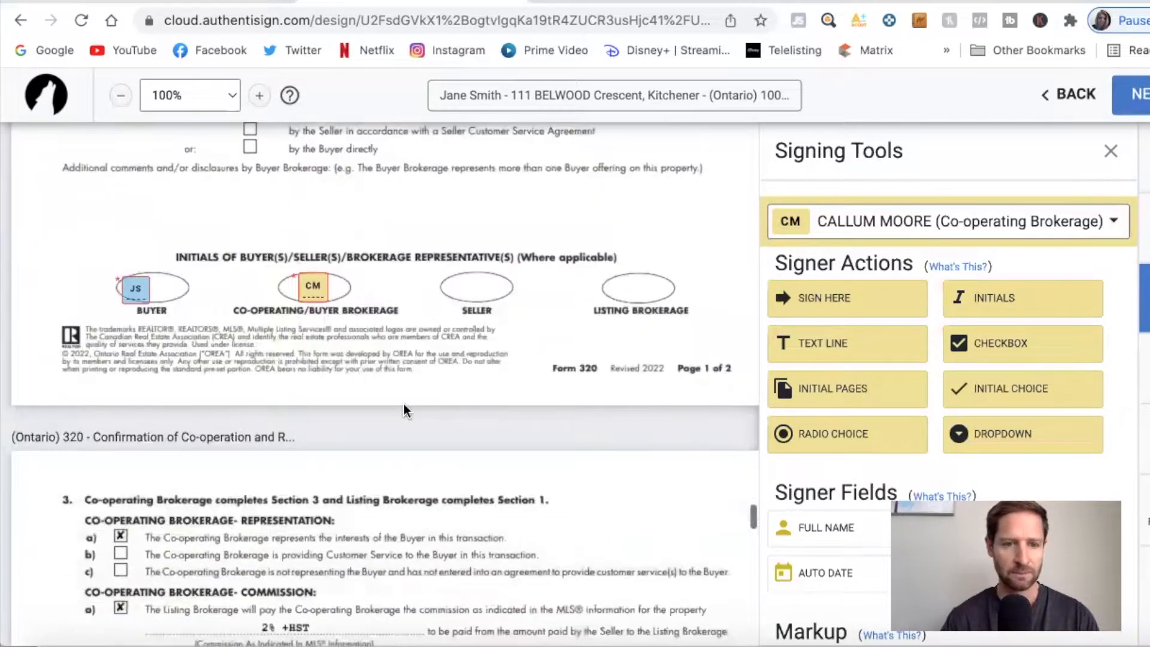
scroll("down", 3)
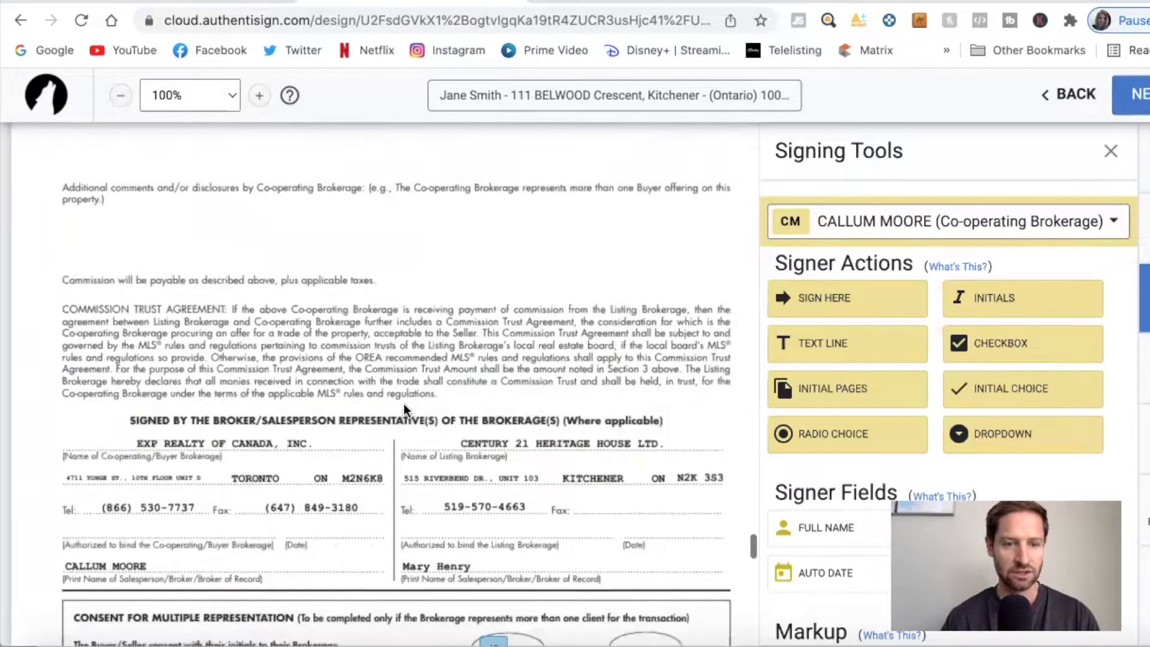
scroll("down", 3)
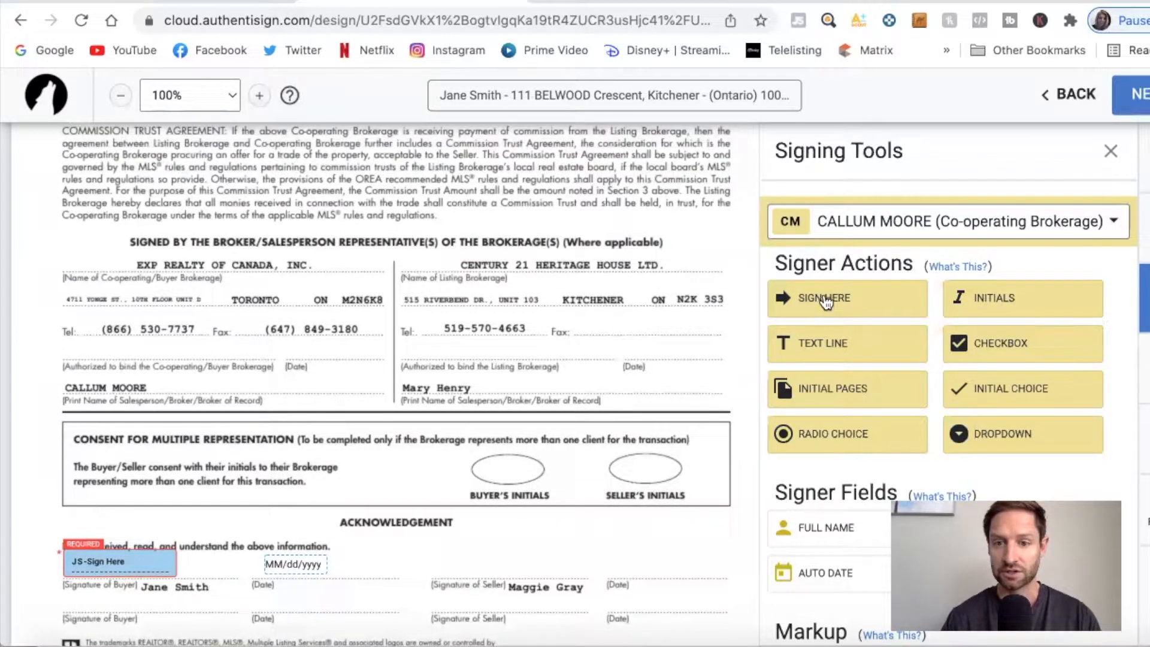
left_click(947, 220)
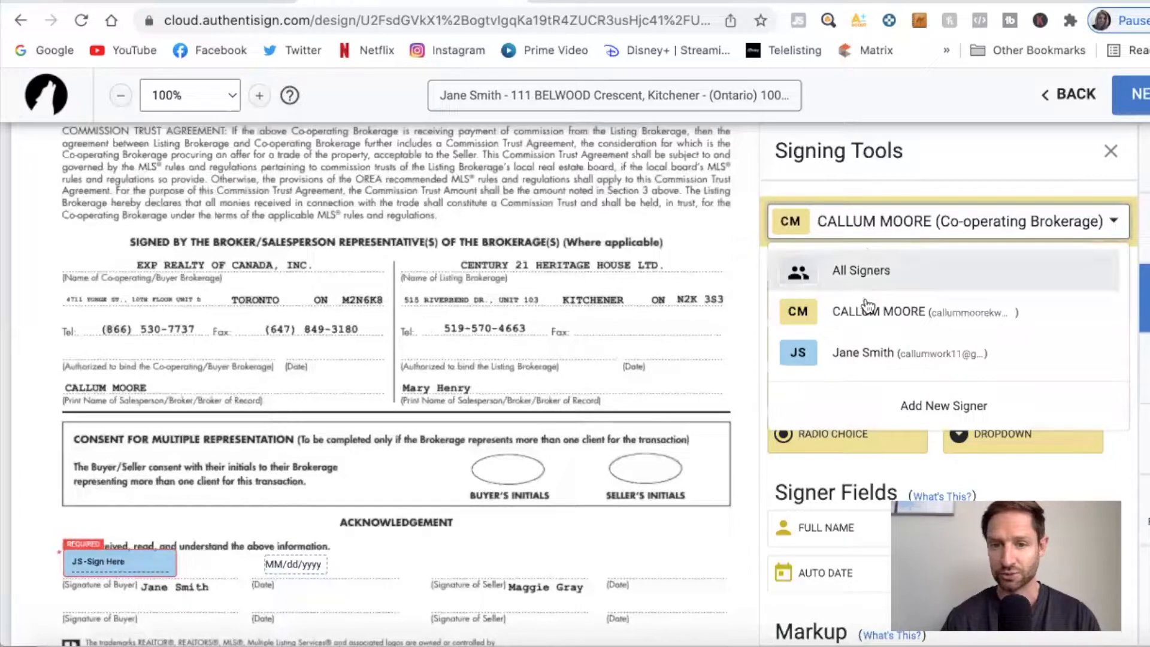
left_click(864, 352)
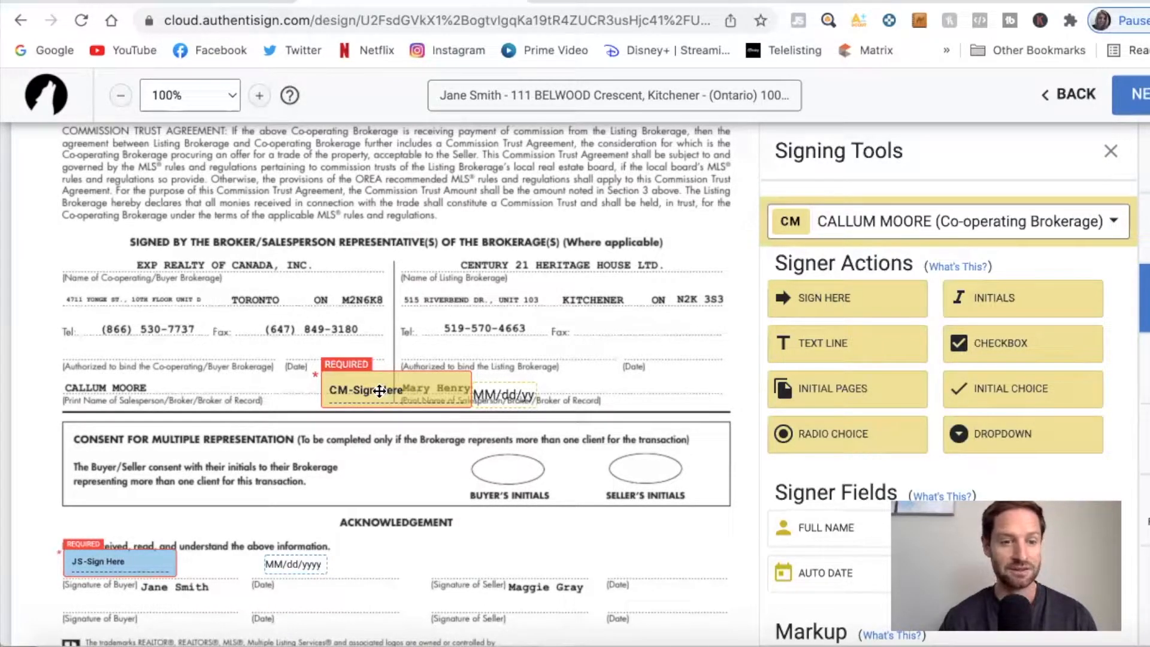
left_click_drag(378, 390, 146, 344)
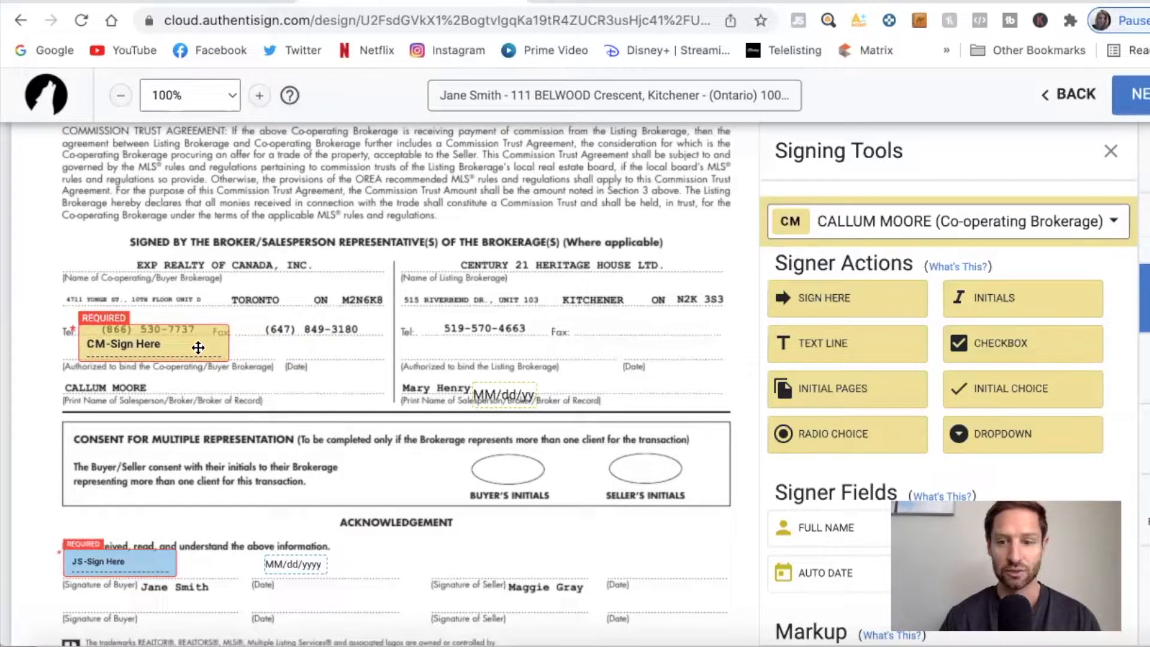
left_click(155, 344)
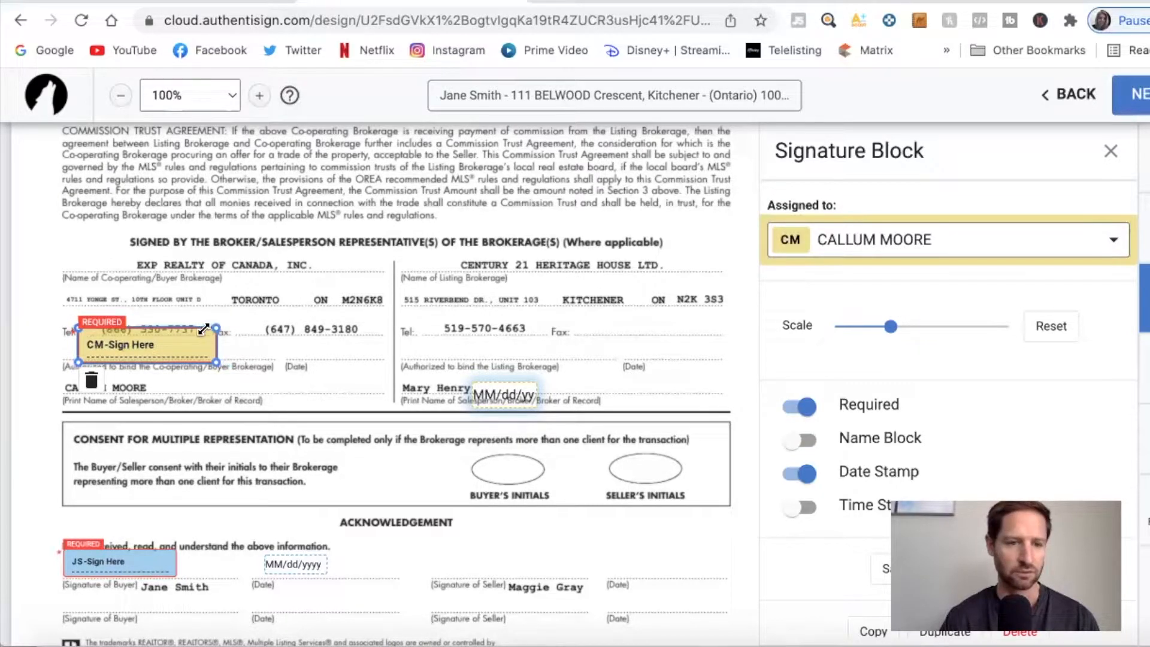
left_click_drag(890, 326, 855, 326)
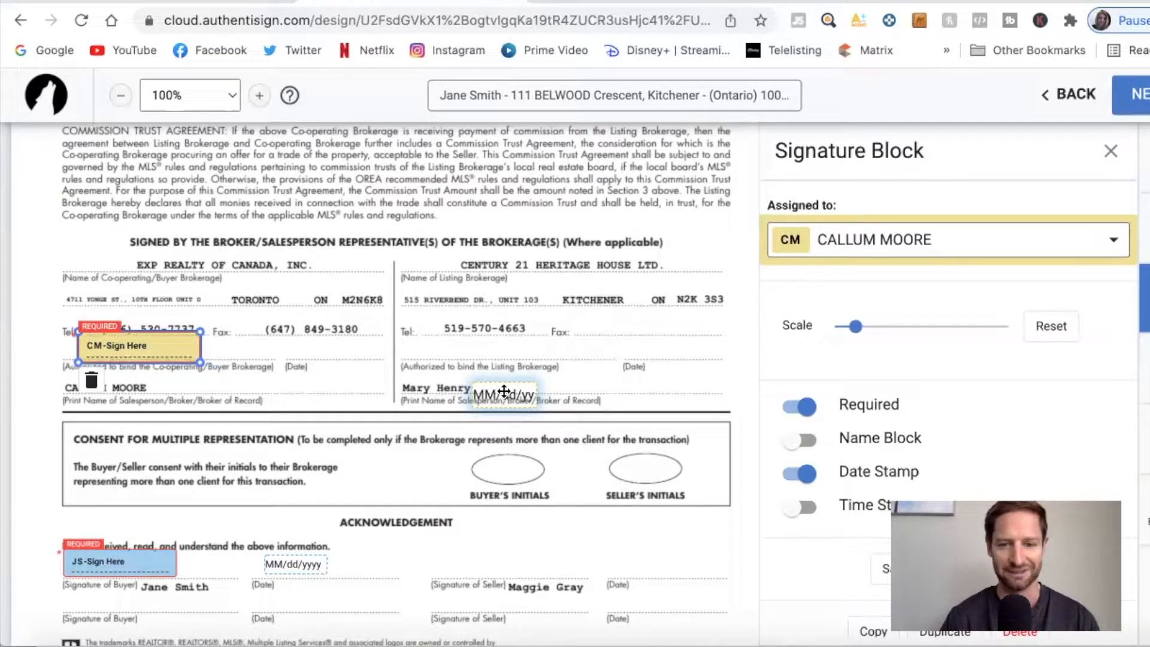
left_click_drag(504, 394, 316, 349)
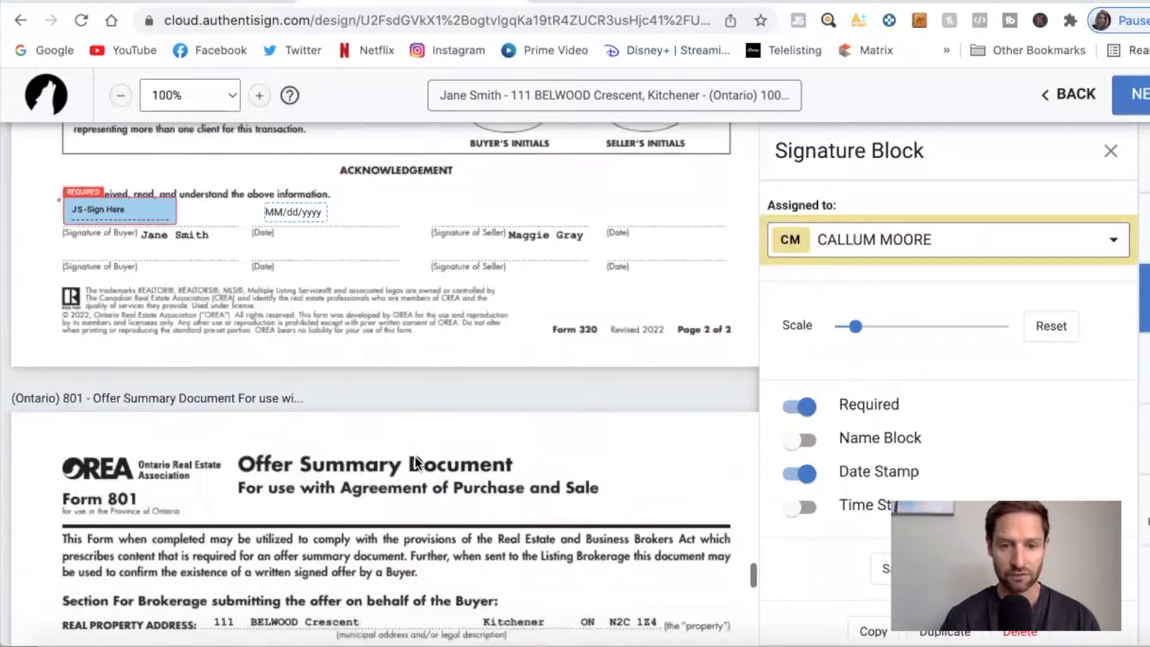
Scroll on through the Agreement to continue reviewing the signing fields.
scroll("down", 3)
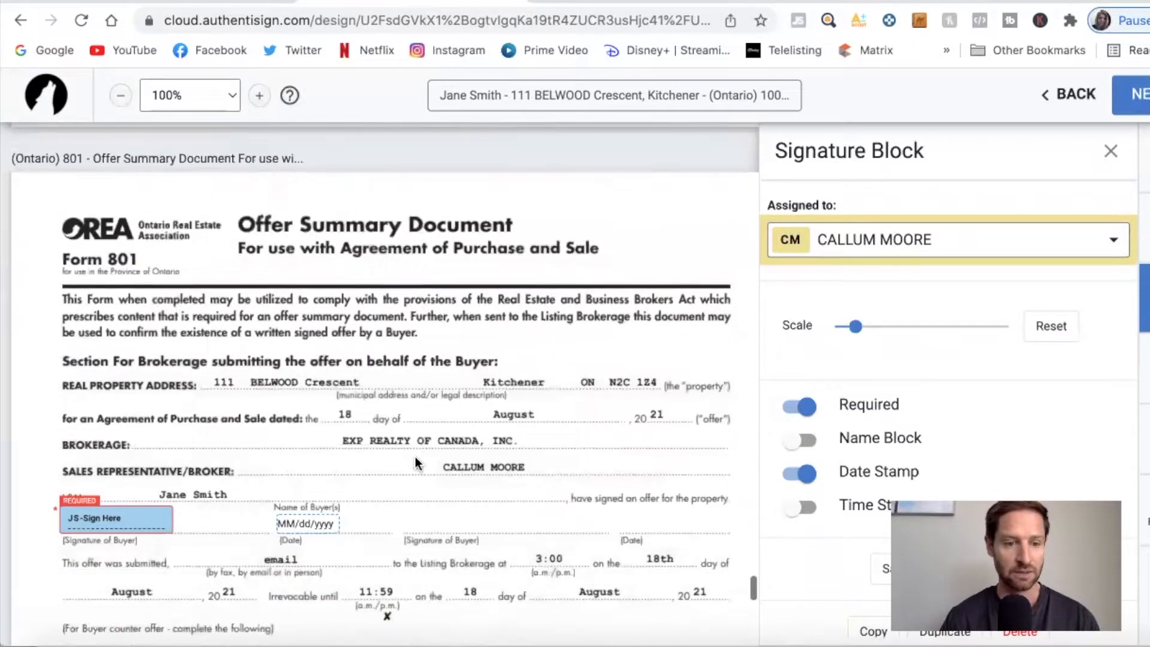
scroll("down", 3)
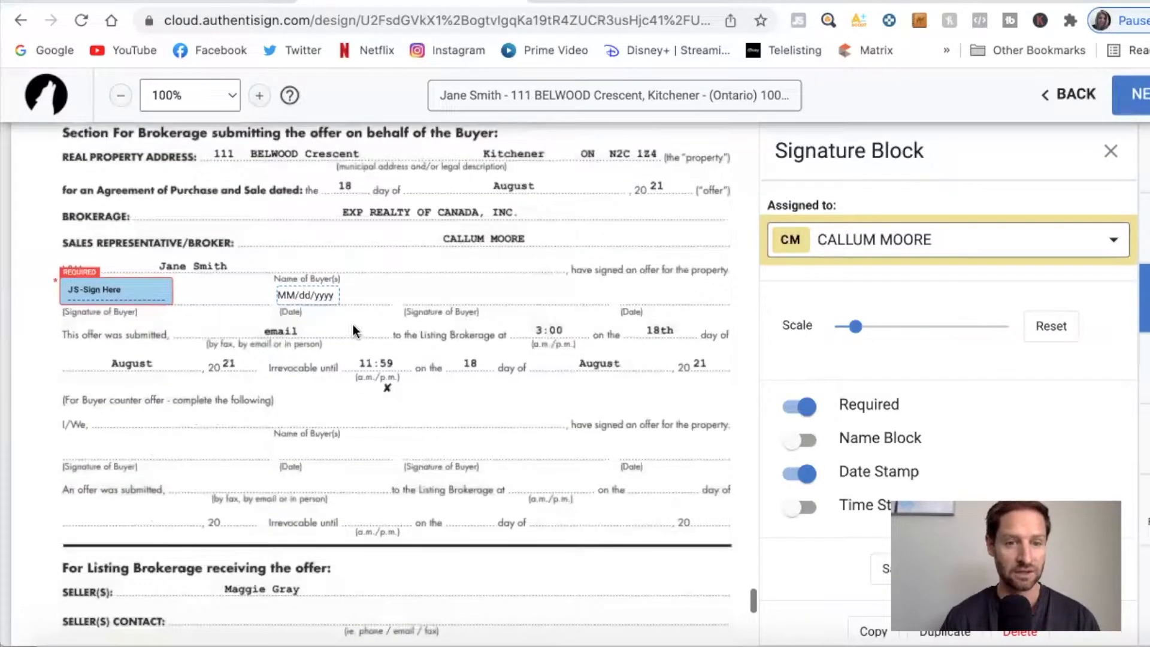
scroll("down", 3)
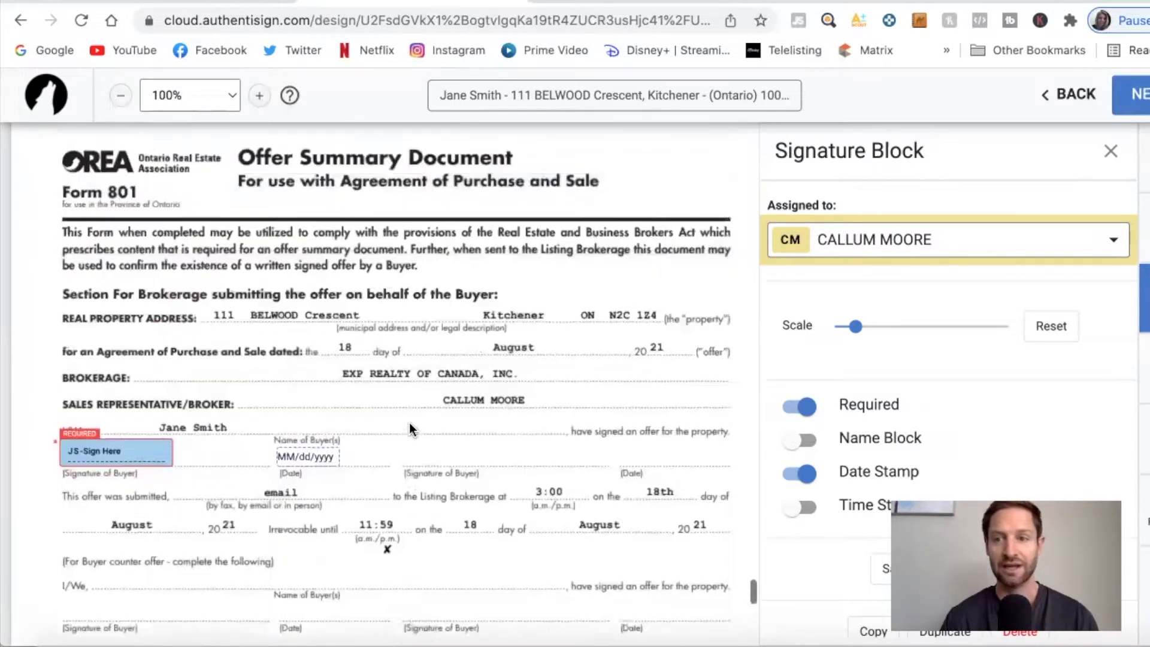
scroll("down", 3)
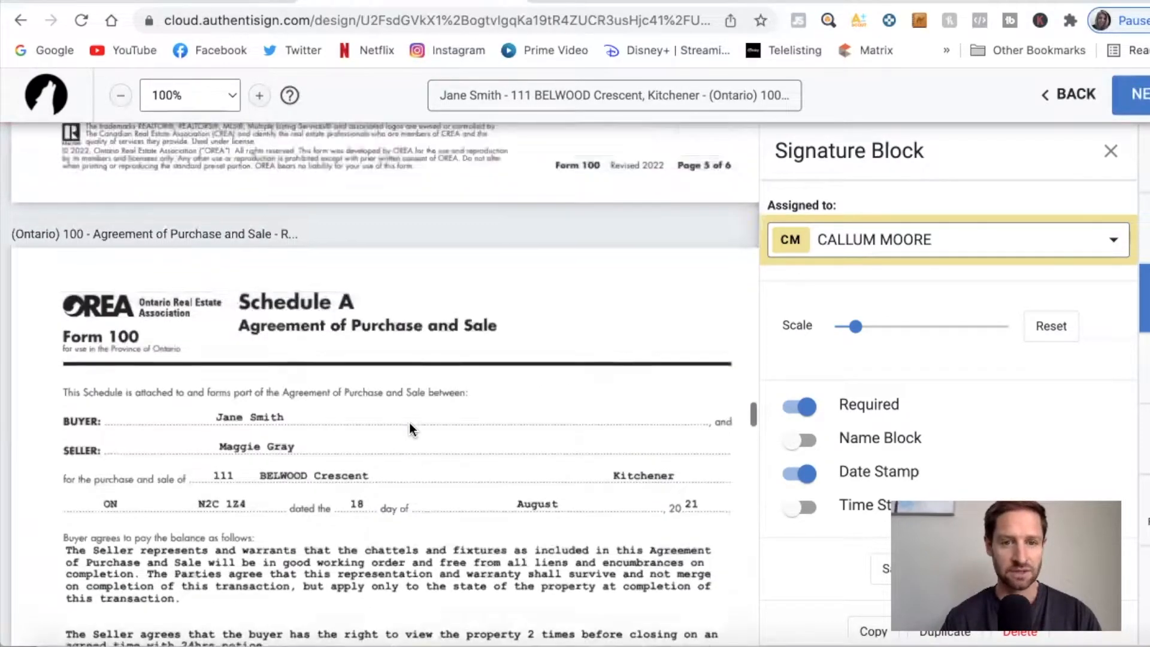
scroll("down", 3)
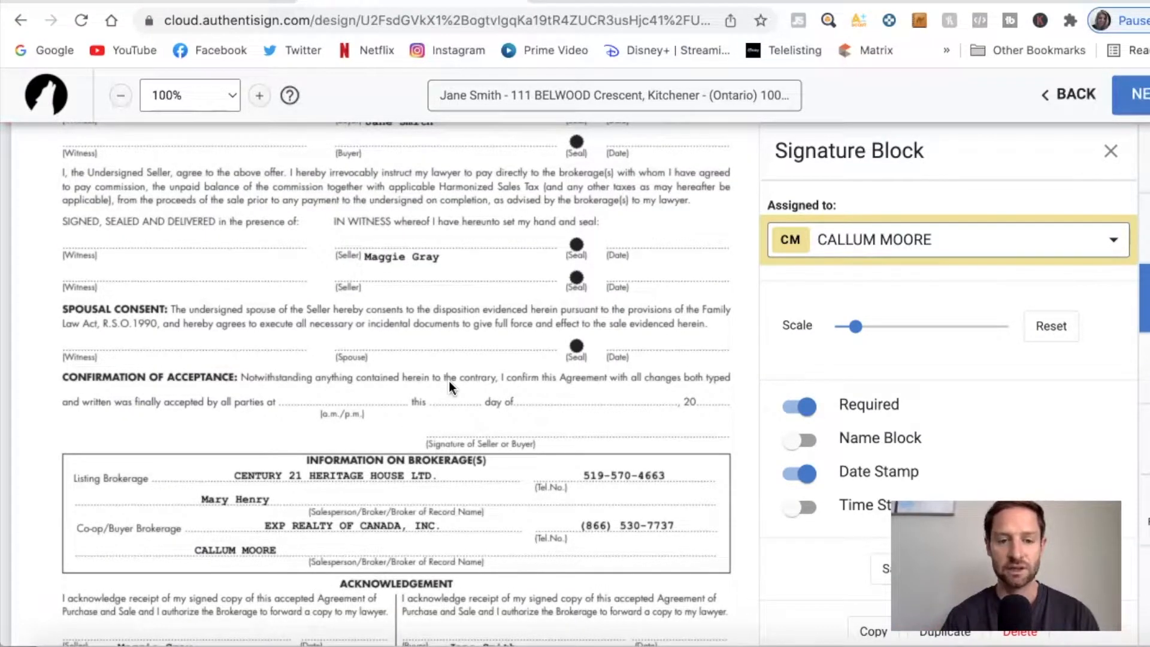
mouse_move(495, 381)
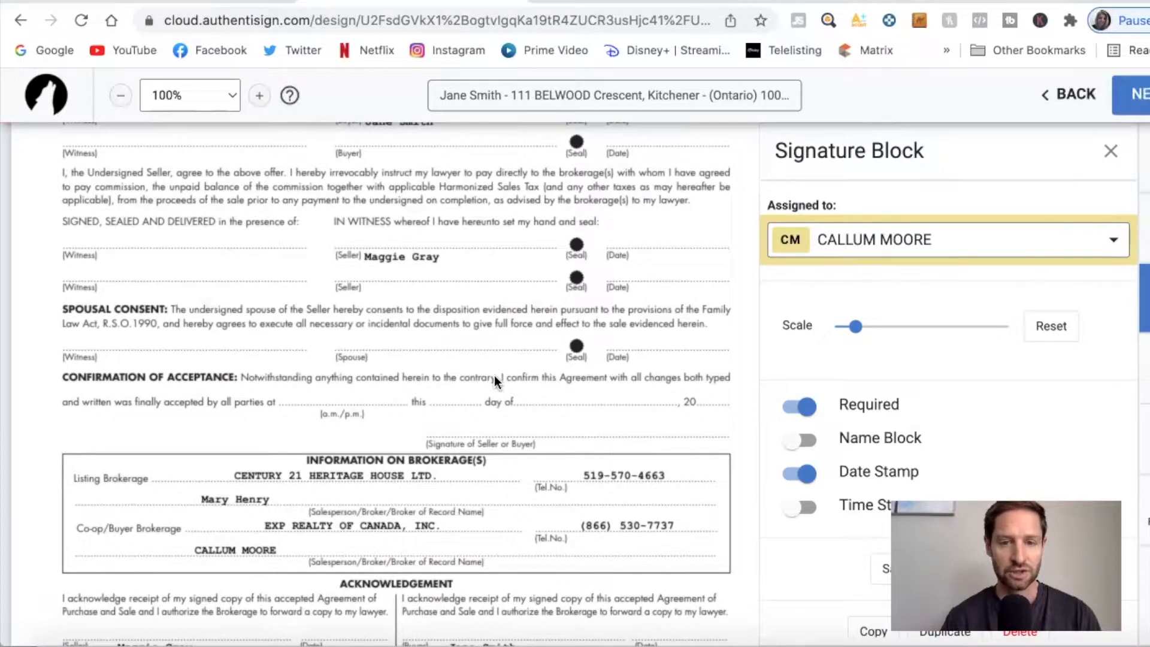
mouse_move(505, 421)
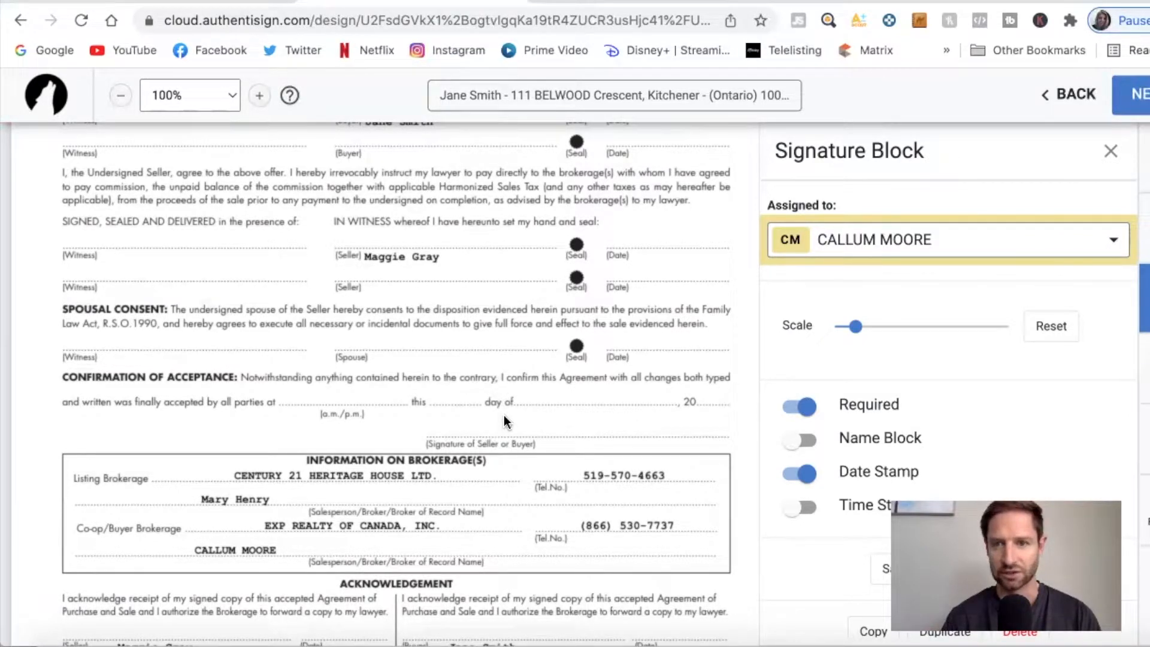
left_click(1114, 300)
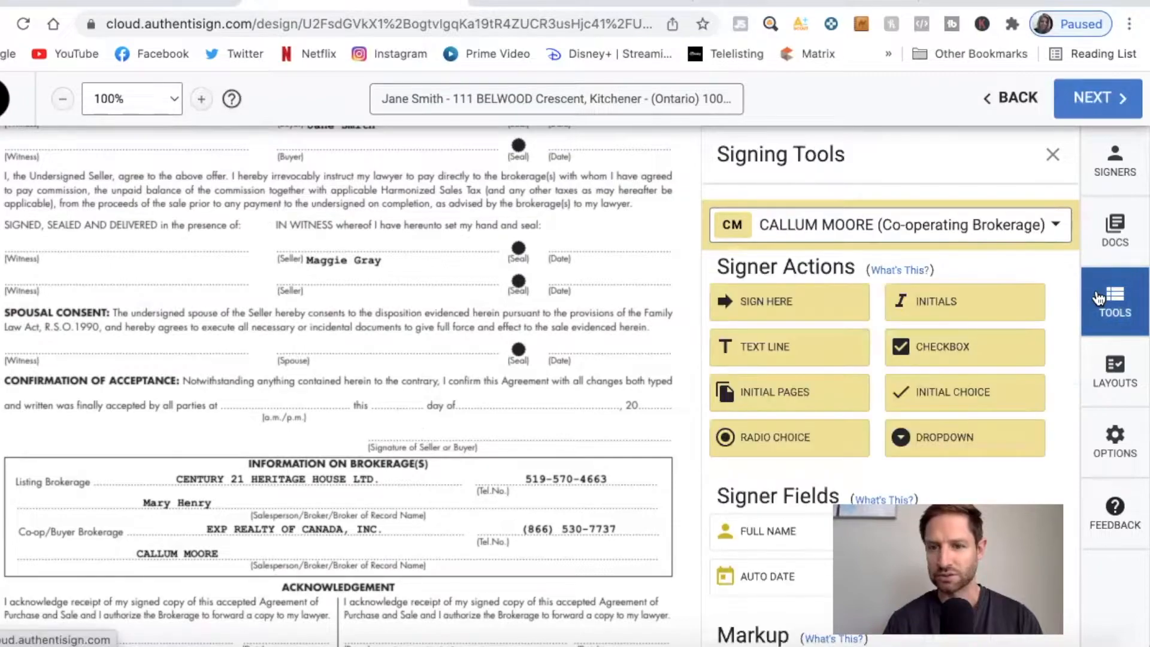
left_click(763, 348)
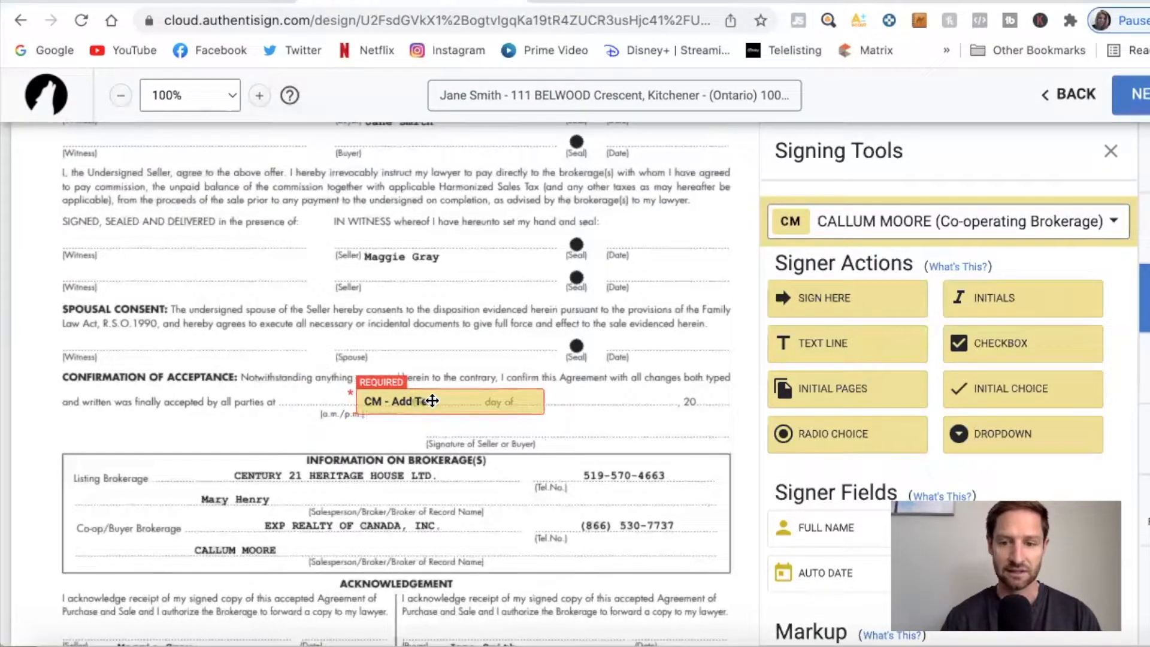
left_click_drag(449, 401, 423, 393)
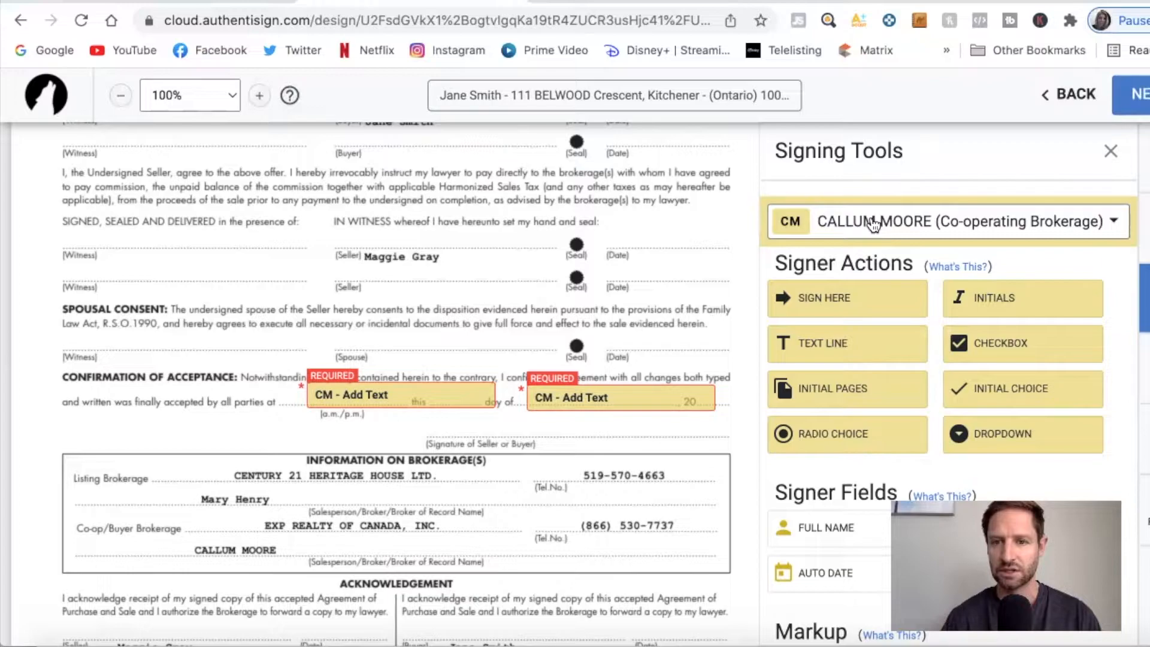
Switch the signer to Jane Smith (Buyer) and drop her Sign Here field on the Signature of Seller or Buyer line.
left_click(947, 221)
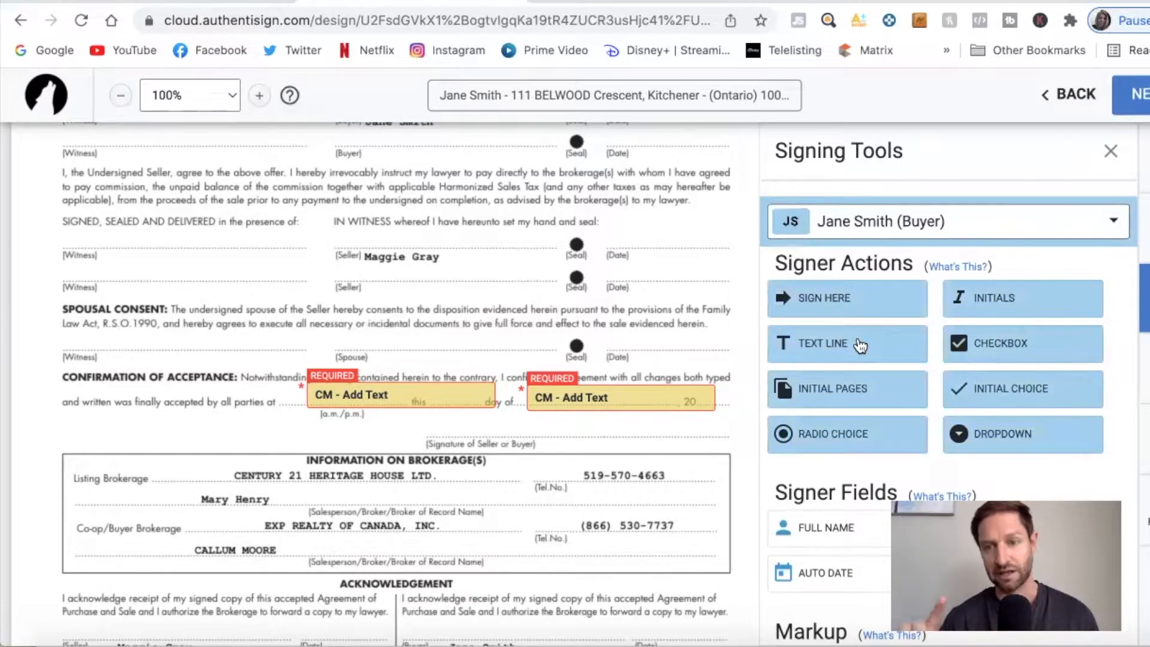
left_click(847, 297)
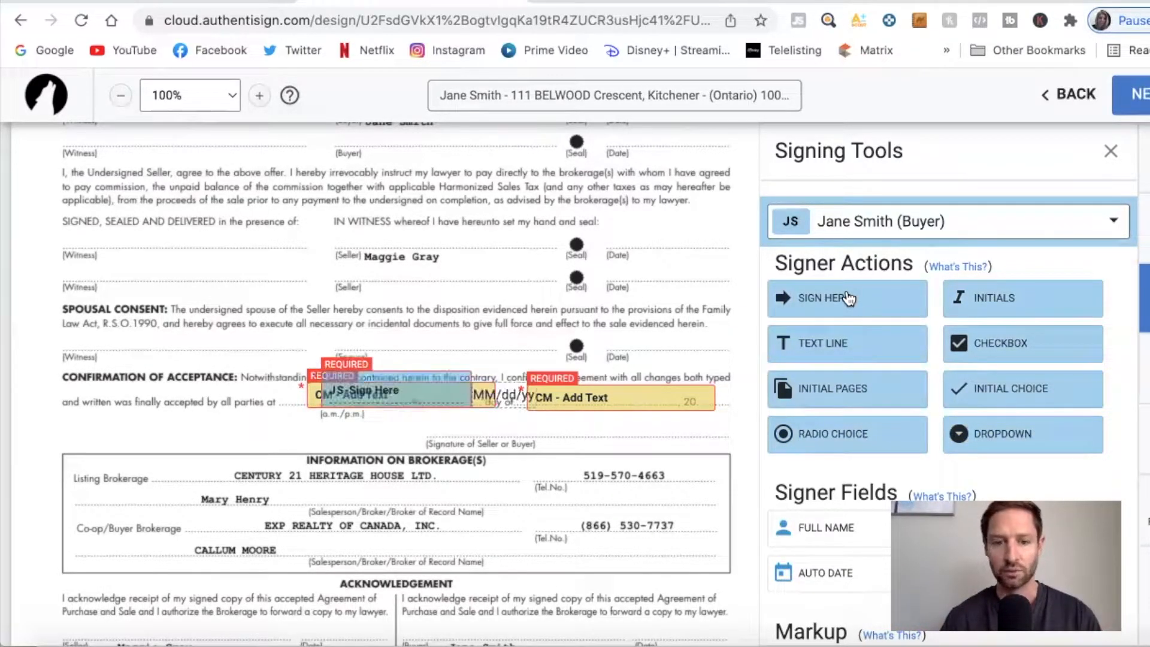
left_click_drag(375, 391, 459, 439)
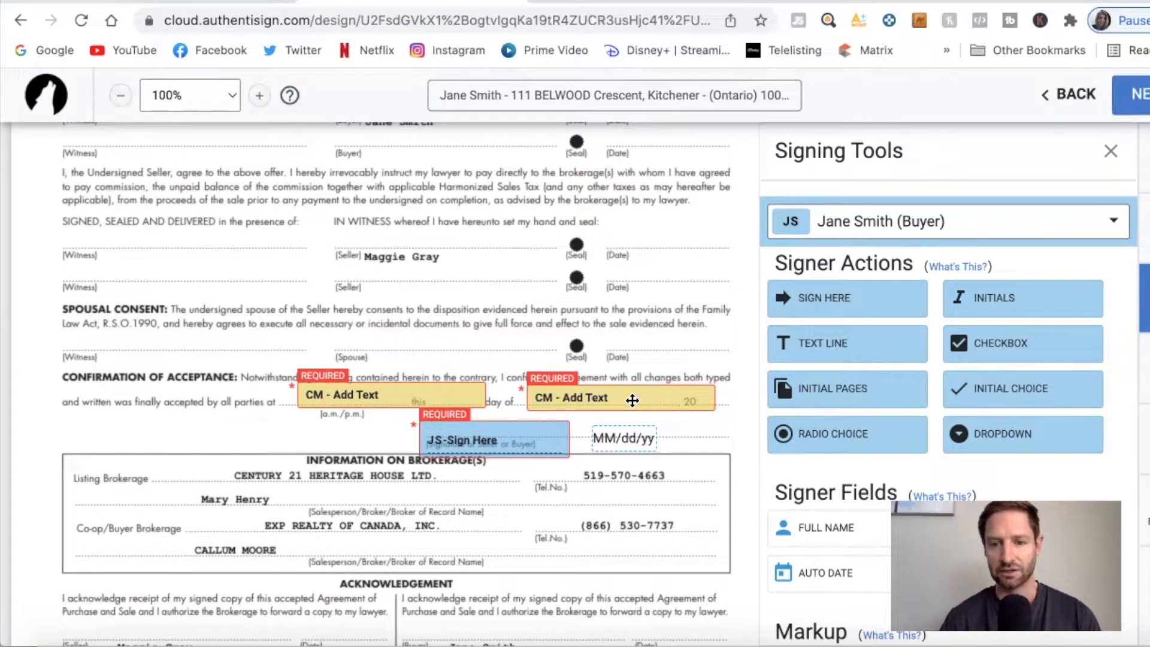
mouse_move(644, 403)
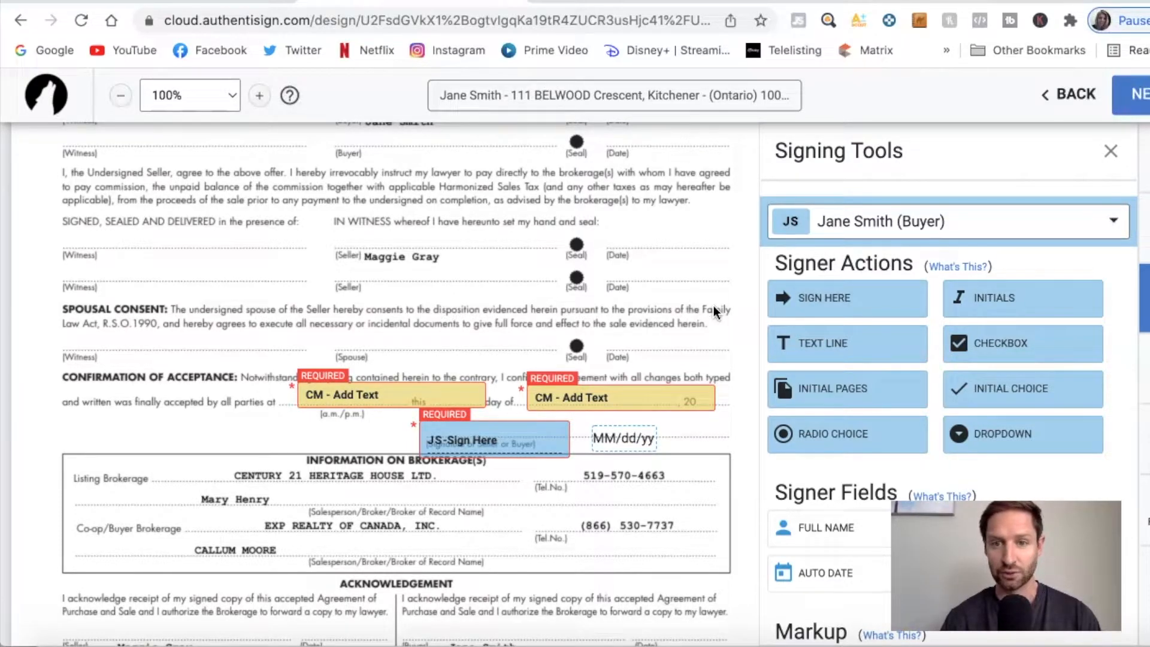
mouse_move(701, 376)
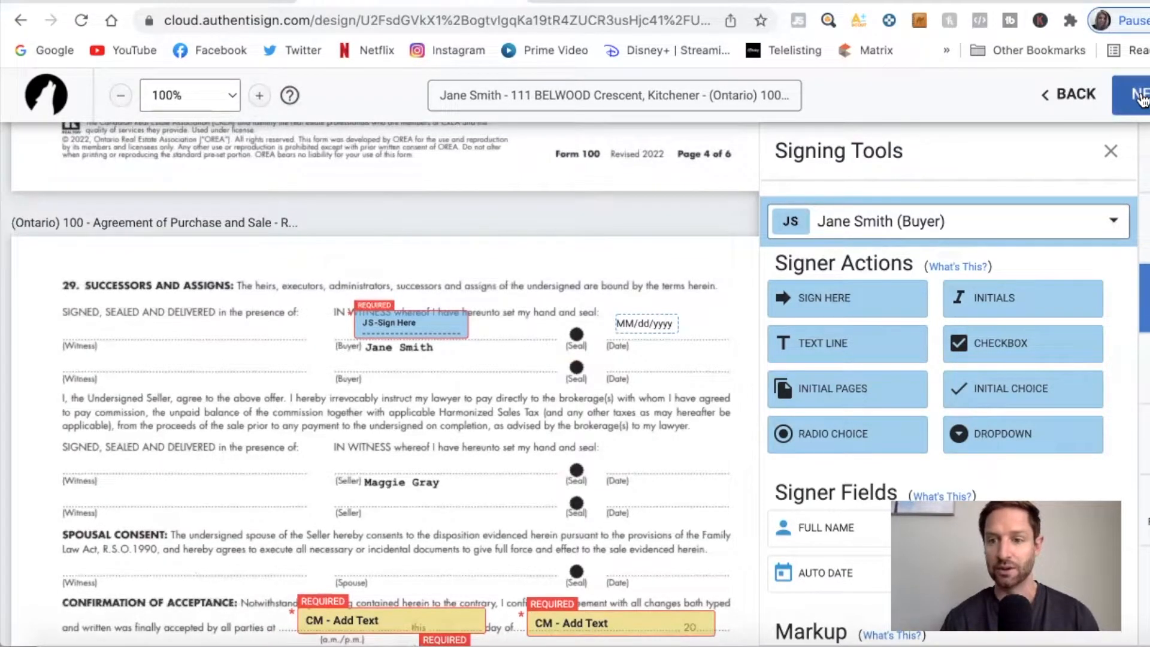
Proceed to Finalize Signing Setup and set the Expires on date to March 9, 2022.
left_click(1142, 94)
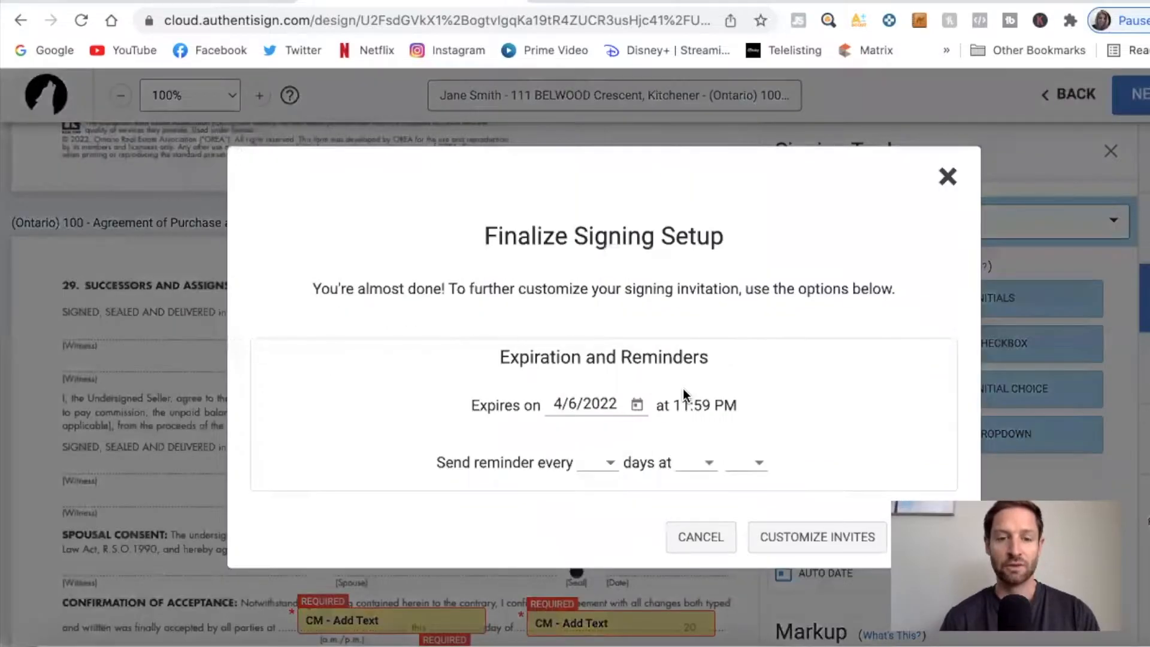
left_click(636, 404)
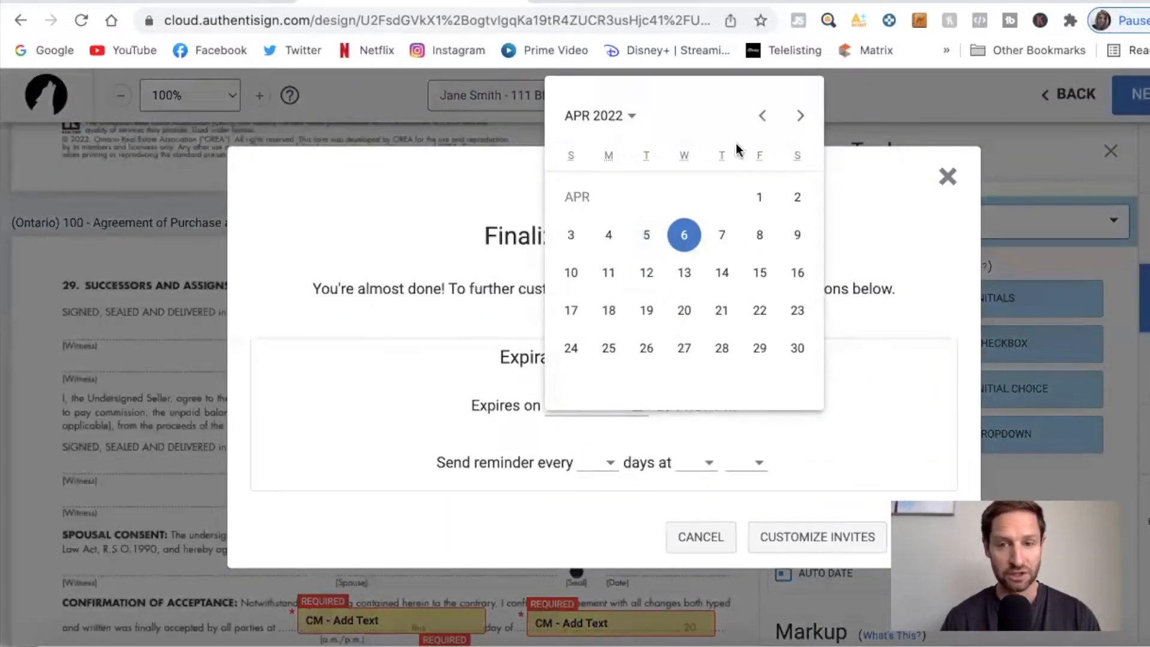
left_click(762, 115)
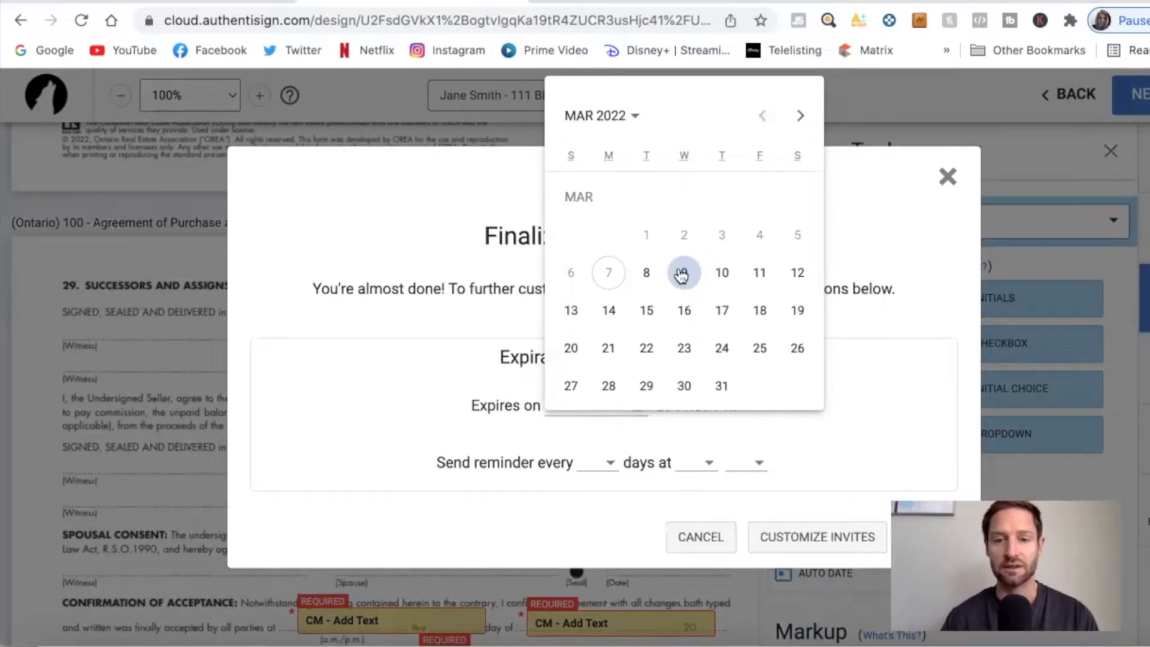
left_click(685, 272)
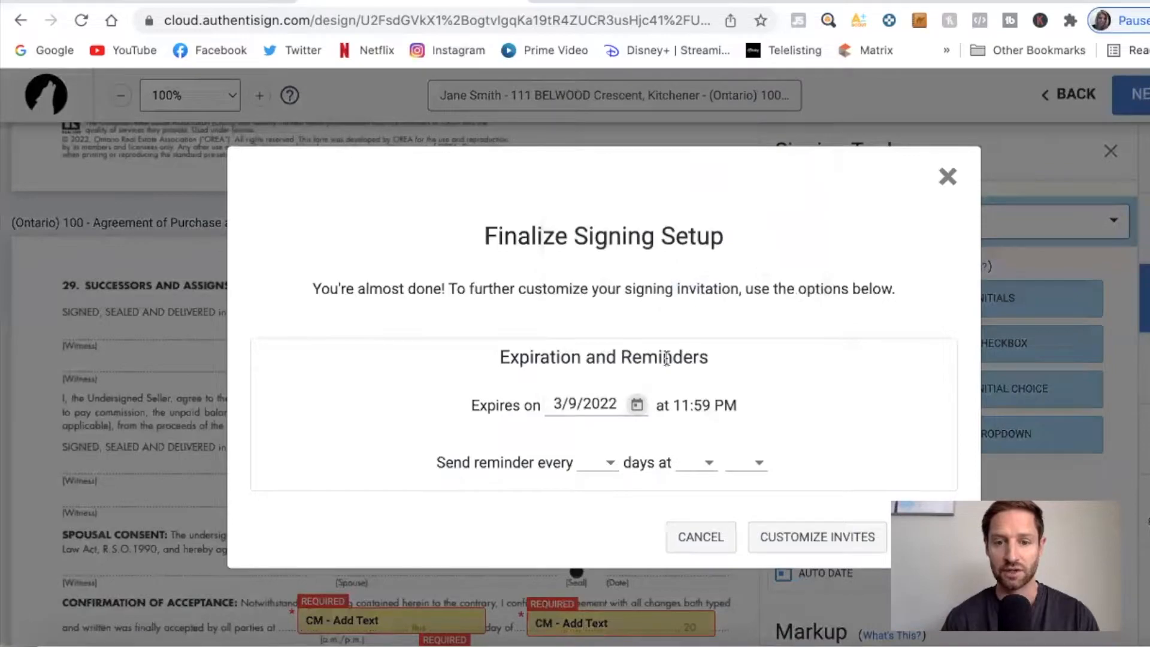
mouse_move(698, 450)
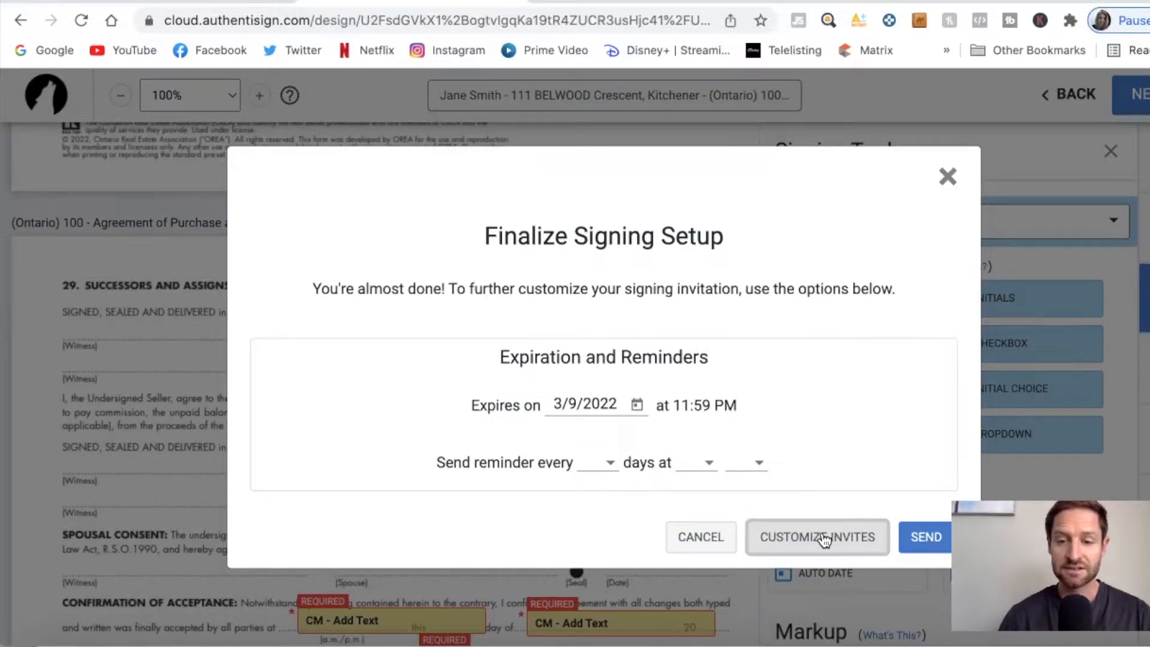
left_click(816, 537)
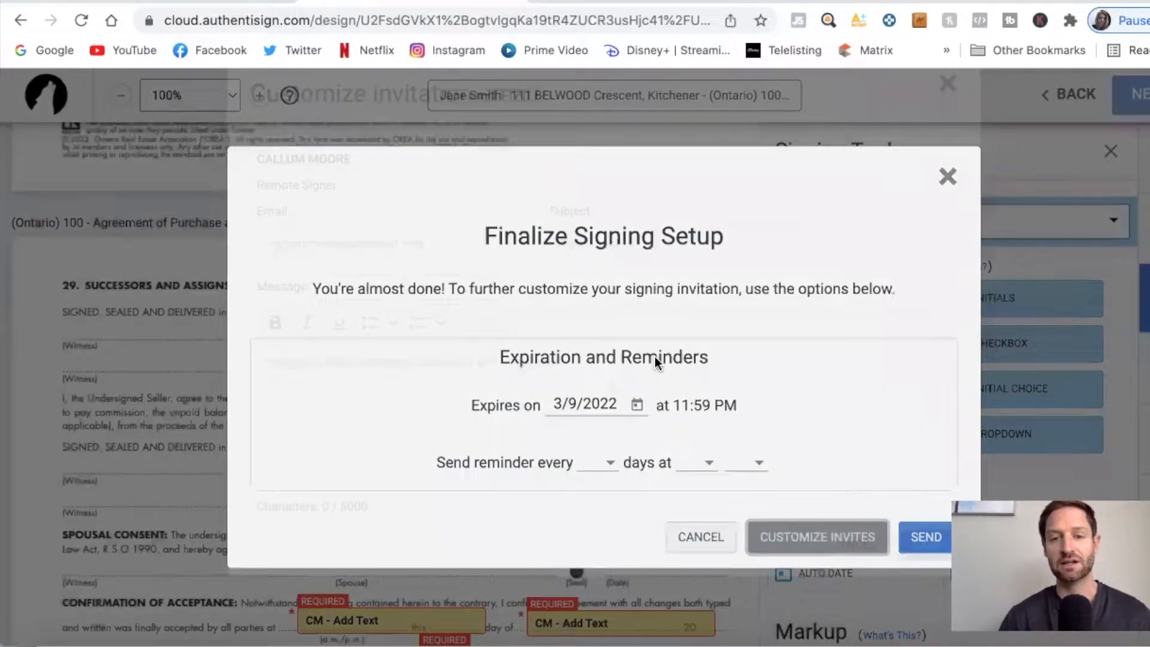
left_click(816, 537)
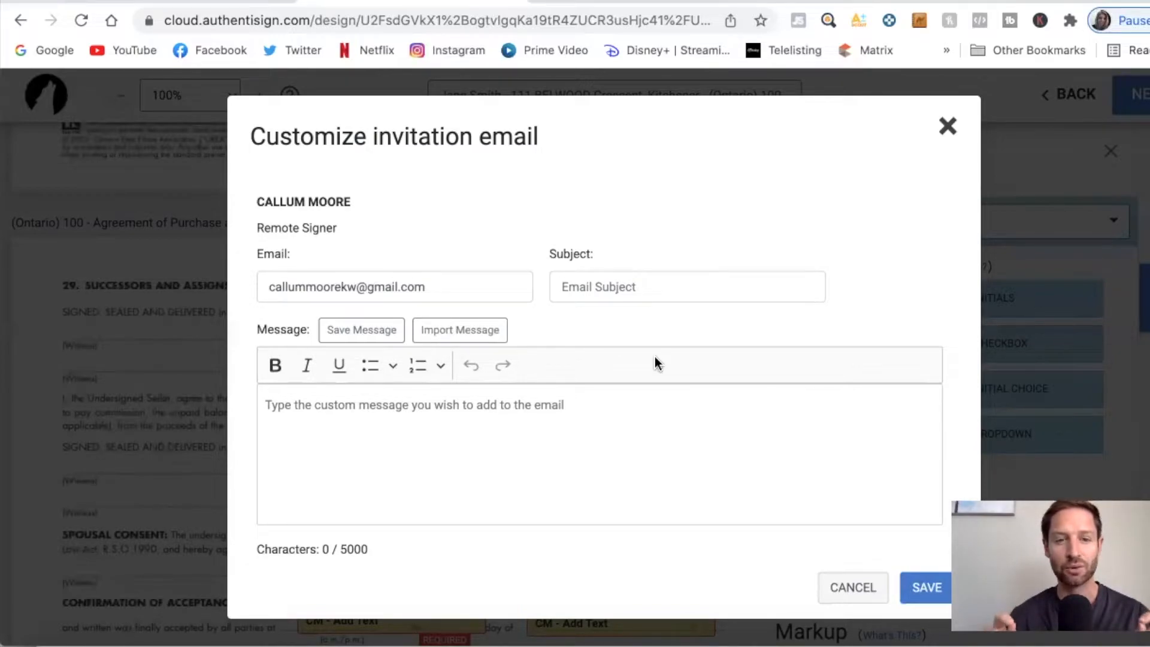
type("1")
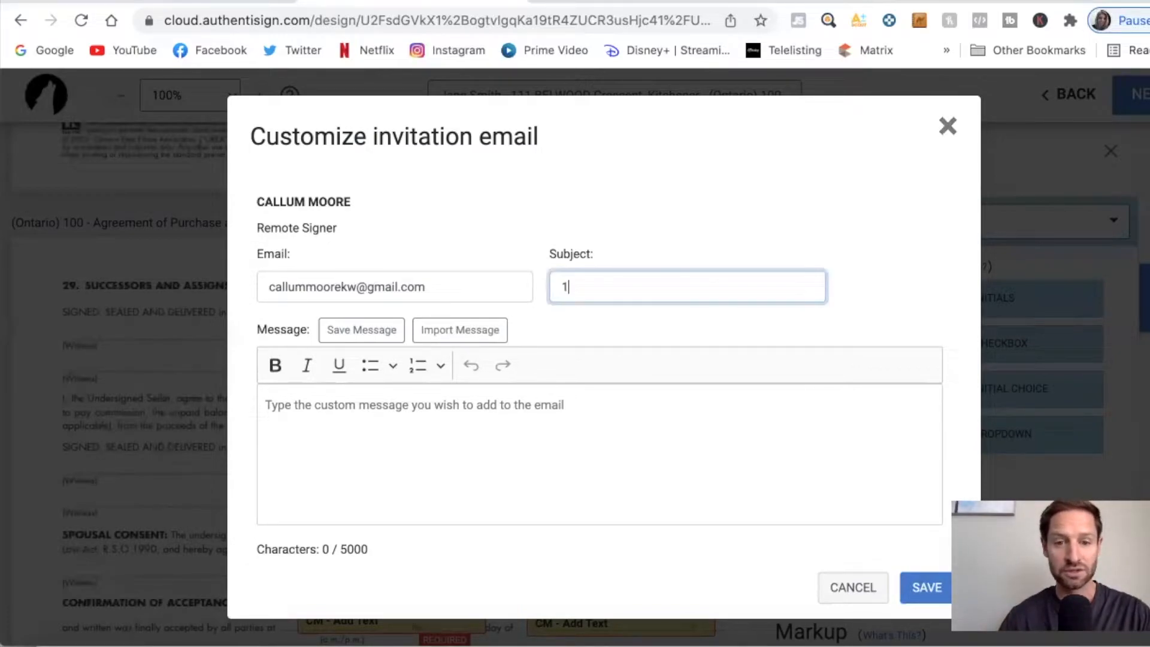
type("1")
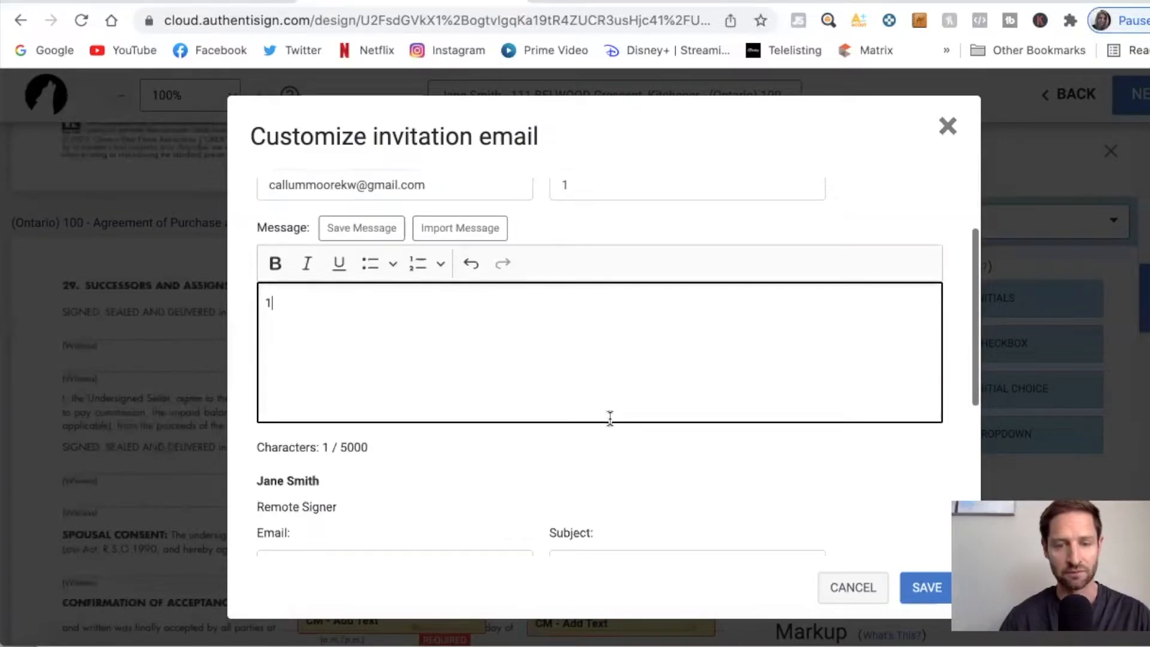
scroll("down", 3)
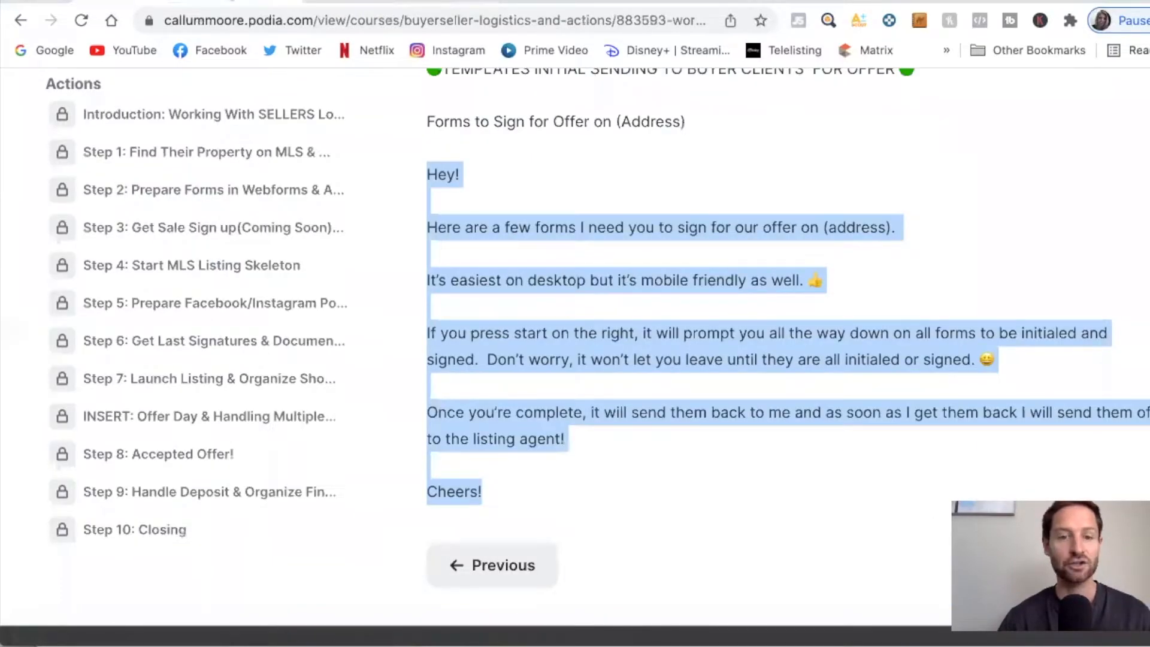
Copy the buyer offer template message and its 'Forms to Sign for Offer on' subject line.
right_click(535, 231)
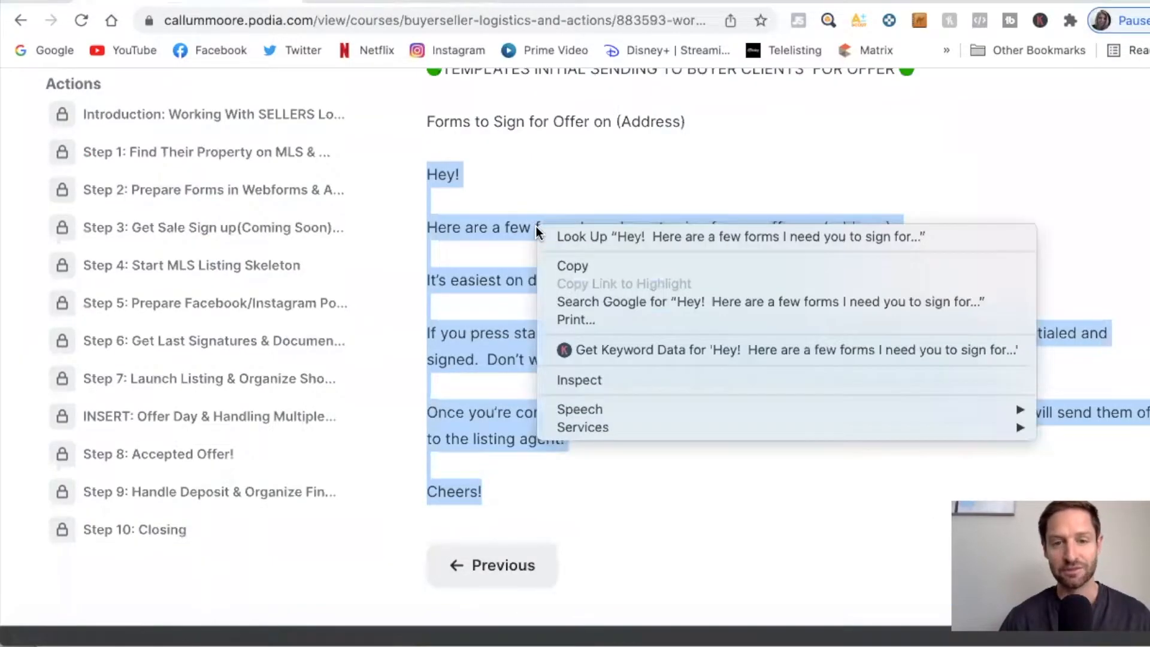
left_click(564, 266)
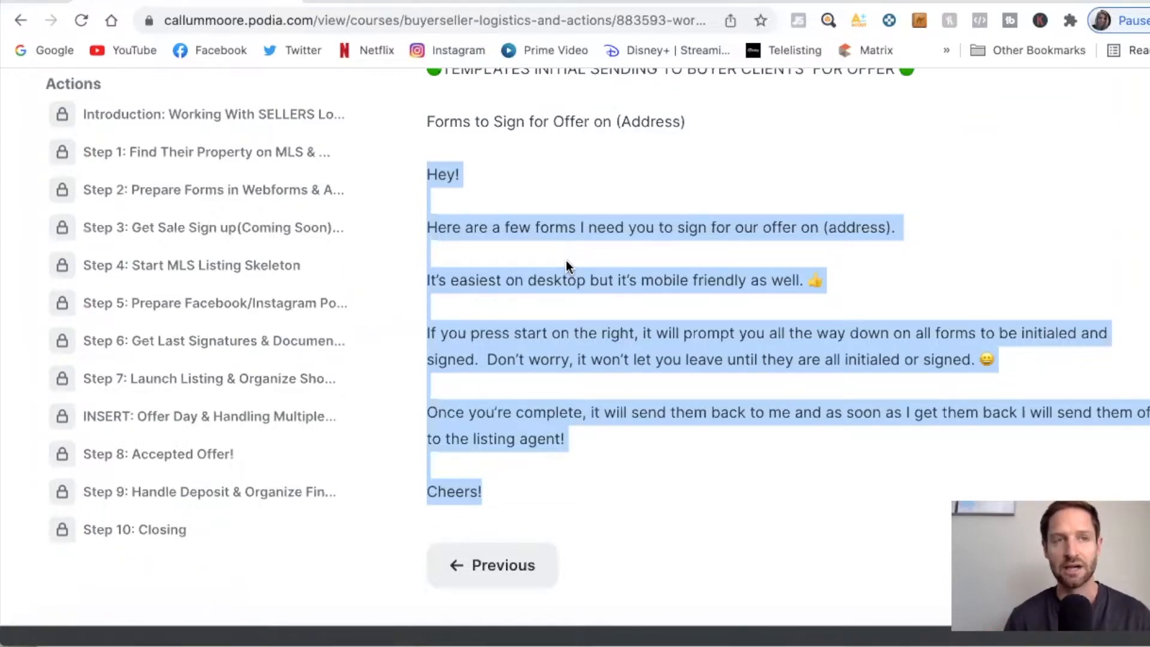
left_click(545, 155)
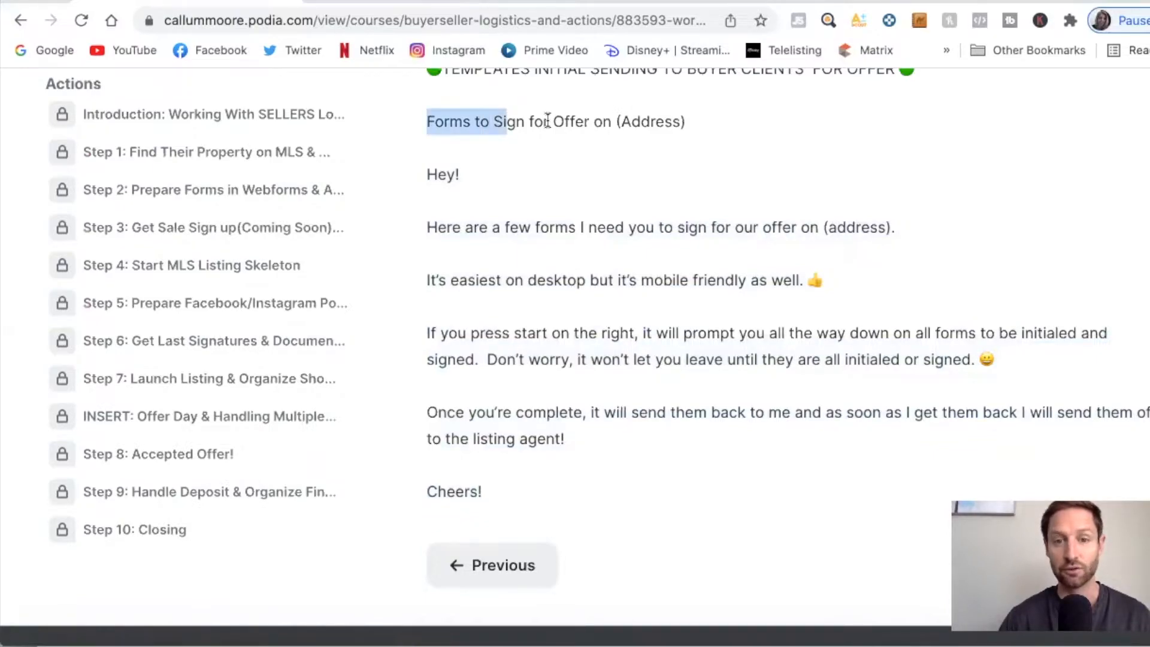
right_click(546, 122)
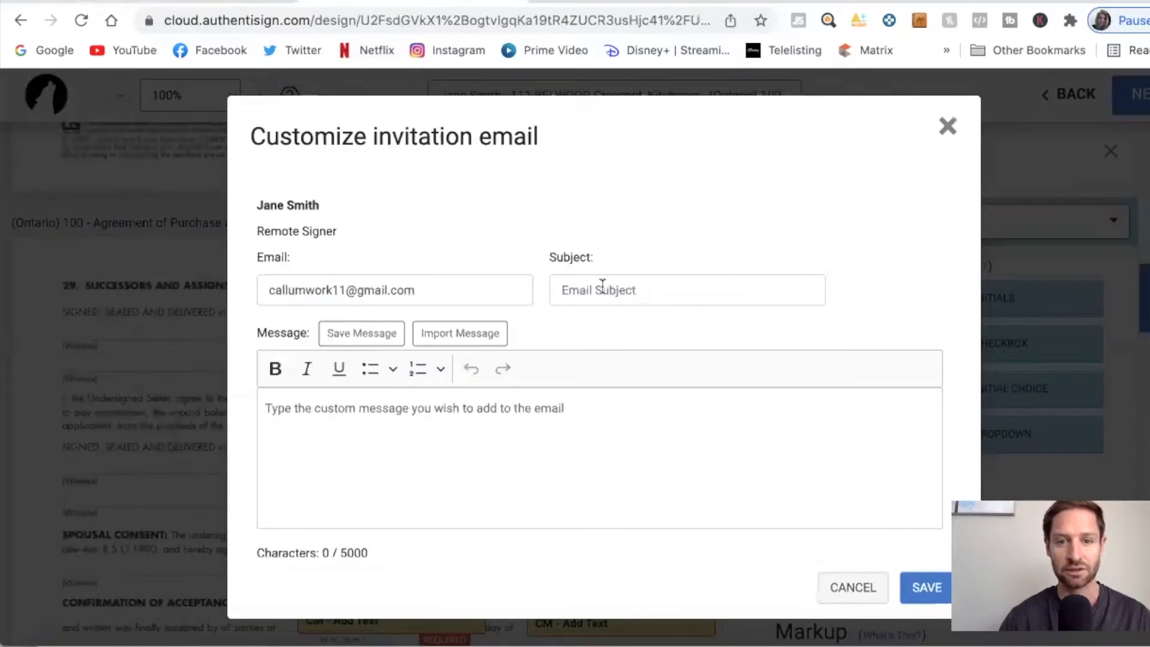
Begin Jane Smith's invitation subject 'Forms to Sign for Offer on 111 Be…'.
type("Forms to Sign for Offer on")
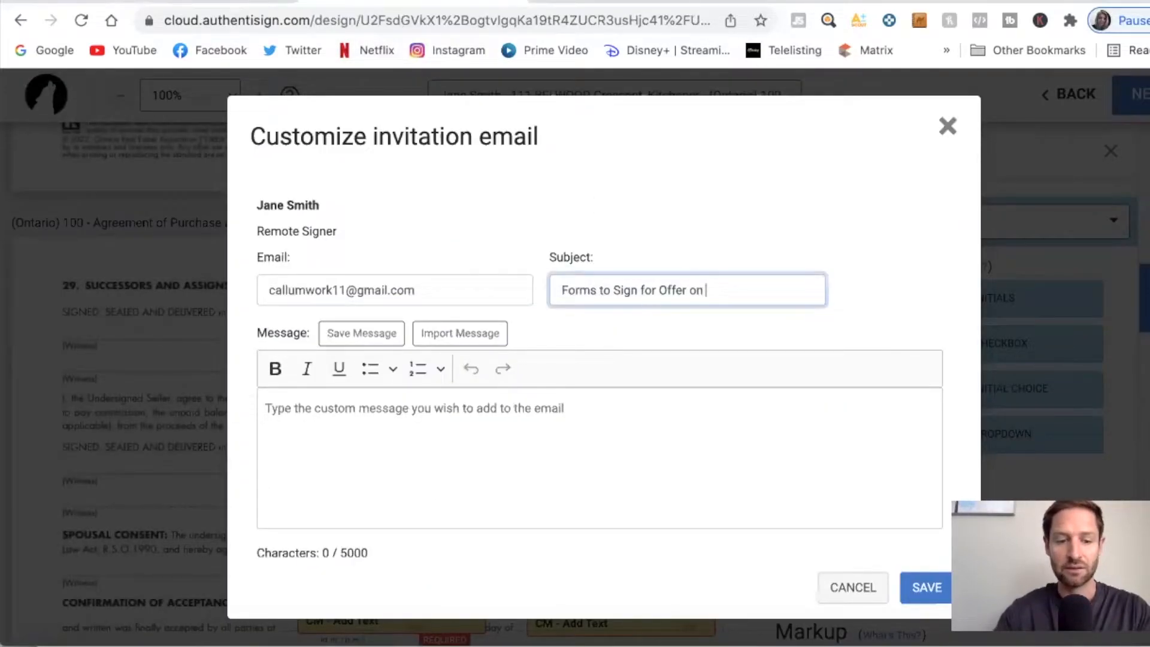
type("111 Be")
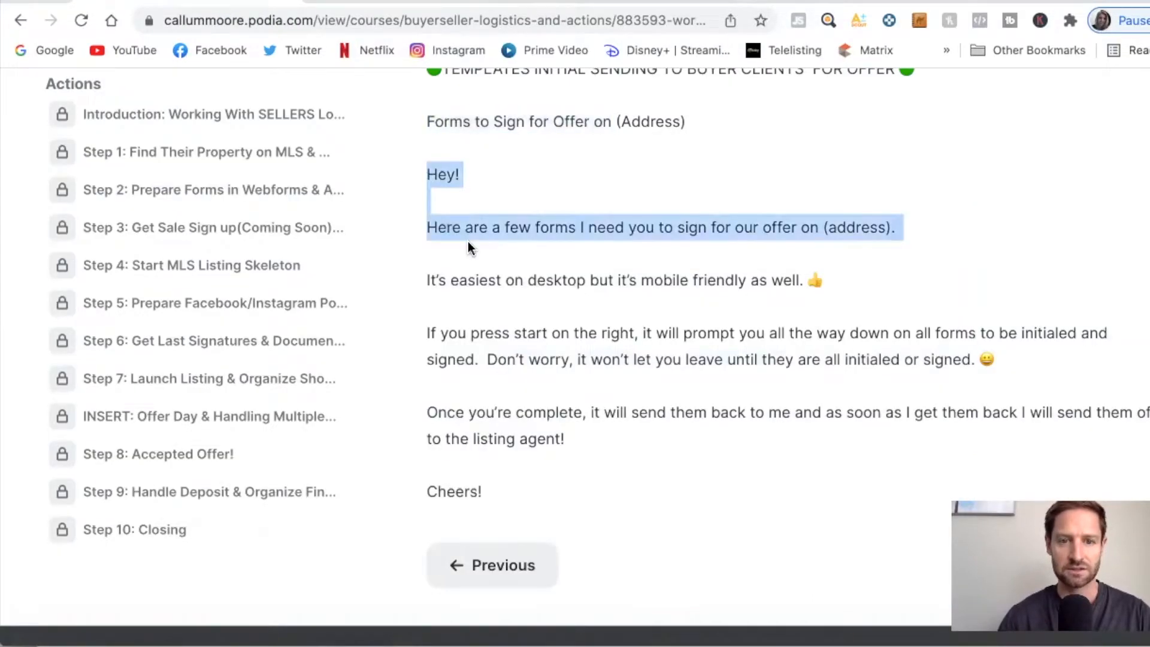
Select the offer email template's message body in the Podia lesson for copying.
left_click_drag(470, 246, 482, 491)
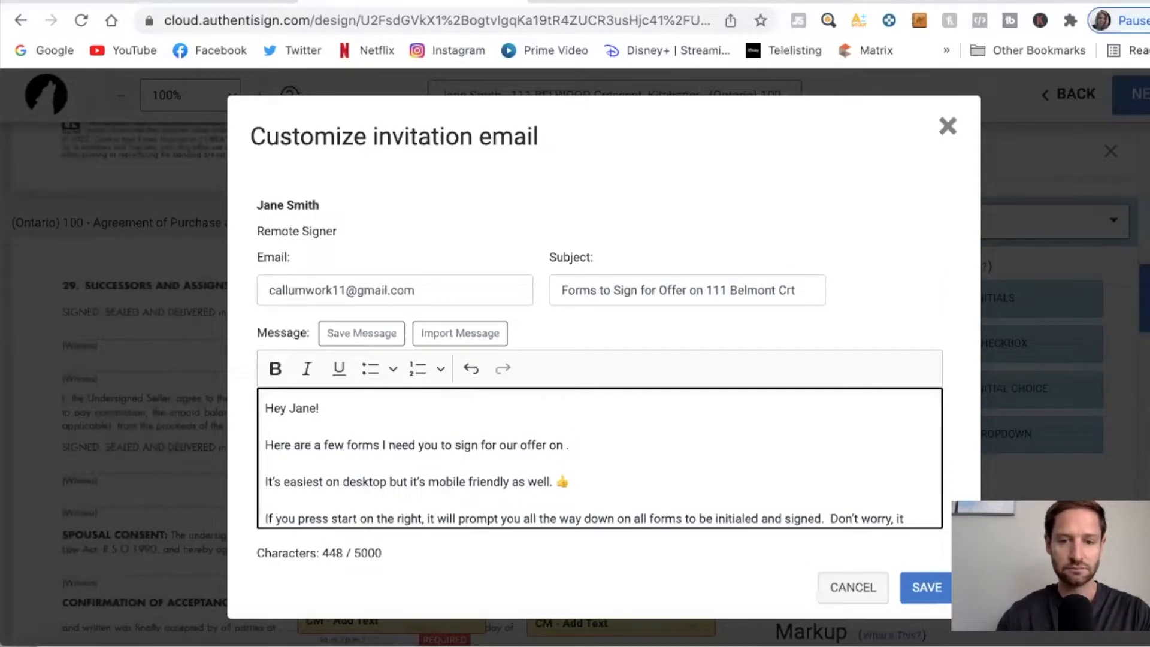
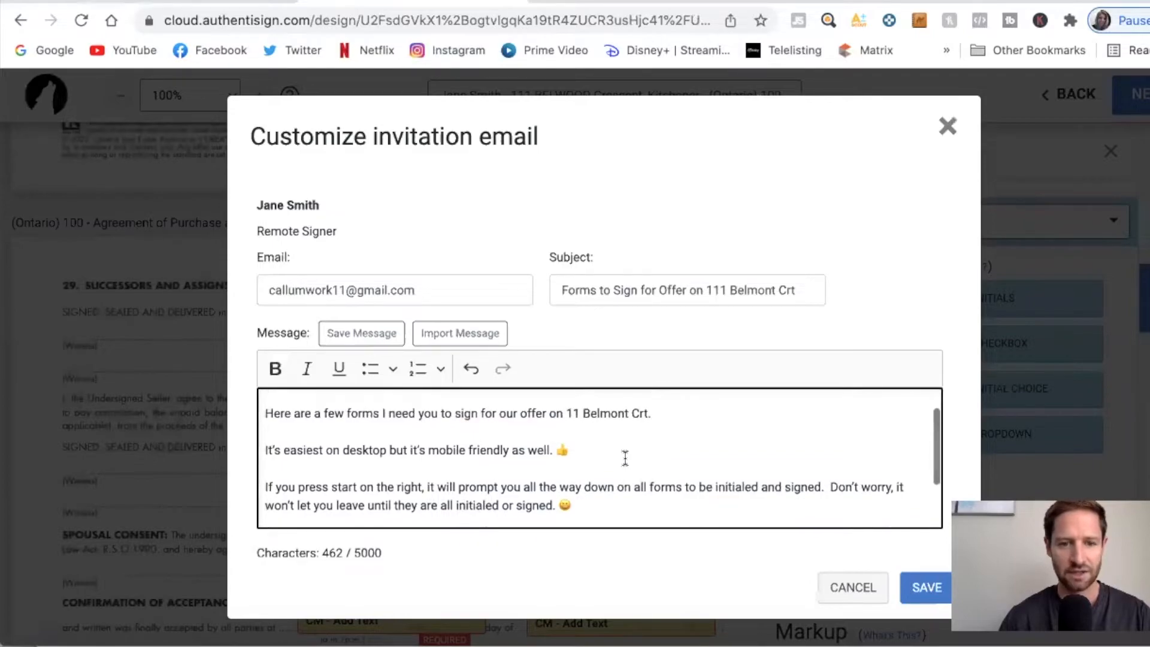
scroll("down", 3)
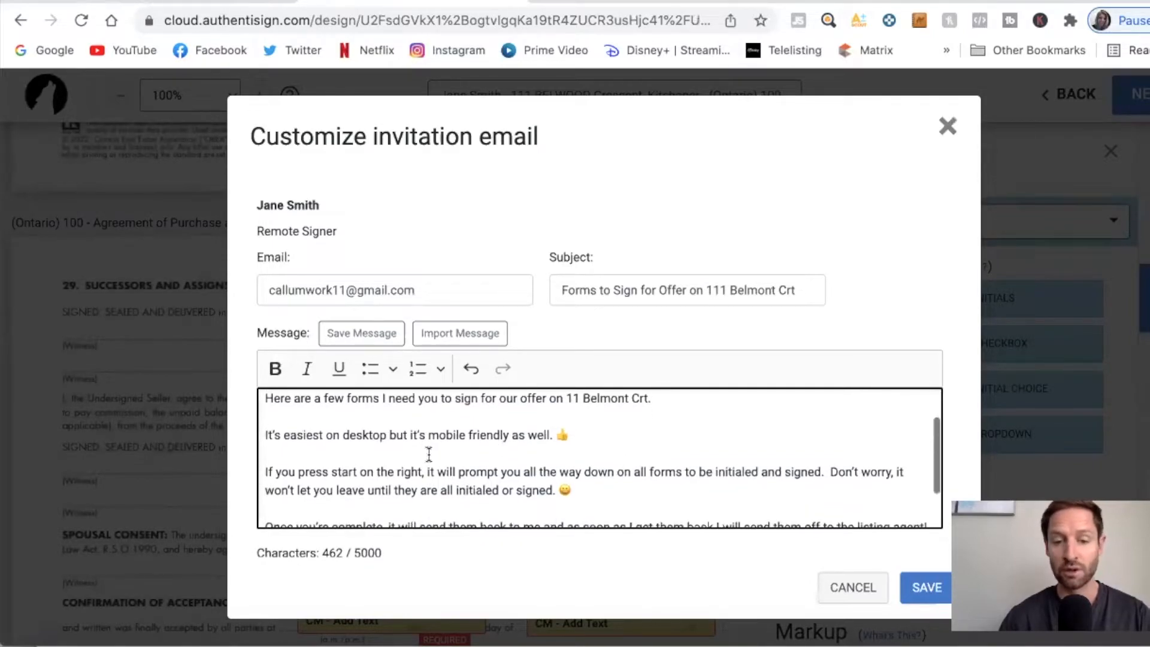
scroll("down", 3)
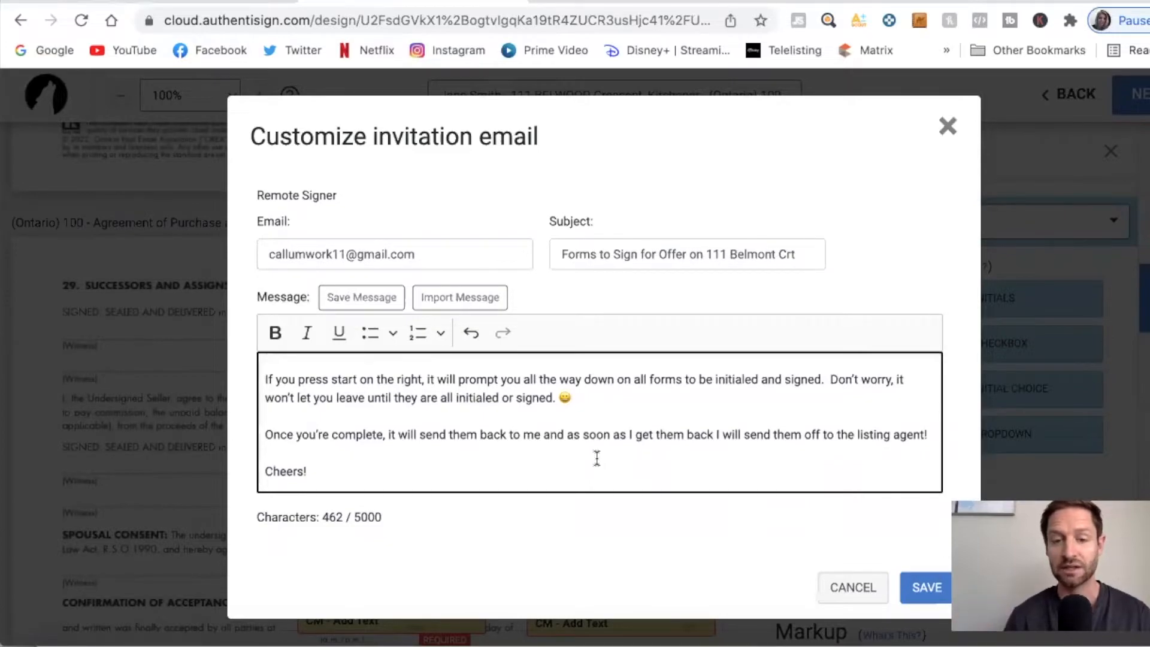
mouse_move(637, 452)
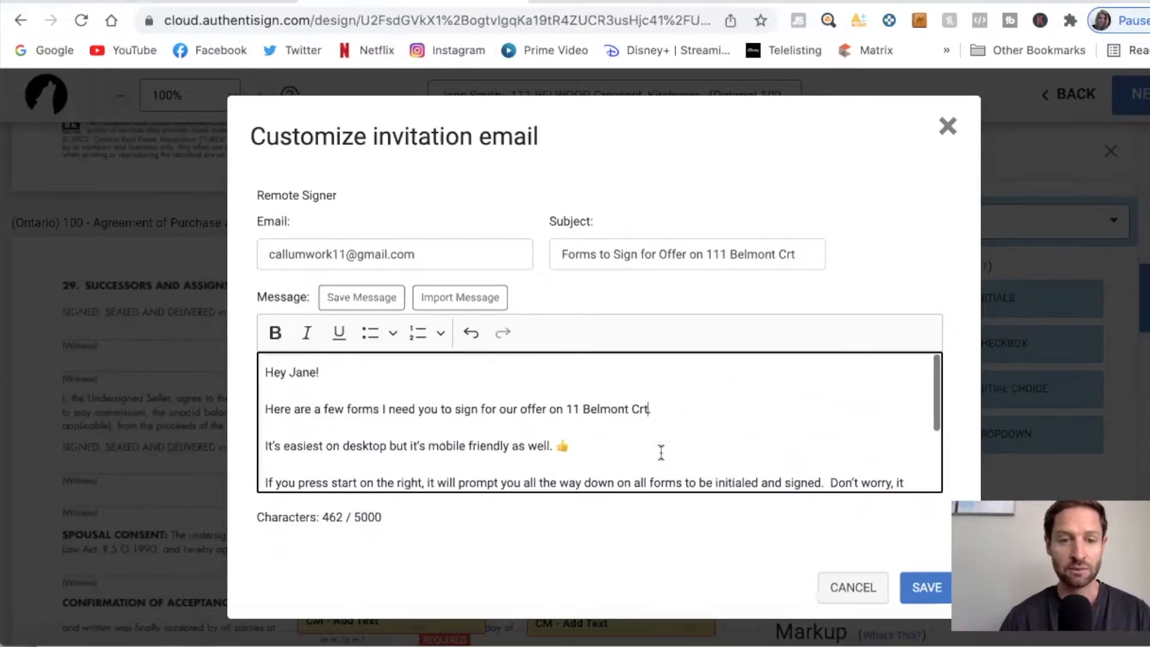
scroll("down", 3)
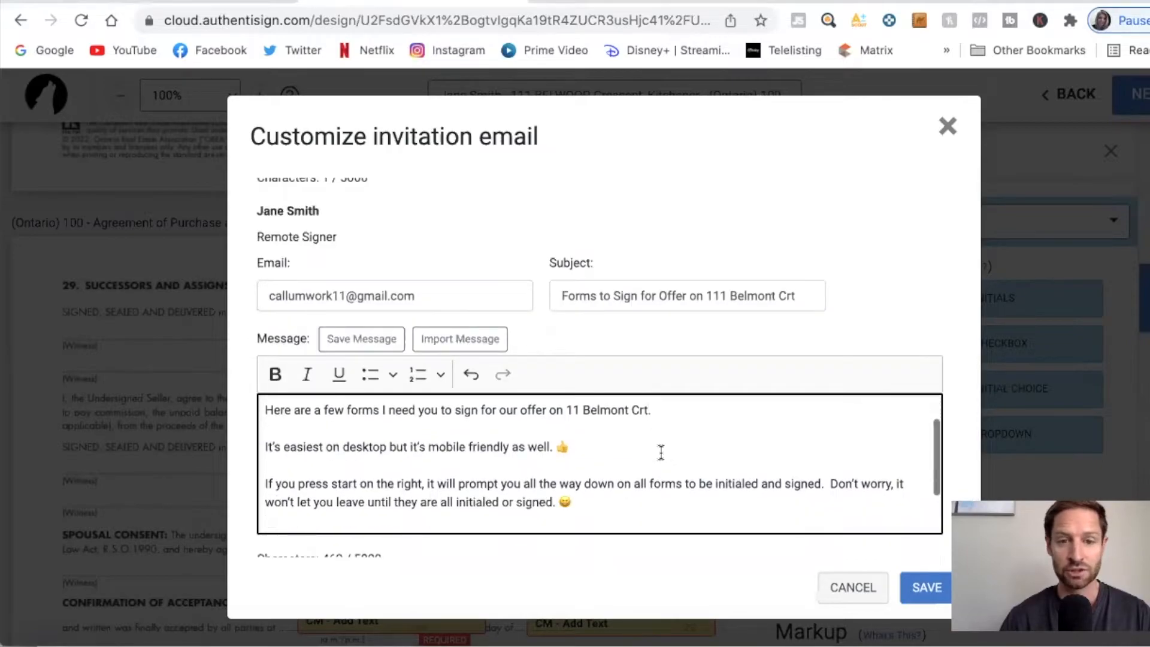
scroll("down", 3)
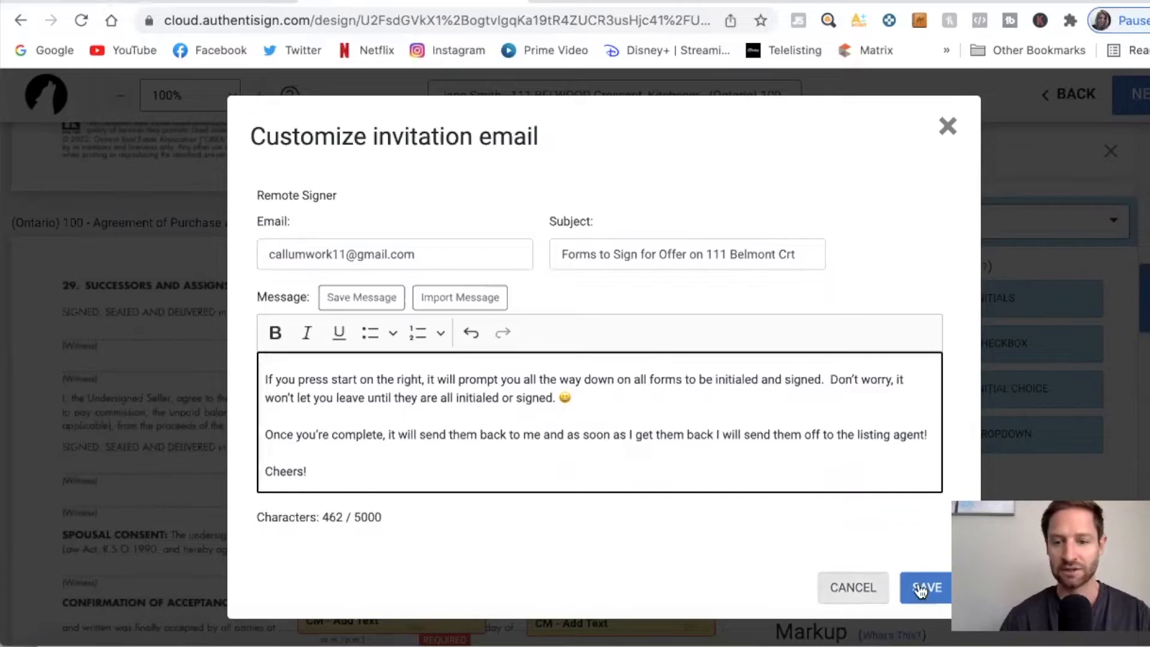
Save the customized invitation emails and send the signing invitations.
left_click(927, 587)
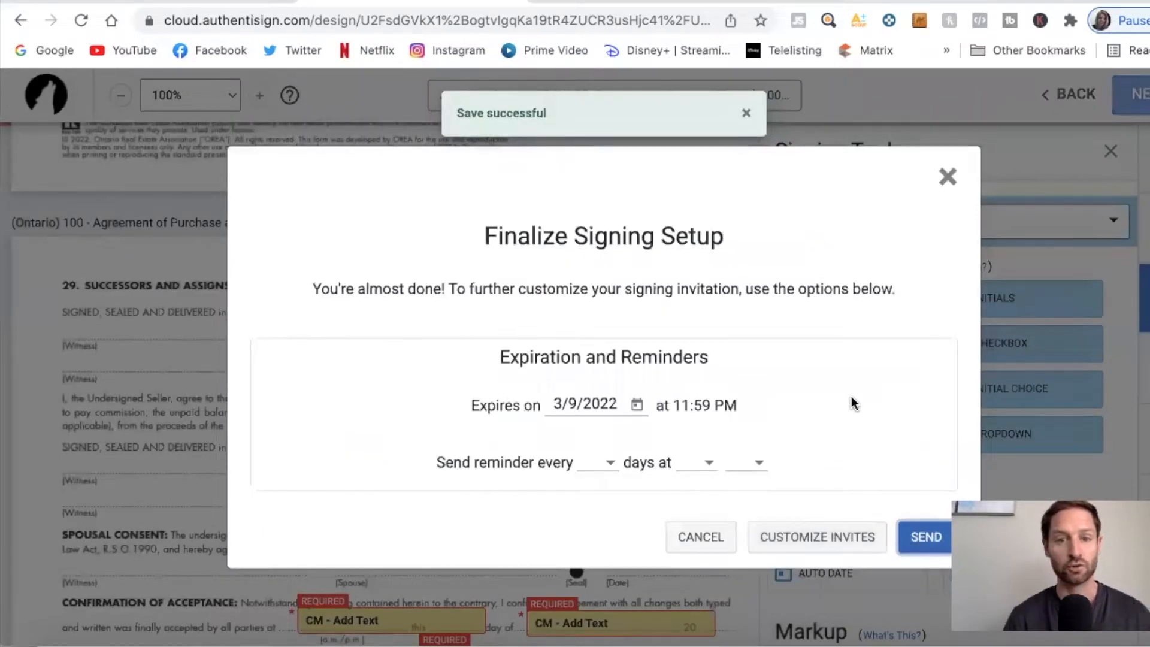
left_click(925, 537)
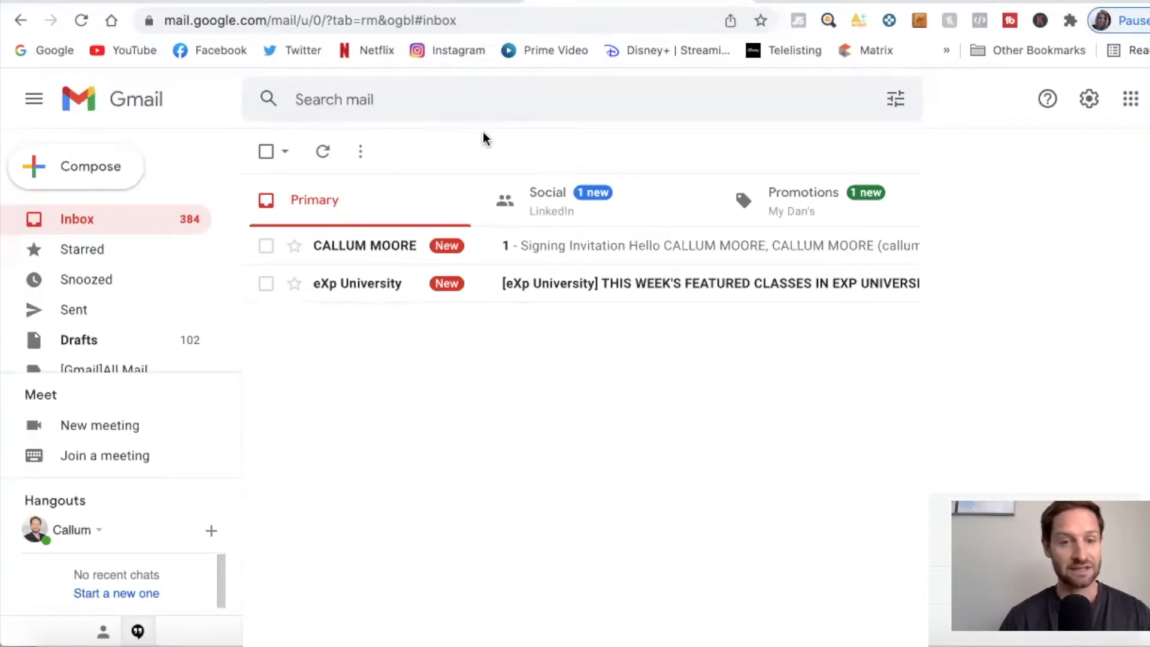
Open the Authentisign signing invitation in Gmail and start signing the offer forms.
left_click(365, 245)
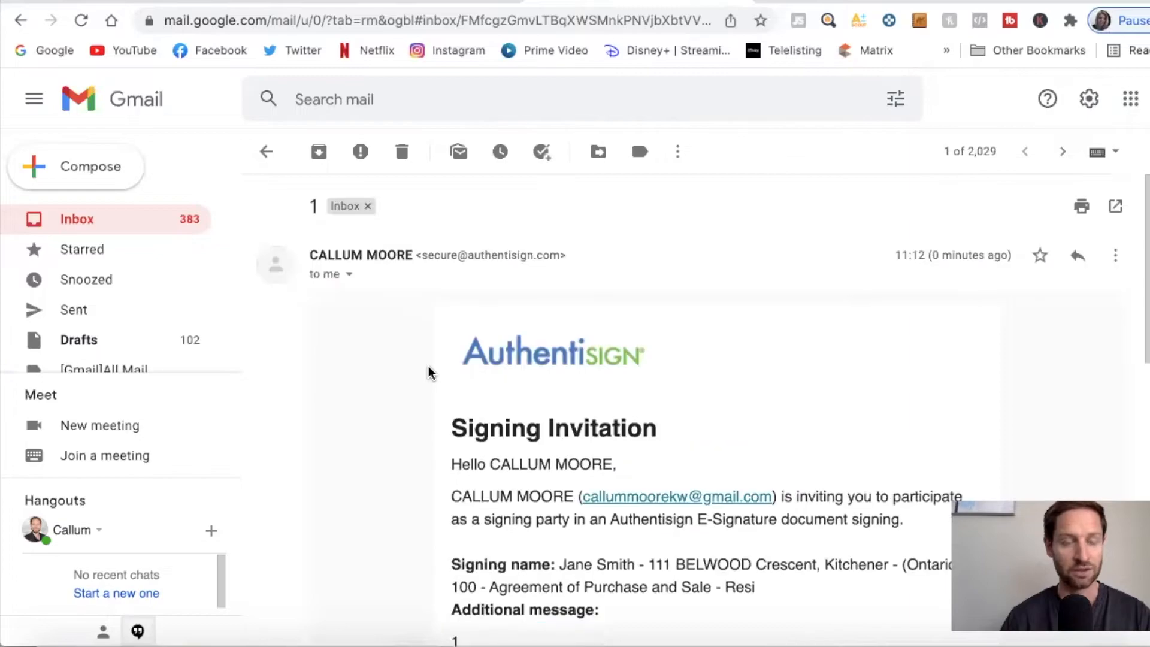
scroll("down", 3)
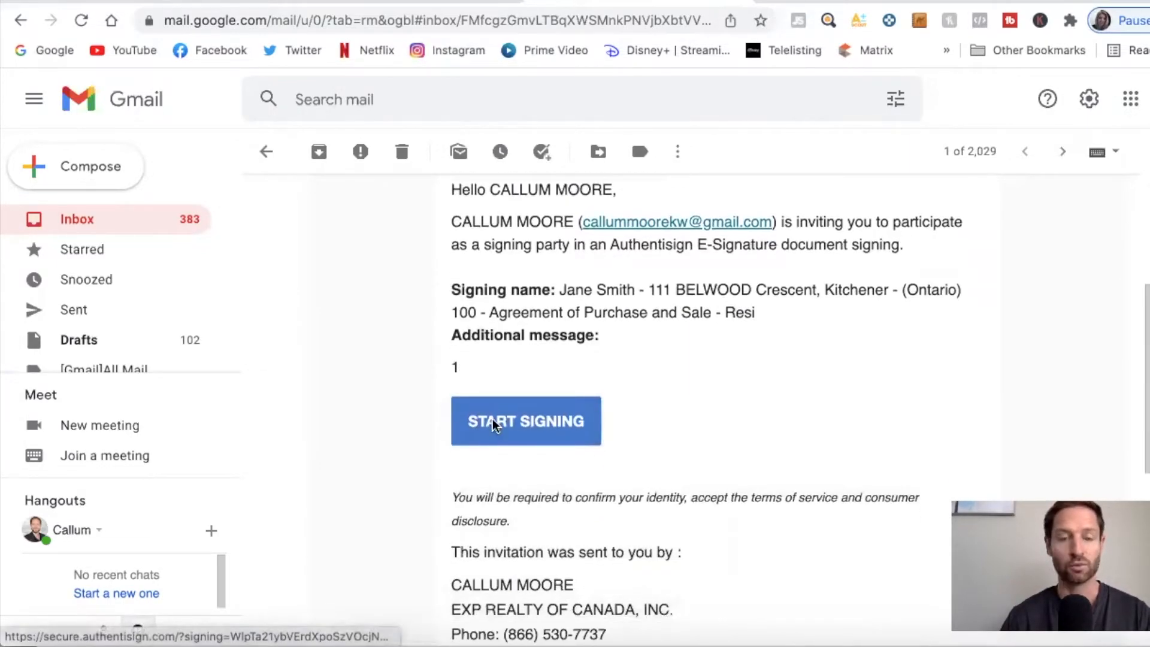
left_click(525, 420)
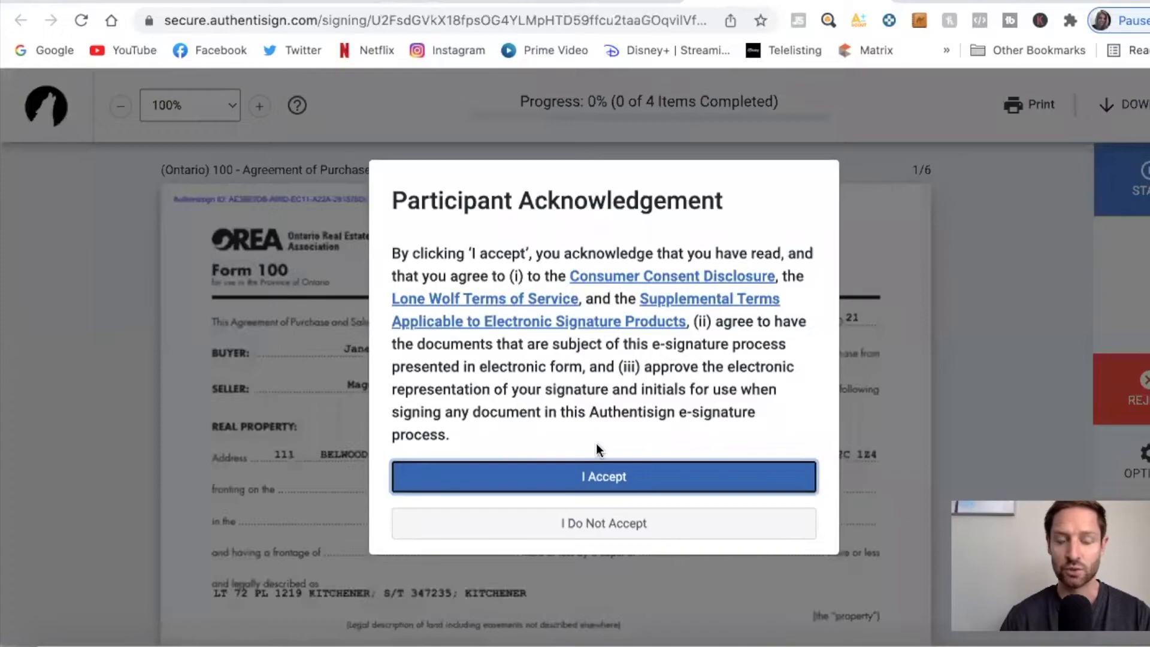
Accept the e-signature terms and enter acceptance time 5:00 PM on the 8th.
left_click(603, 475)
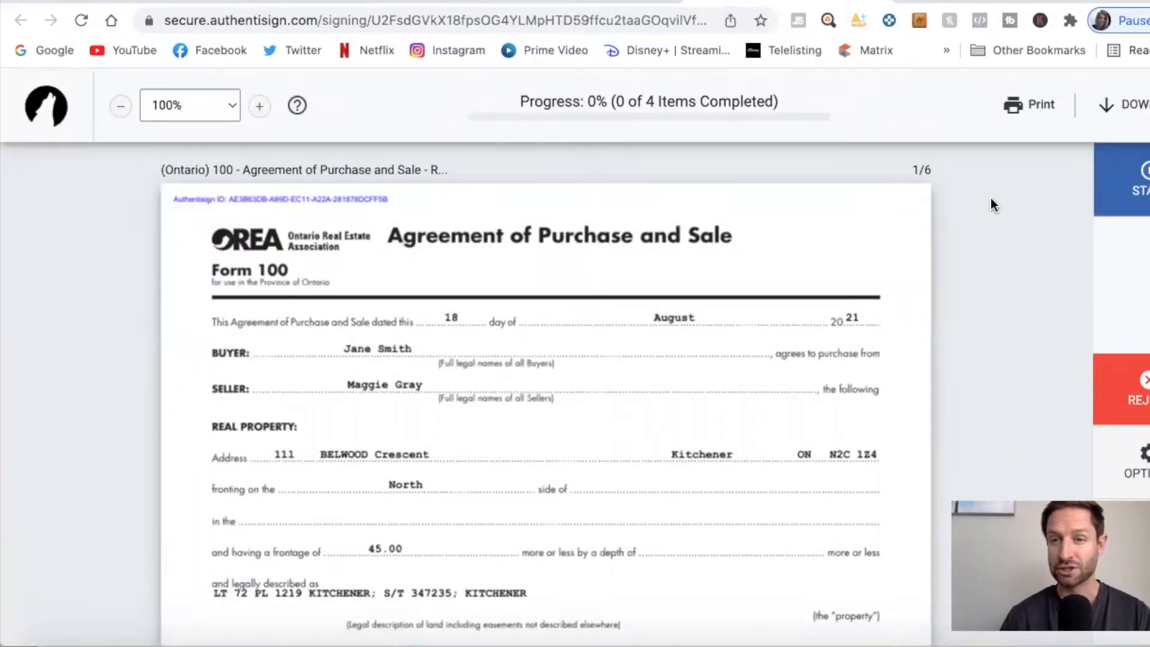
mouse_move(1037, 205)
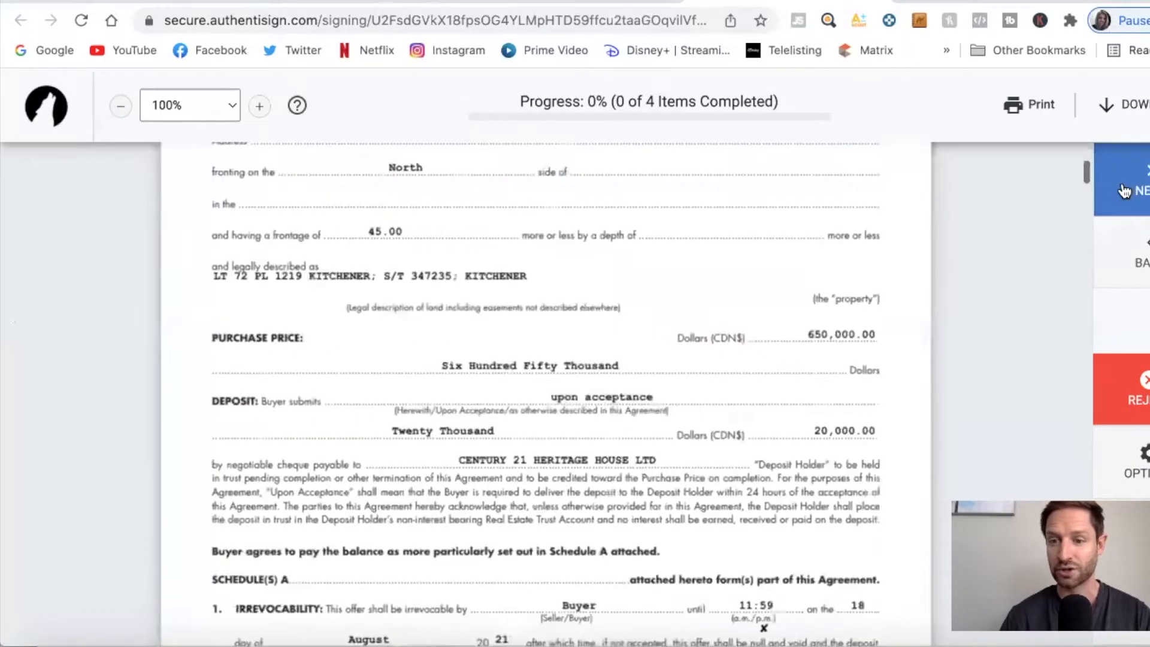
scroll("down", 3)
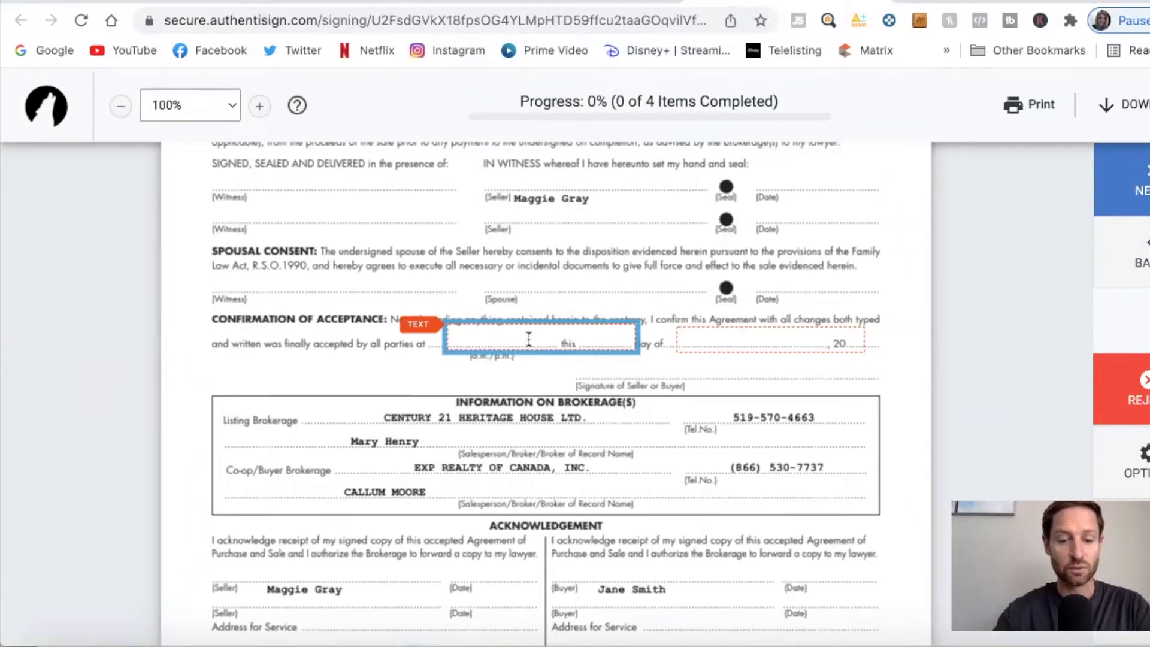
type("5:00")
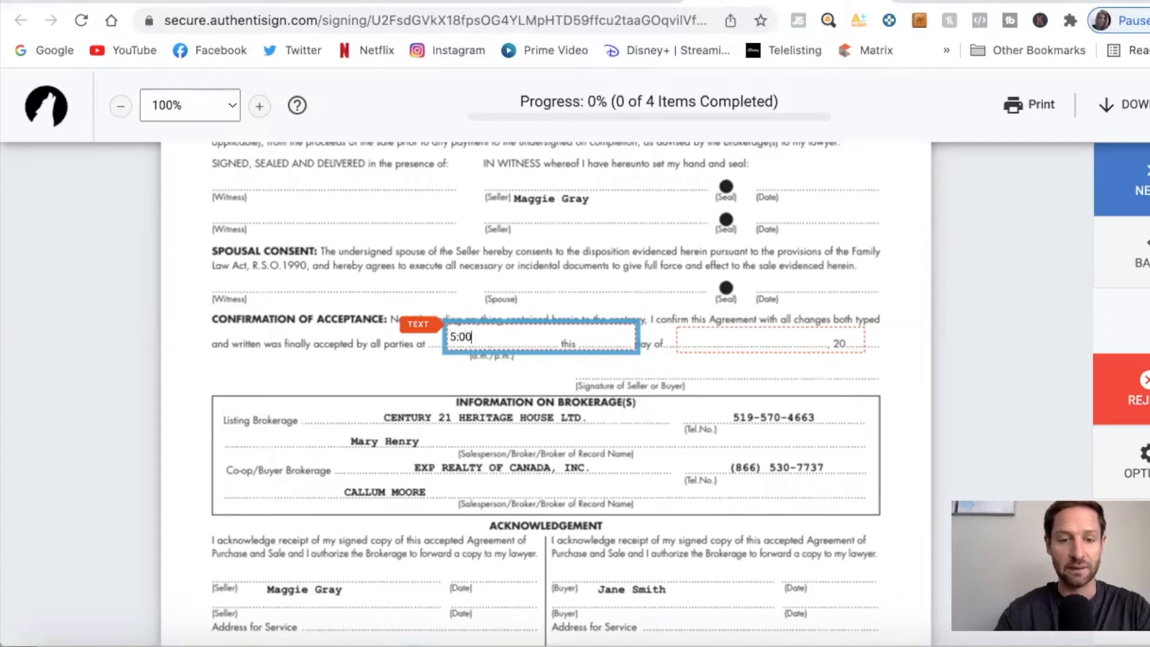
type("PM")
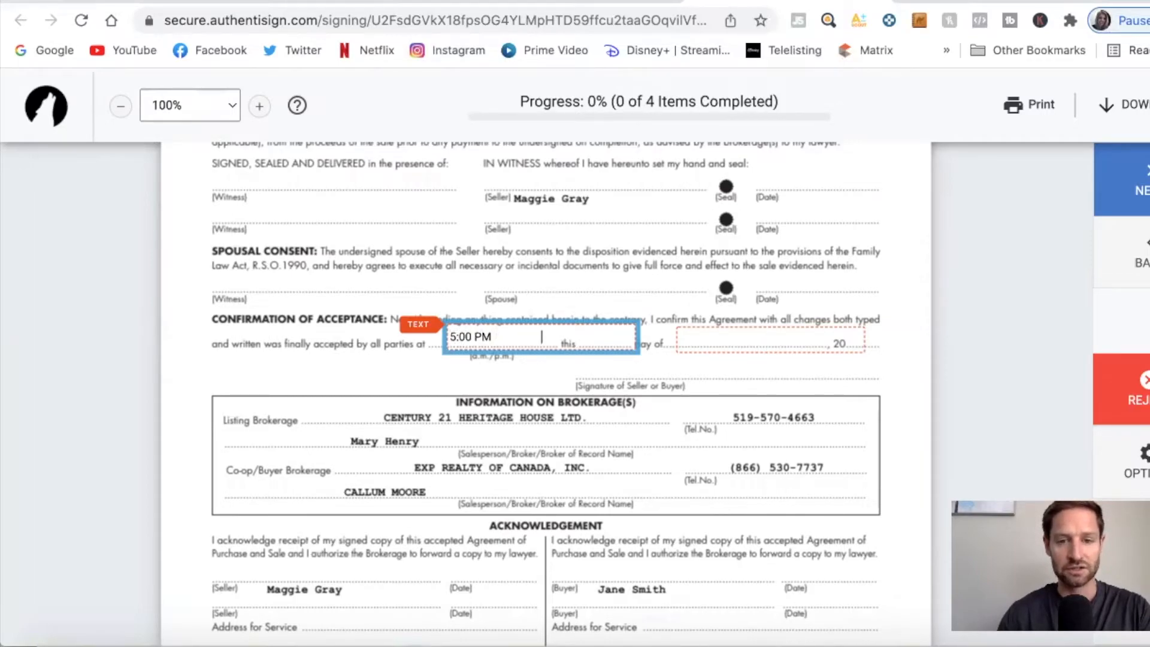
mouse_move(542, 336)
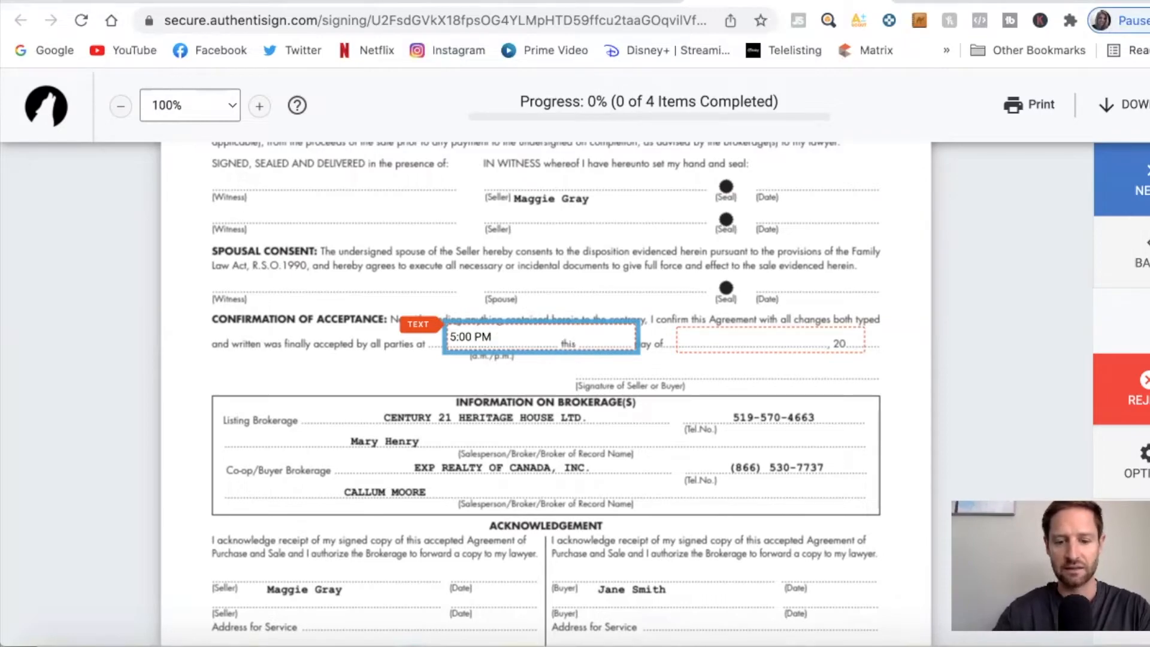
type("8th")
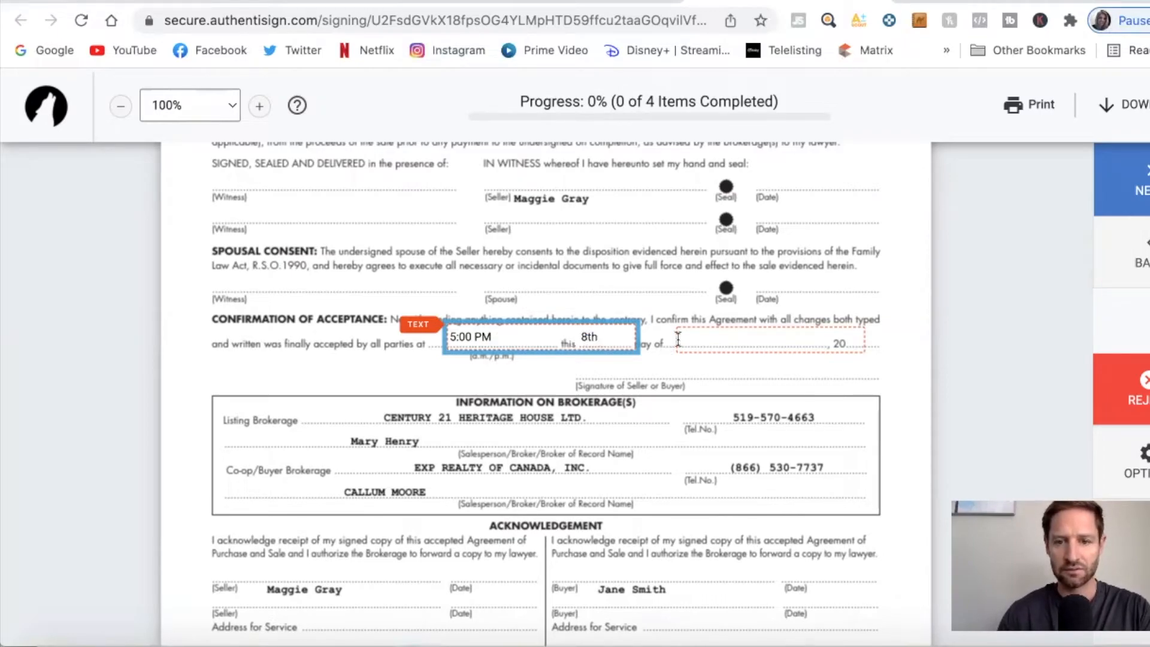
Fill the acceptance month as March and the year as 2022.
left_click(770, 339)
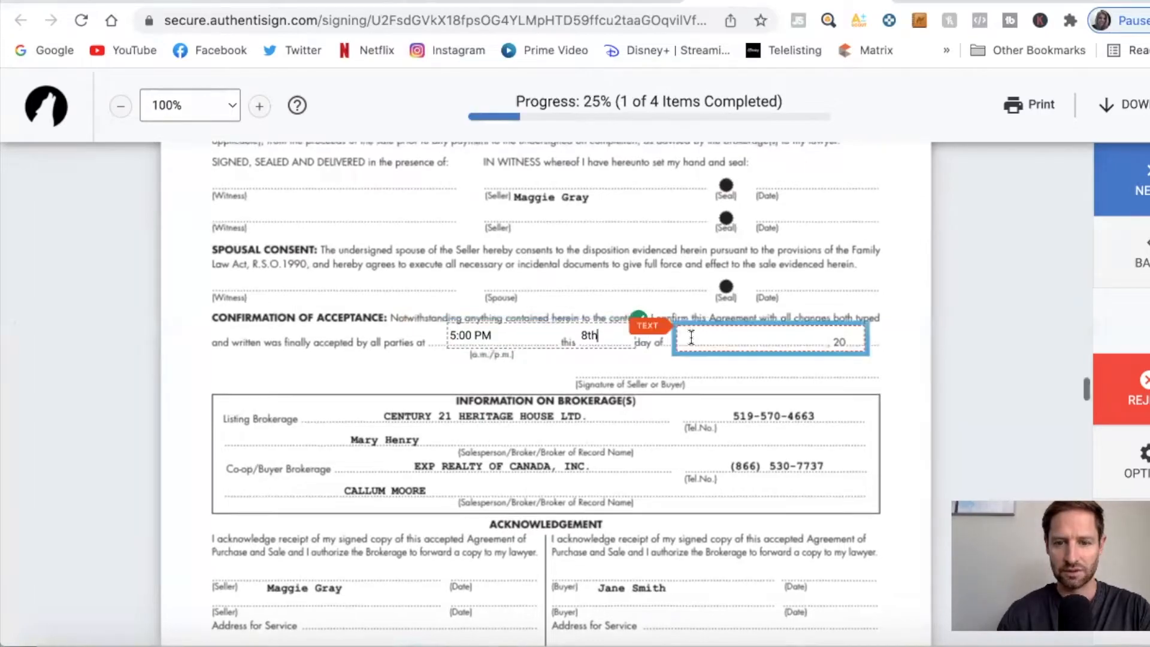
type("March 20")
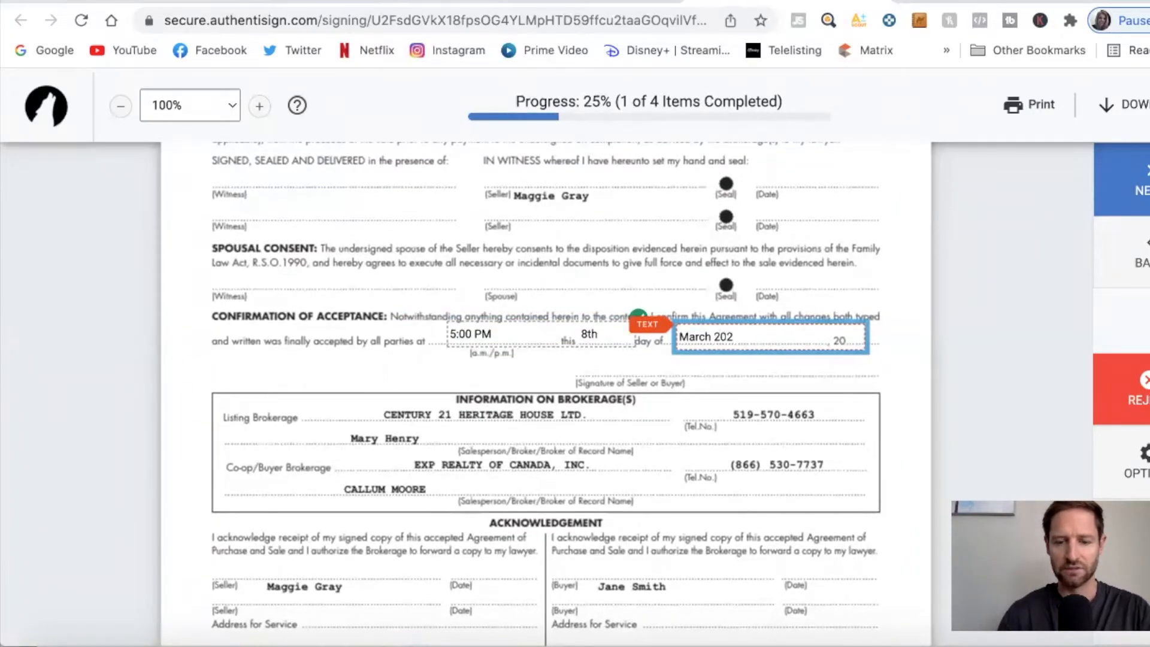
type("2")
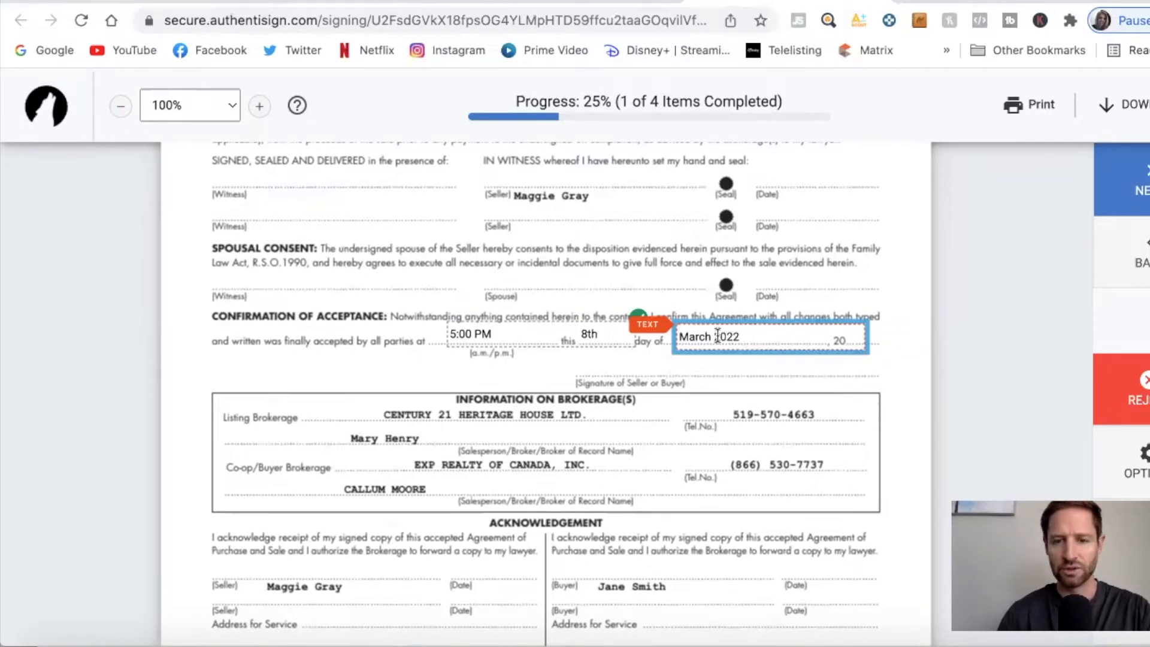
left_click(748, 336)
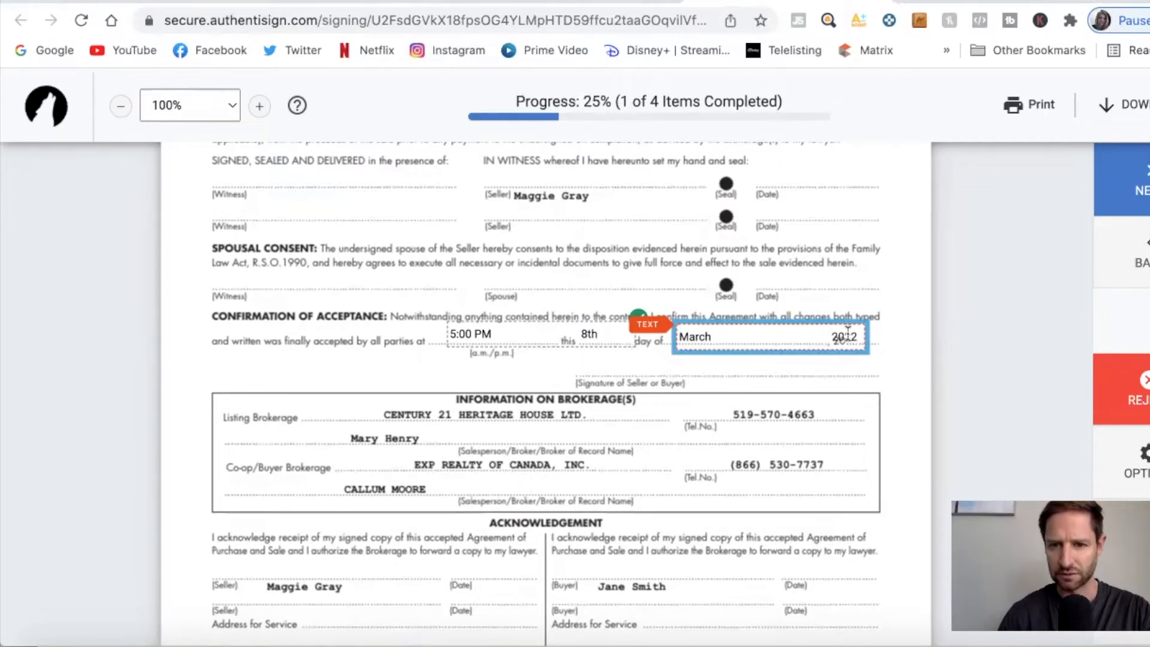
type("22")
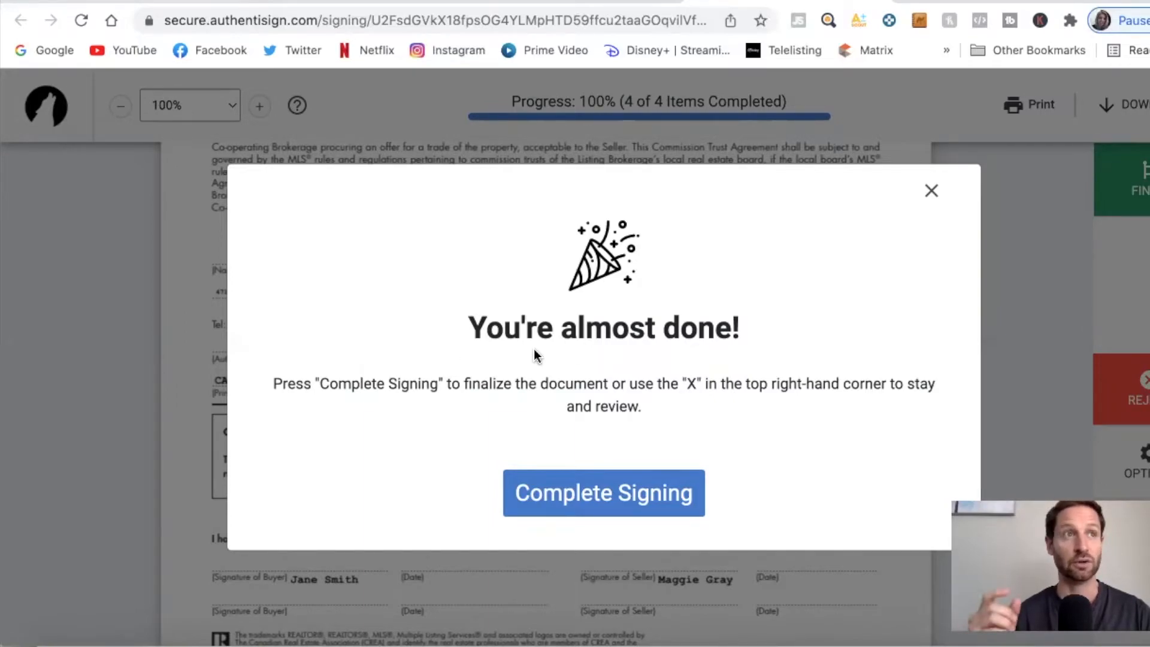
mouse_move(619, 453)
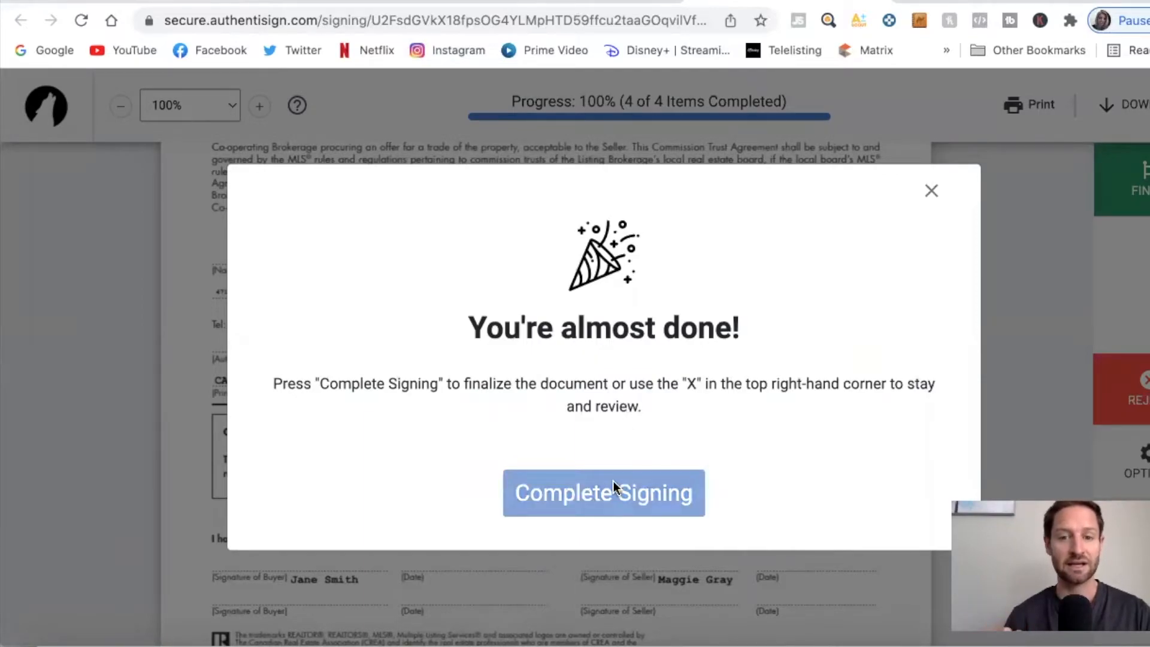
left_click(603, 493)
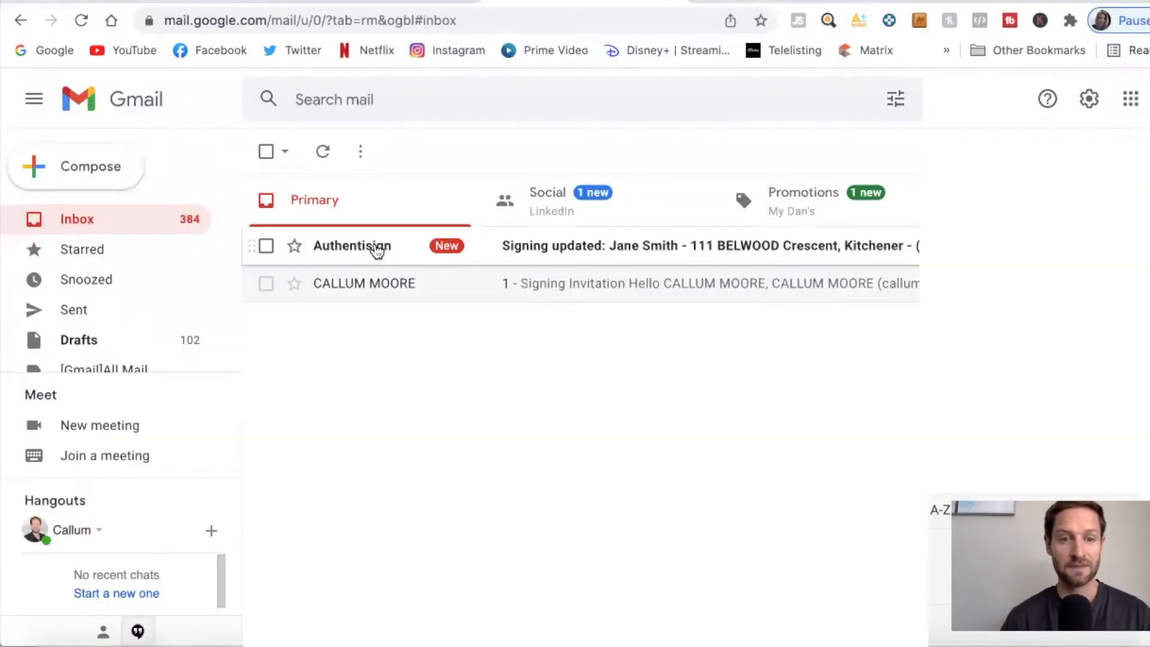
left_click(351, 246)
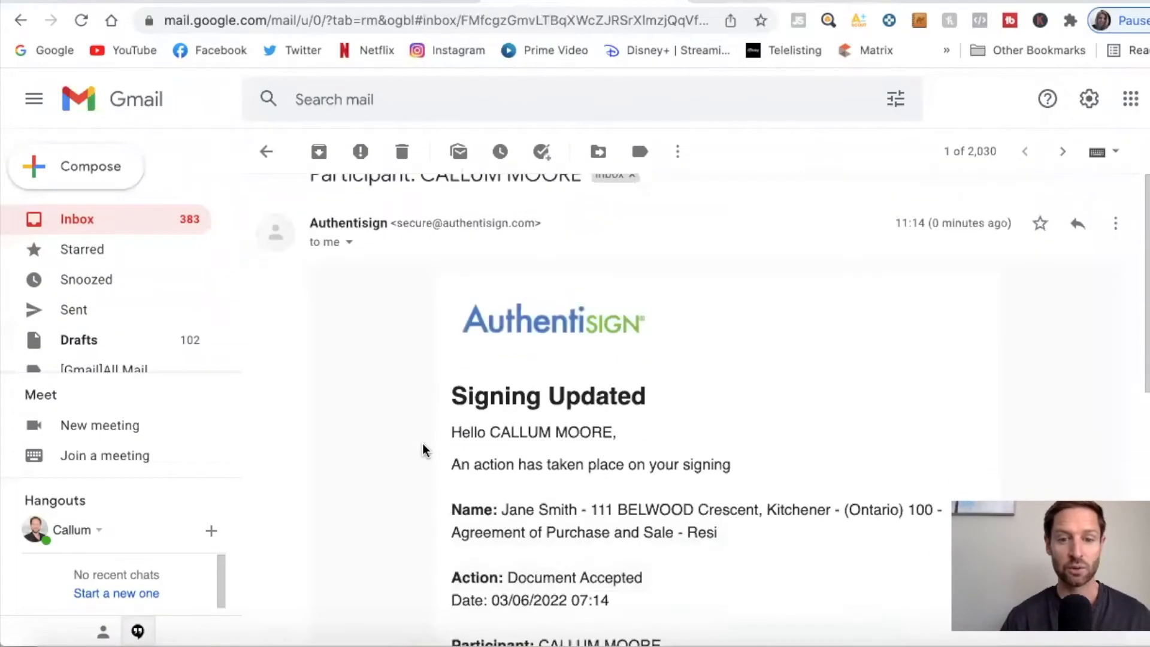
scroll("down", 3)
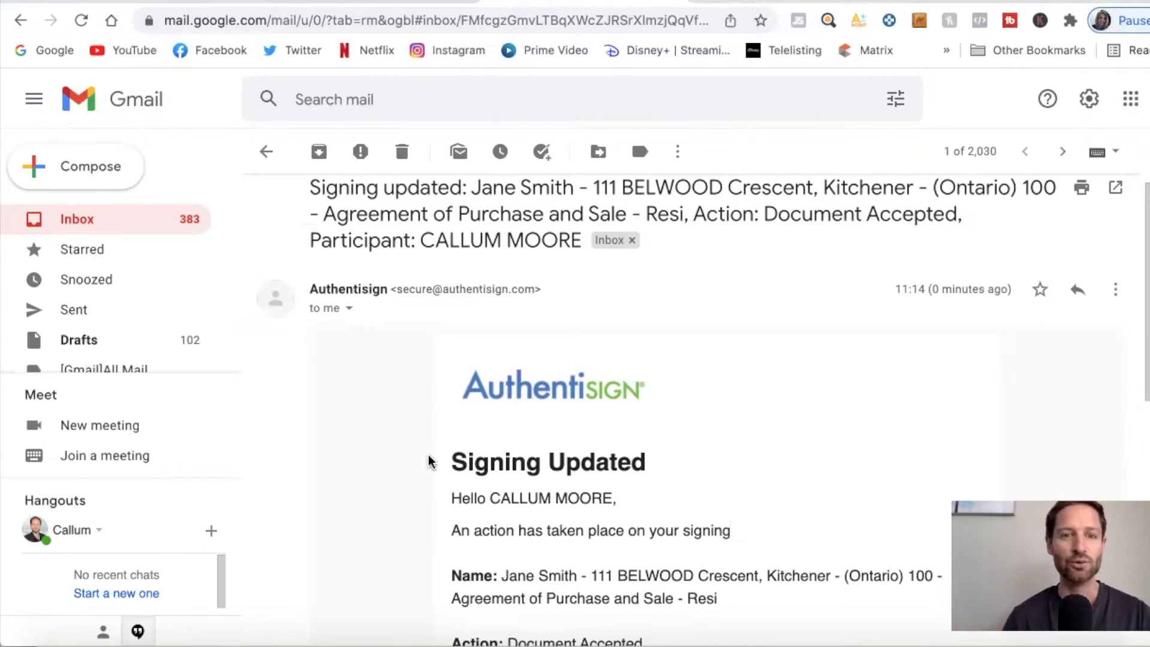
mouse_move(608, 264)
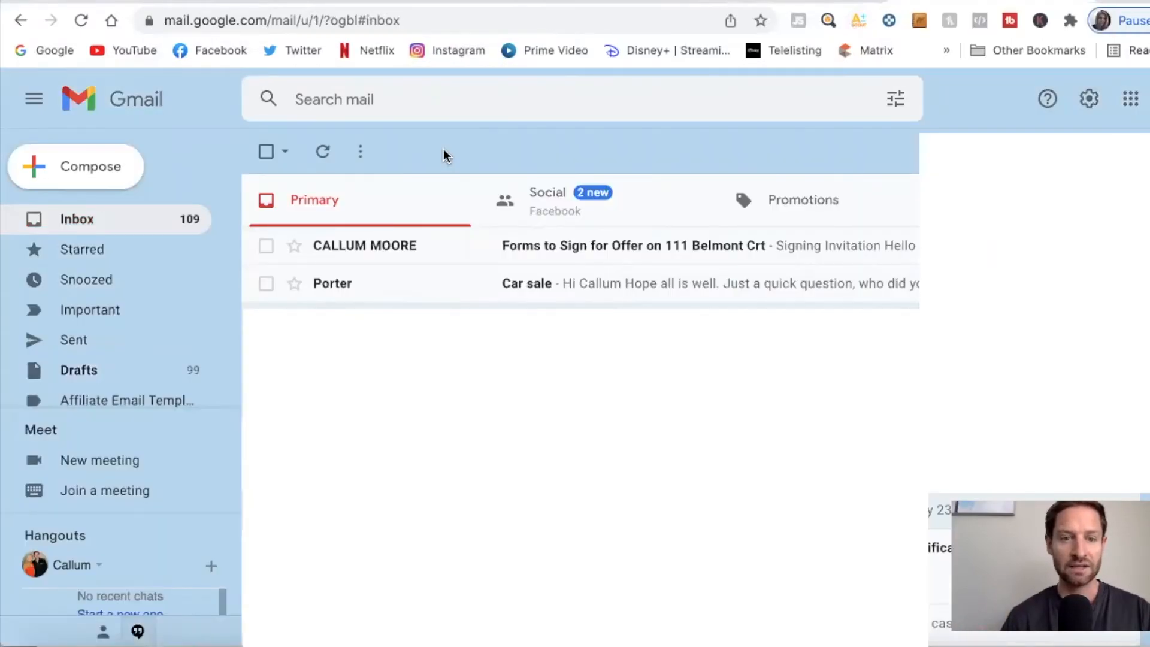
mouse_move(381, 245)
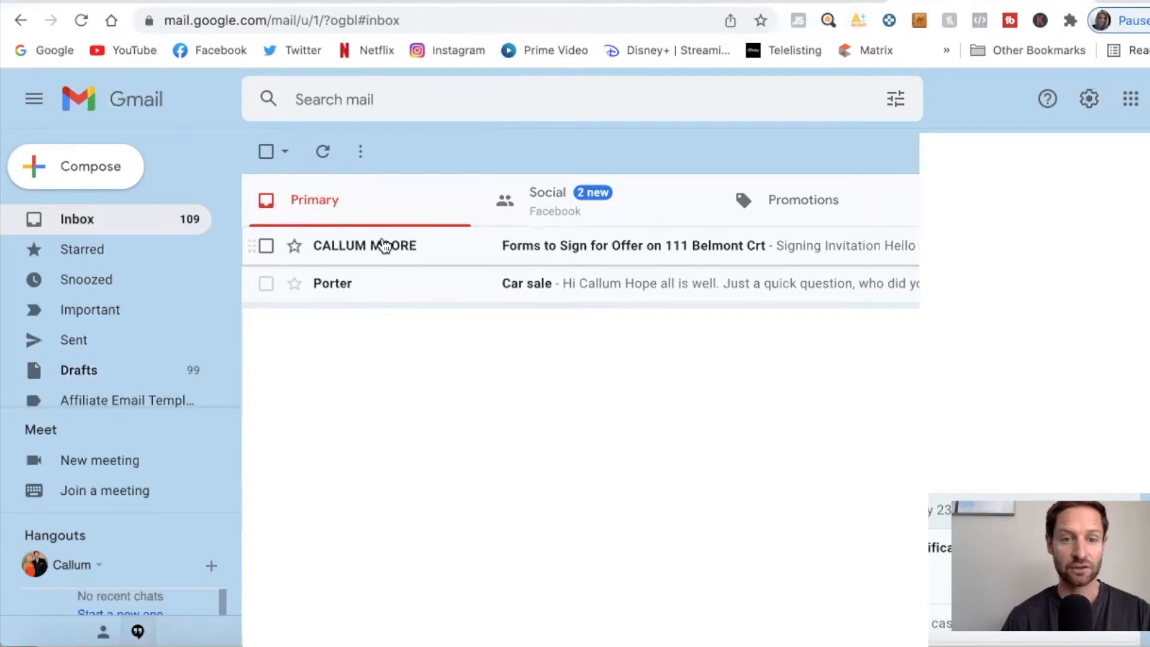
left_click(364, 244)
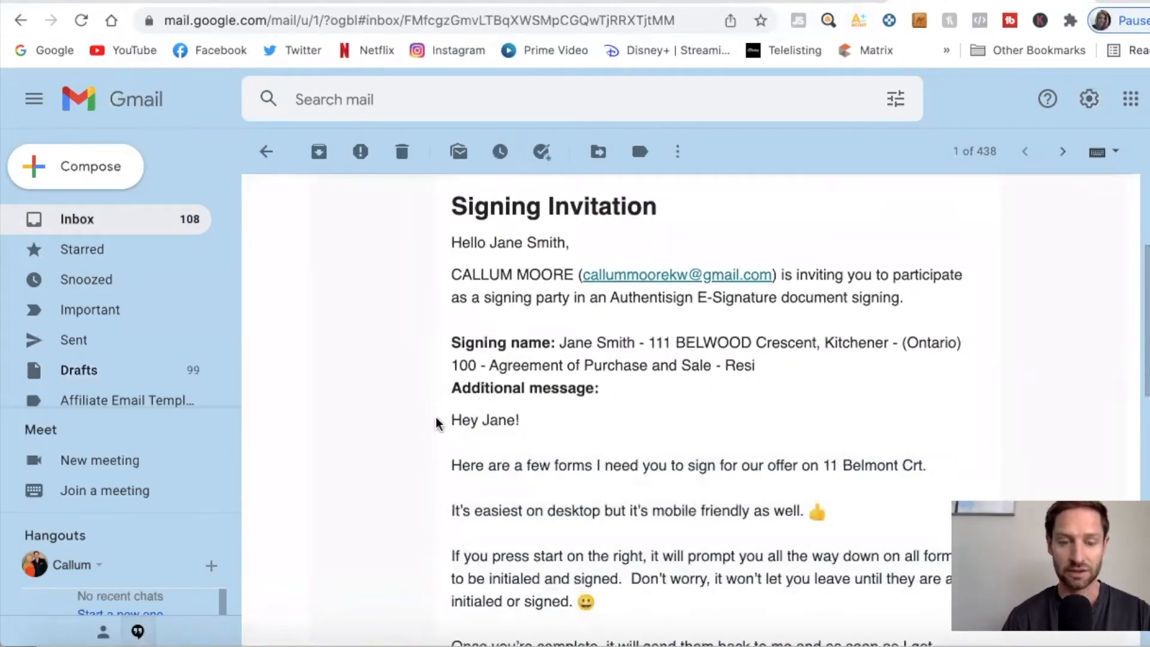
scroll("down", 3)
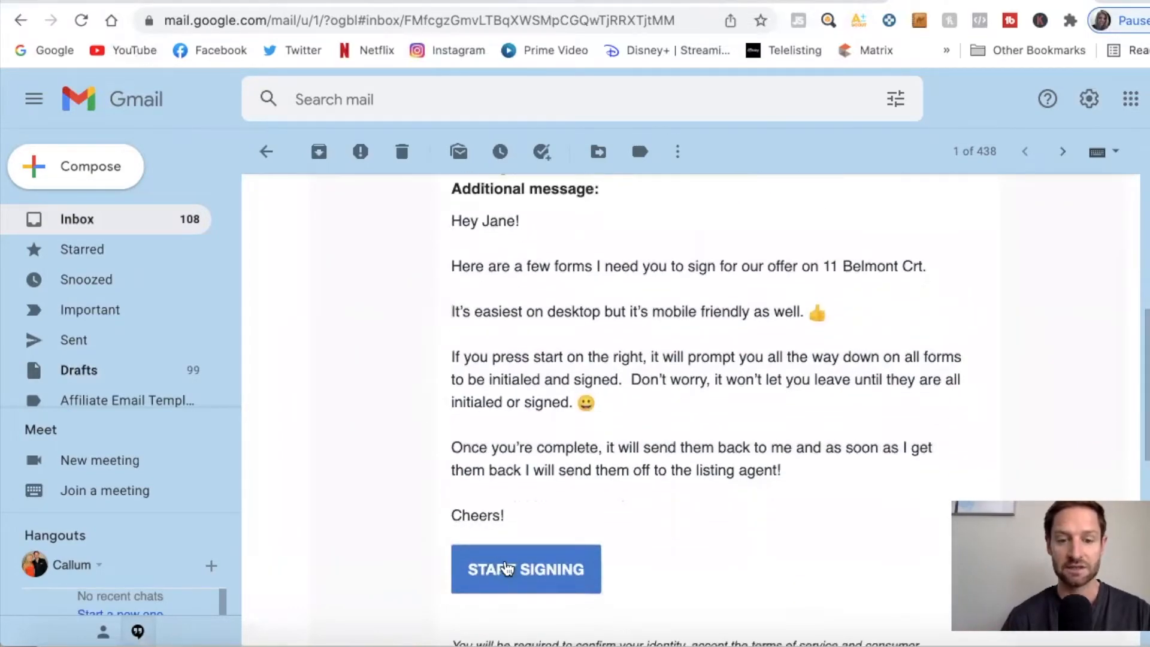
left_click(524, 569)
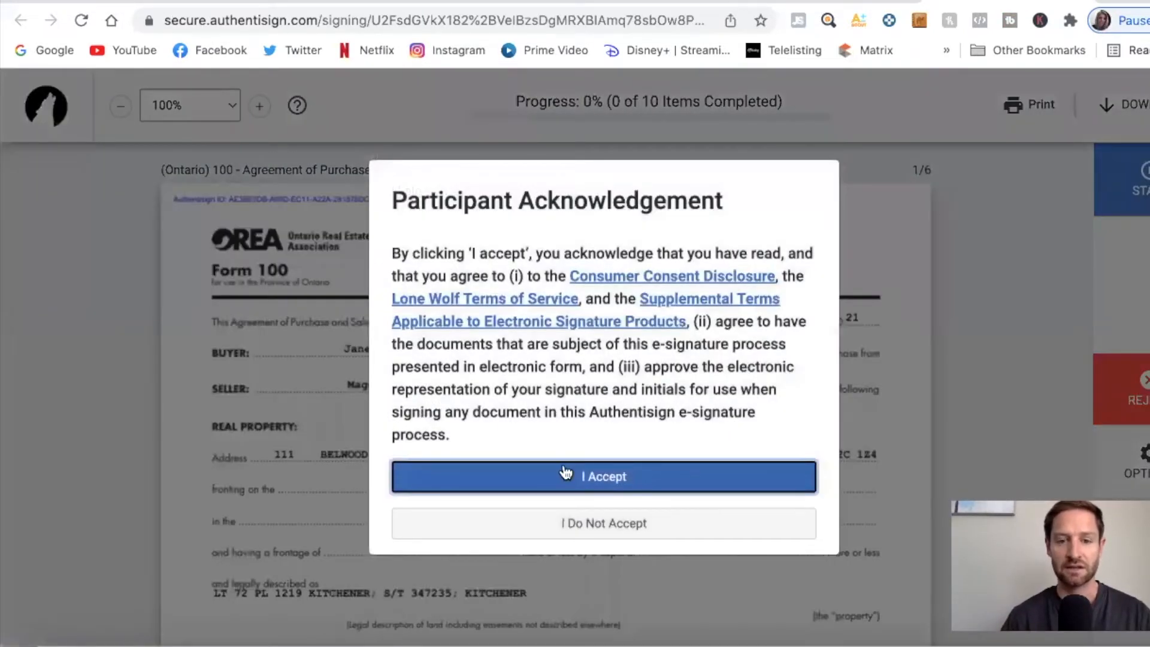
Accept the terms, initial pages 1-2 and sign the confirmation of acceptance as buyer.
left_click(603, 476)
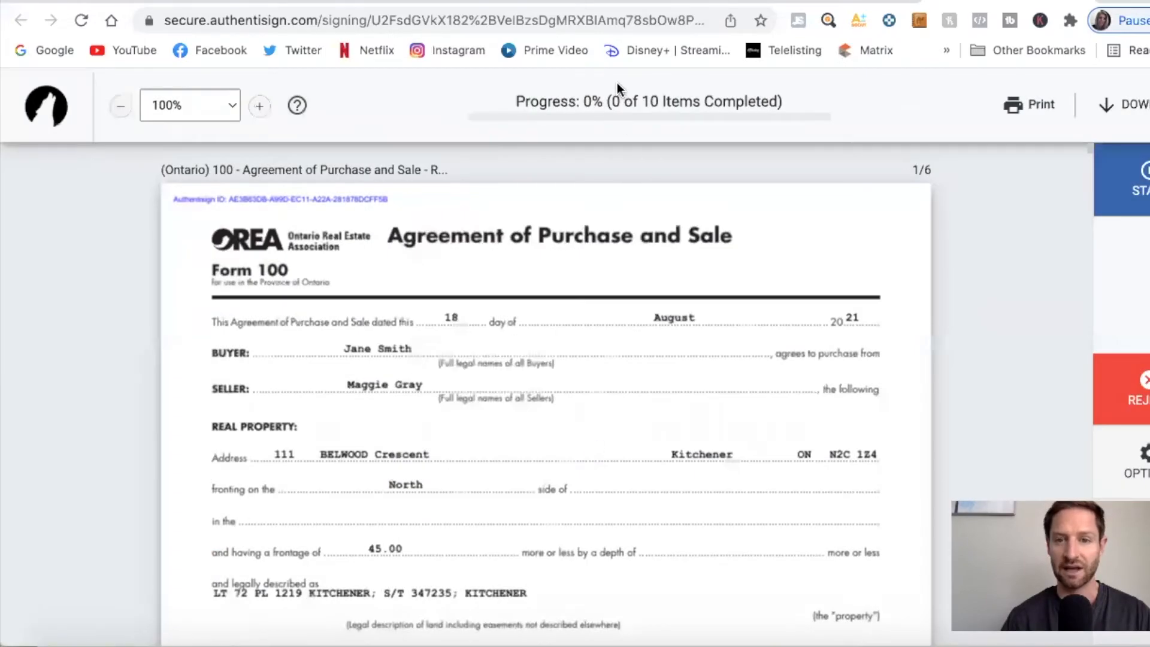
mouse_move(1058, 165)
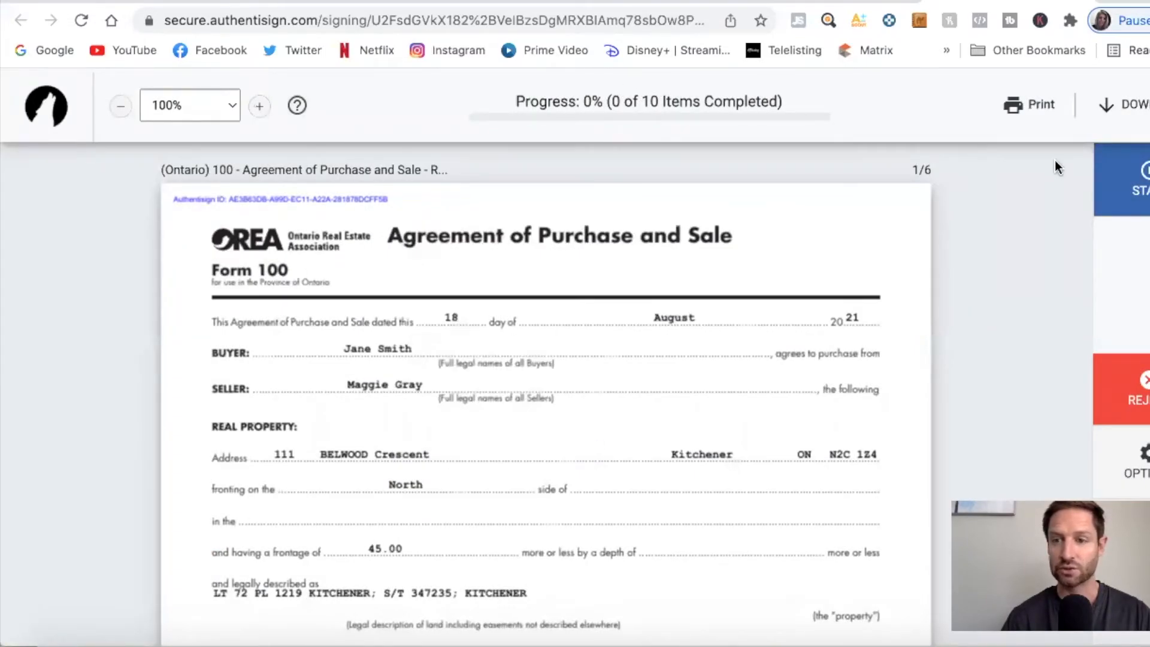
scroll("down", 3)
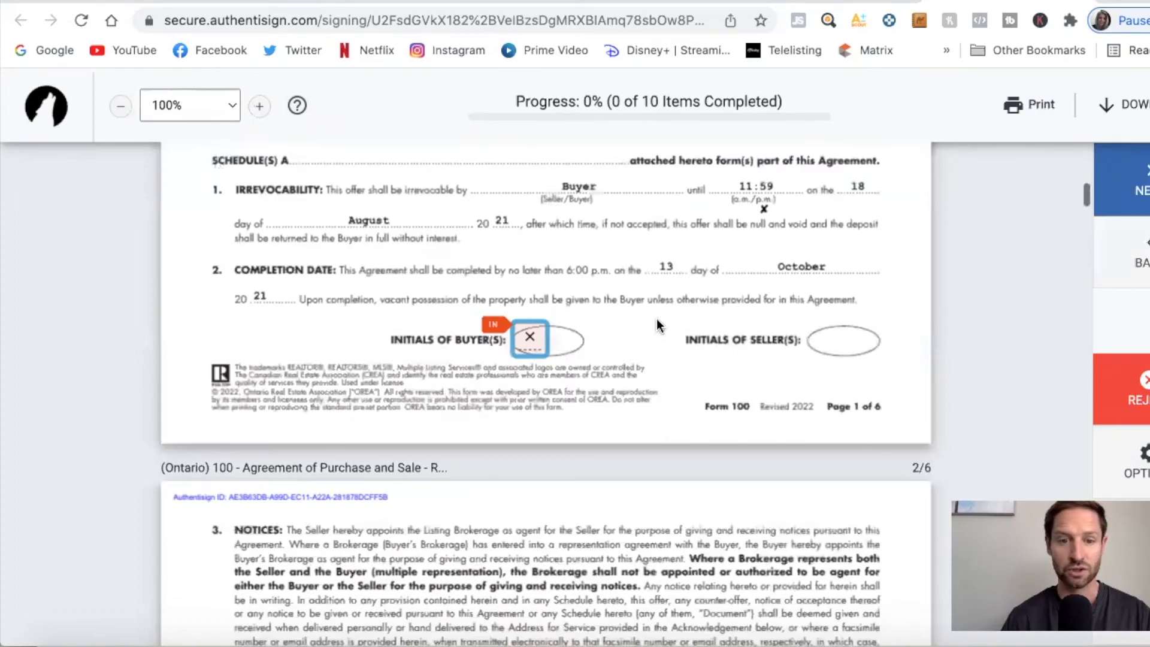
left_click(530, 338)
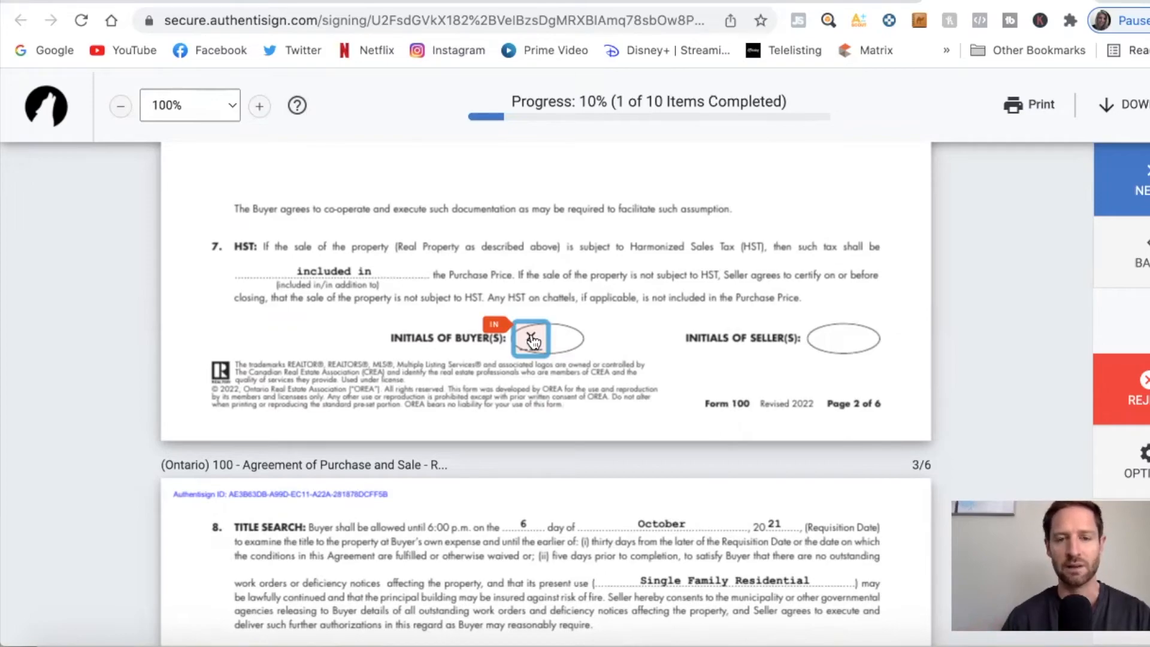
left_click(532, 338)
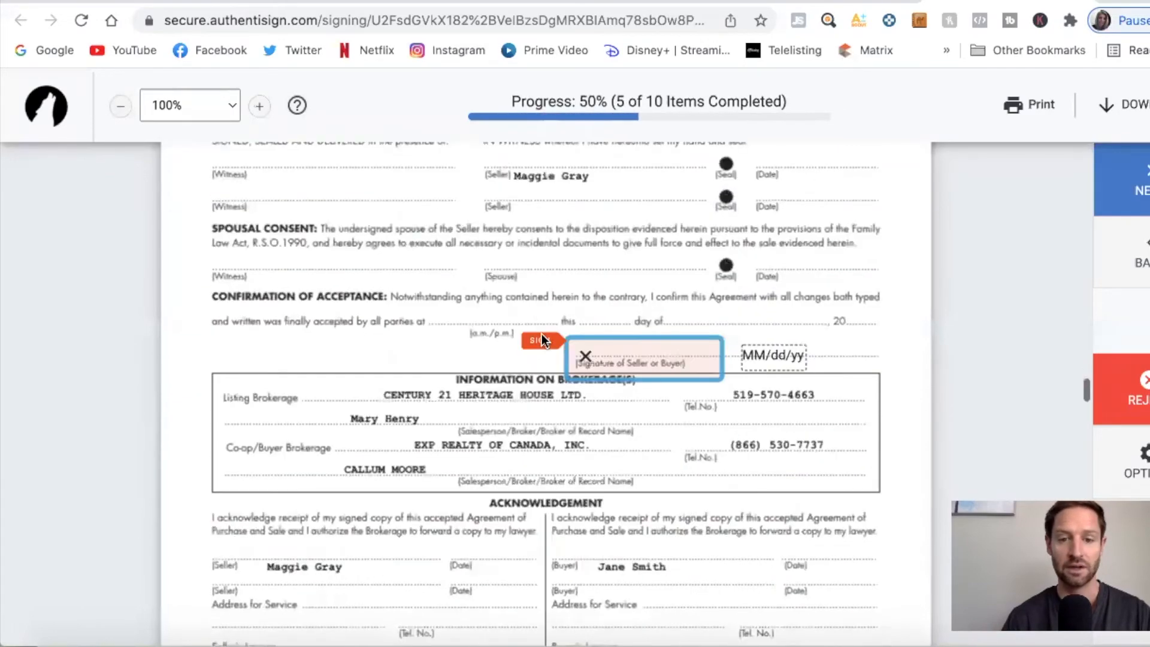
left_click(542, 341)
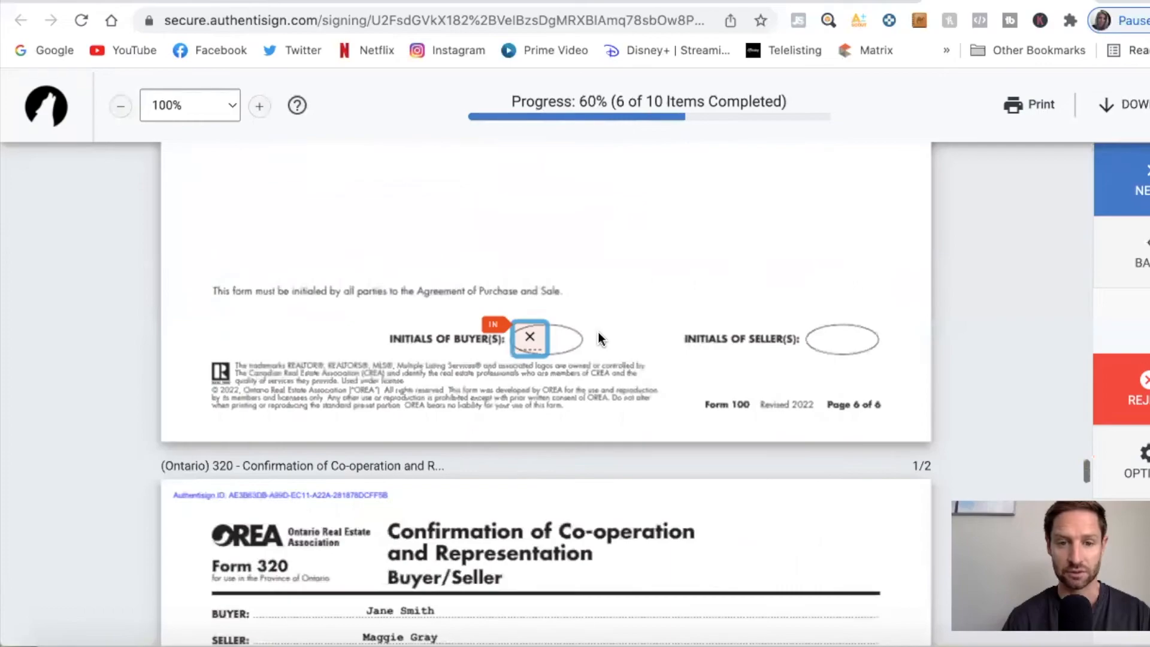
Initial page 6 and Form 320, sign Form 801 as buyer, and complete the signing.
left_click(529, 337)
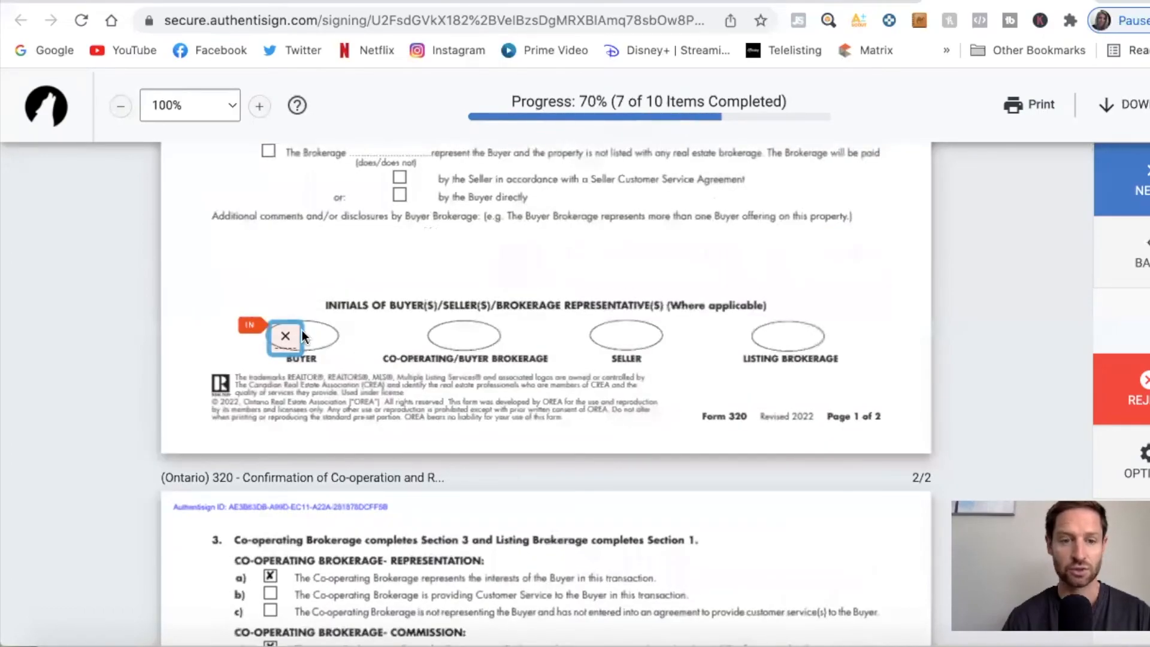
left_click(285, 336)
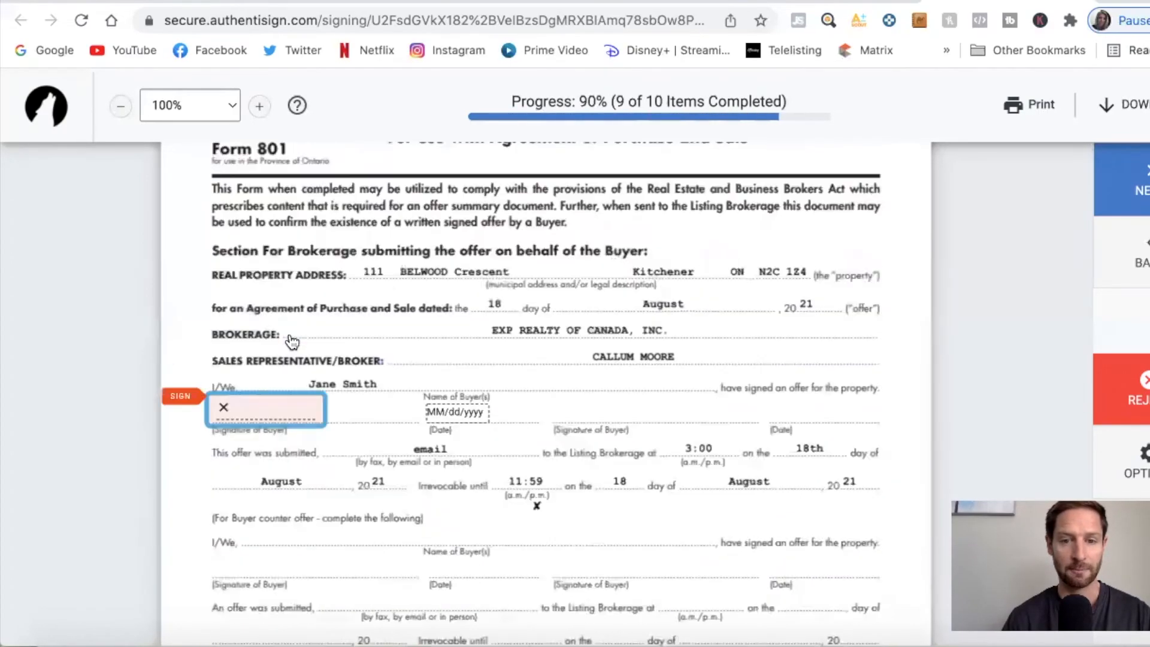
left_click(263, 409)
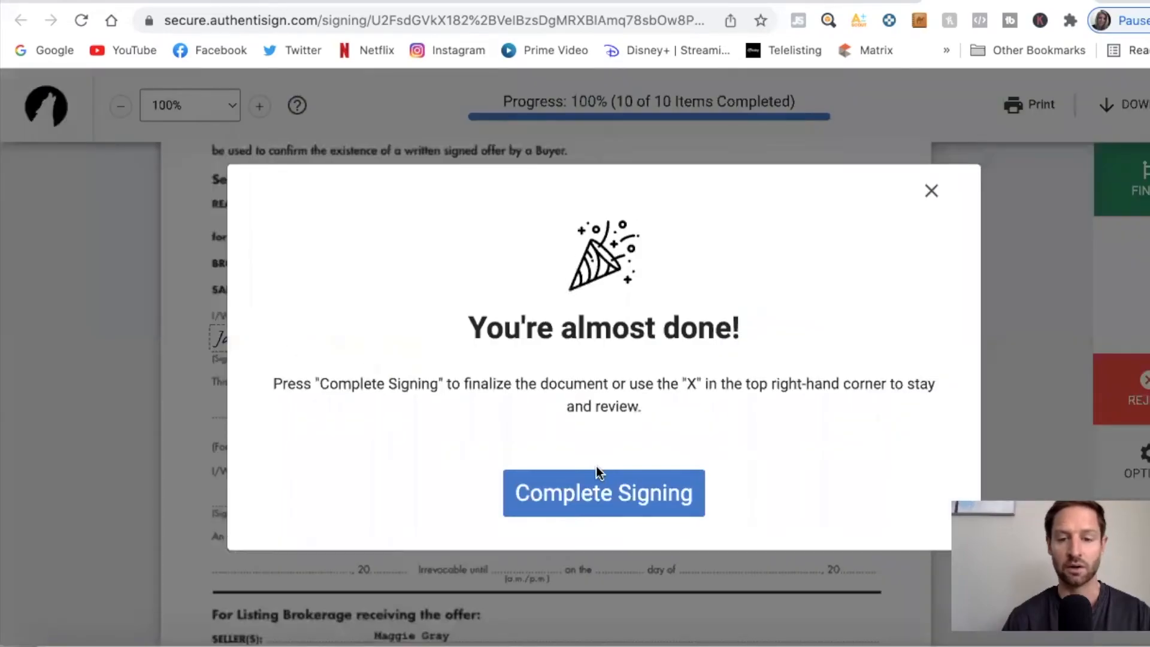
left_click(603, 493)
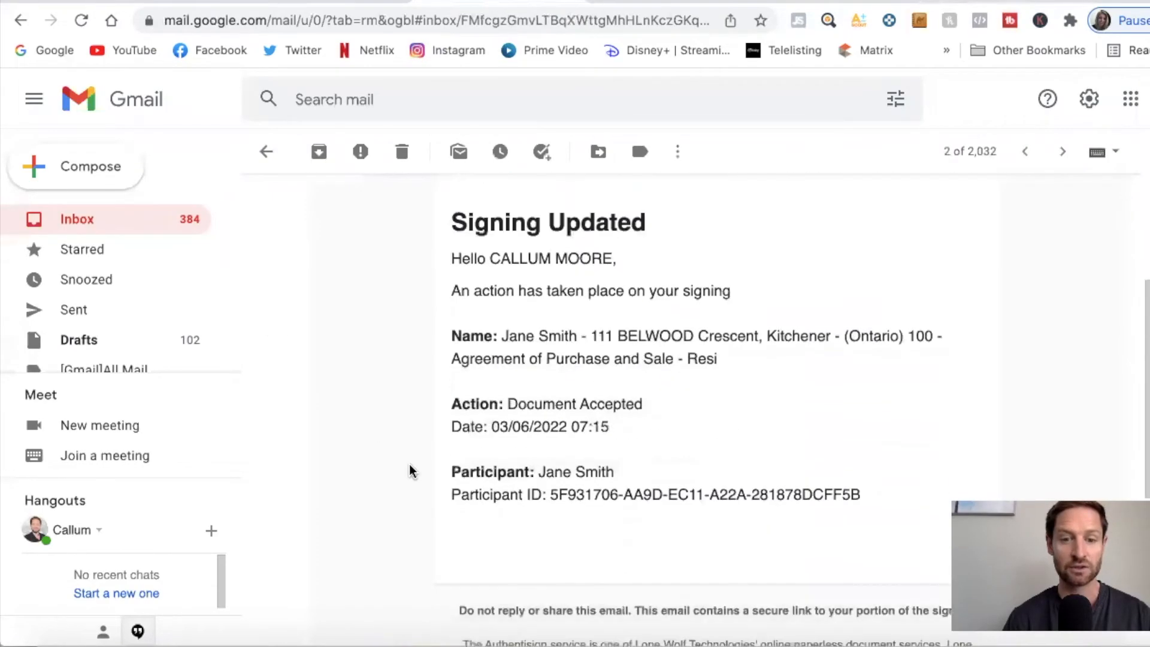
Scroll the Signing Complete email down to the signed-document and certificate download links.
scroll("down", 3)
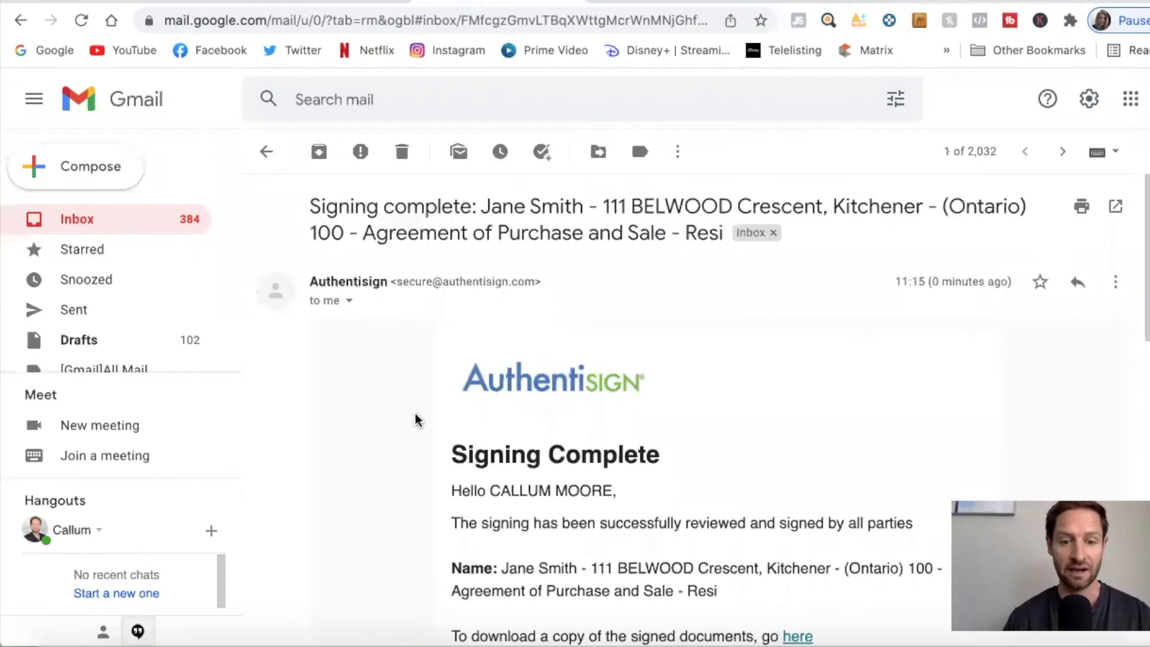
scroll("down", 3)
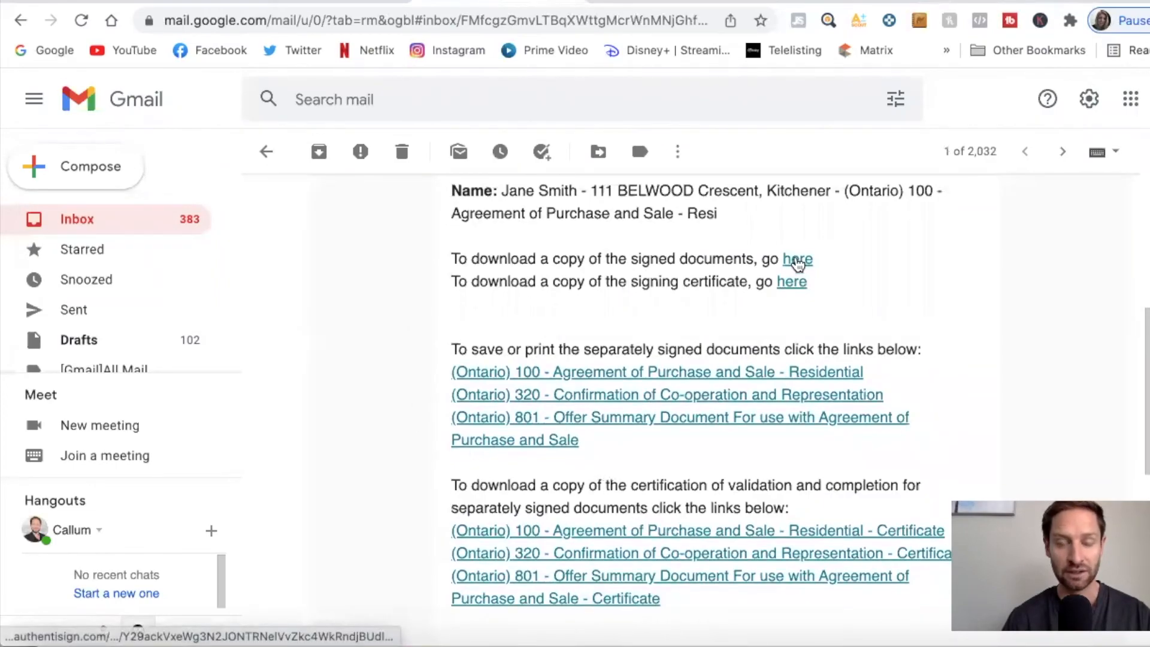
mouse_move(425, 358)
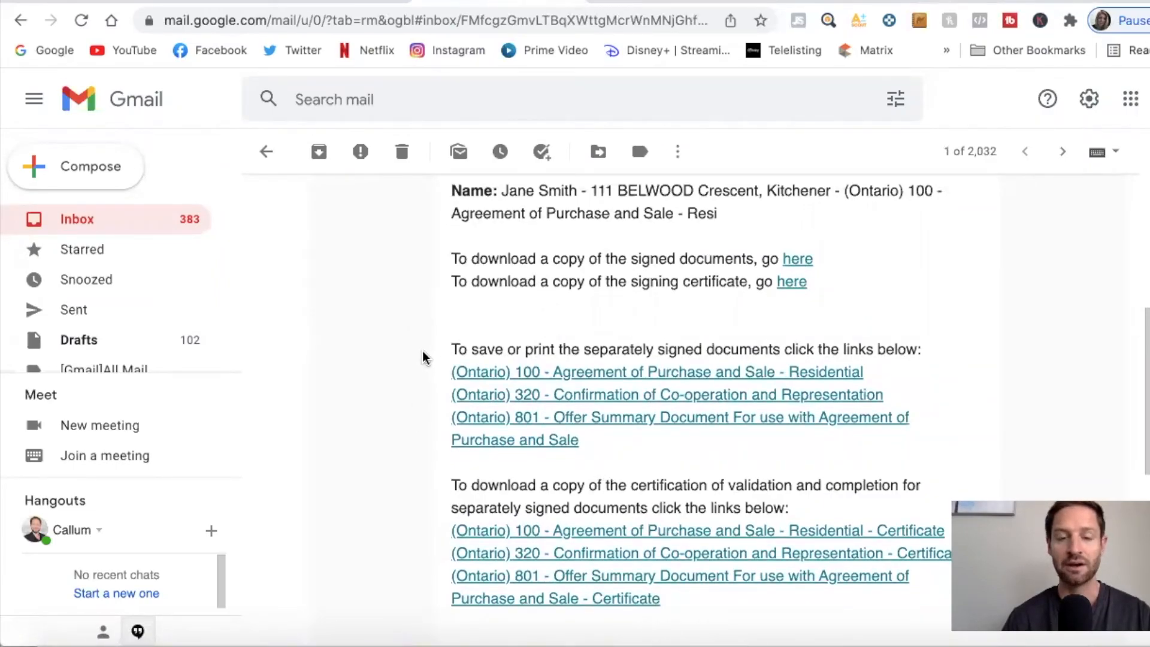